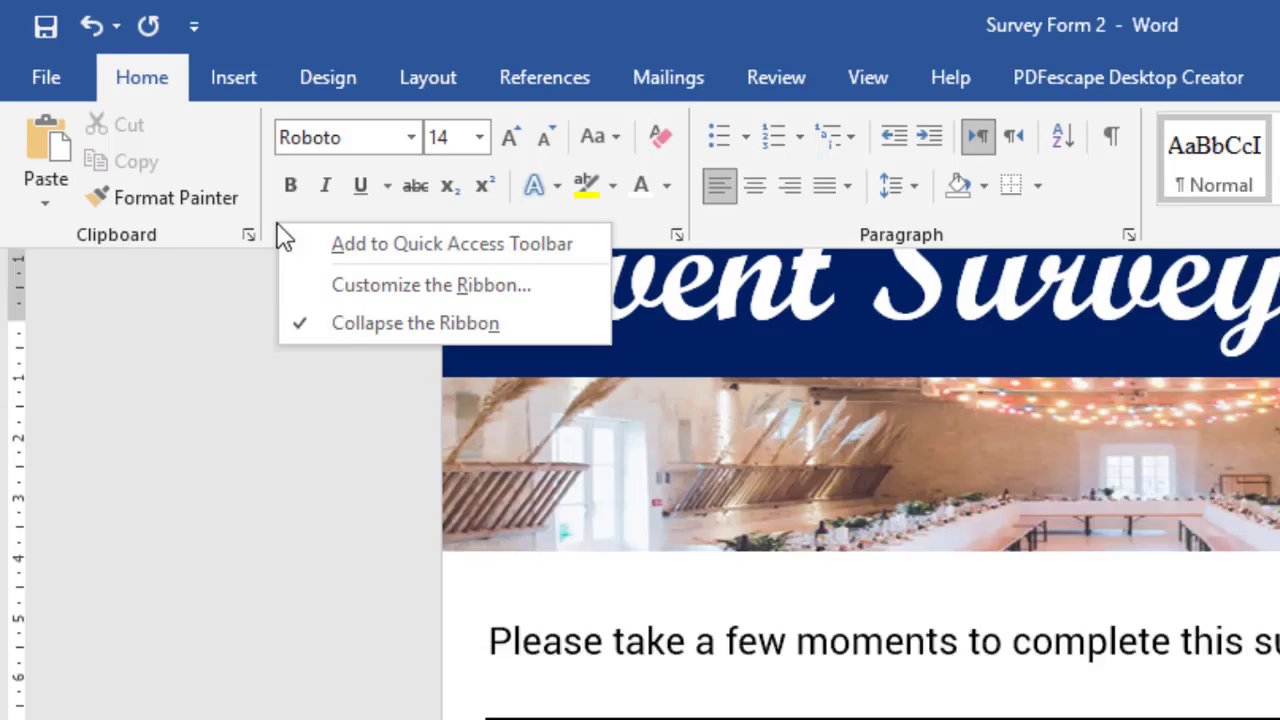
Enable the Developer tab on the ribbon to reveal the form controls
{"action": "left_click", "coordinate": [415, 322]}
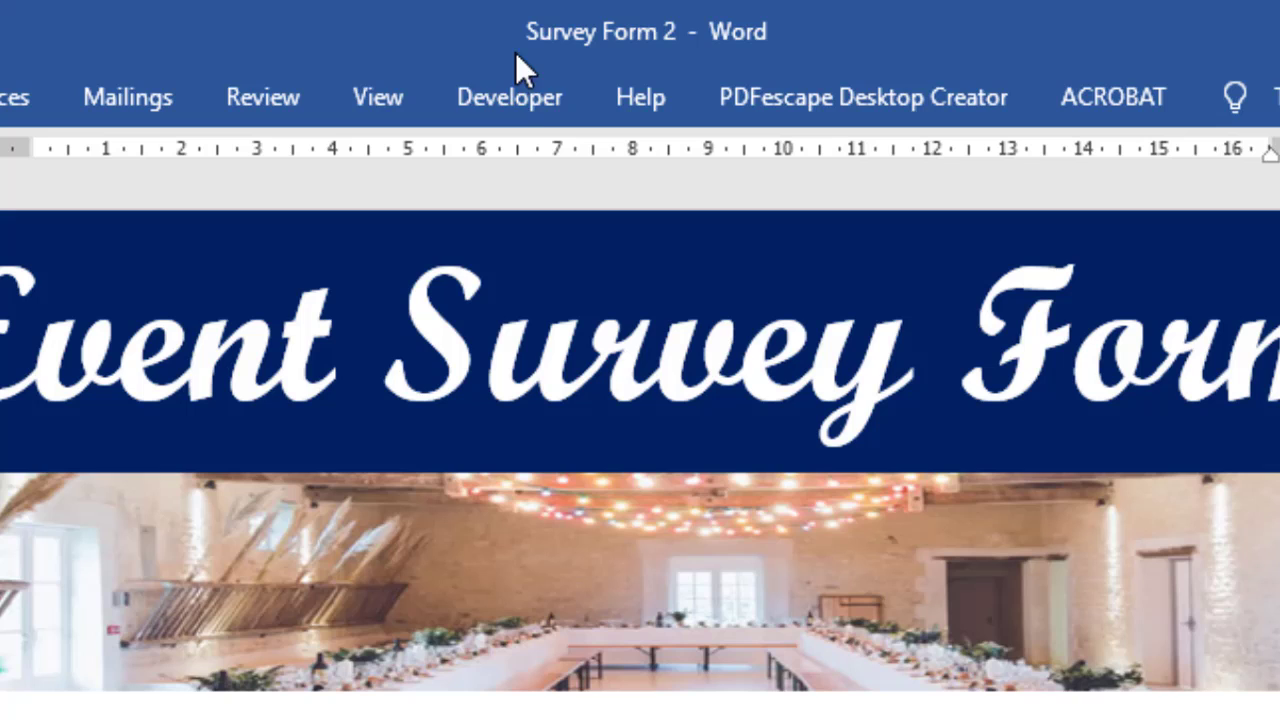
{"action": "left_click", "coordinate": [509, 97]}
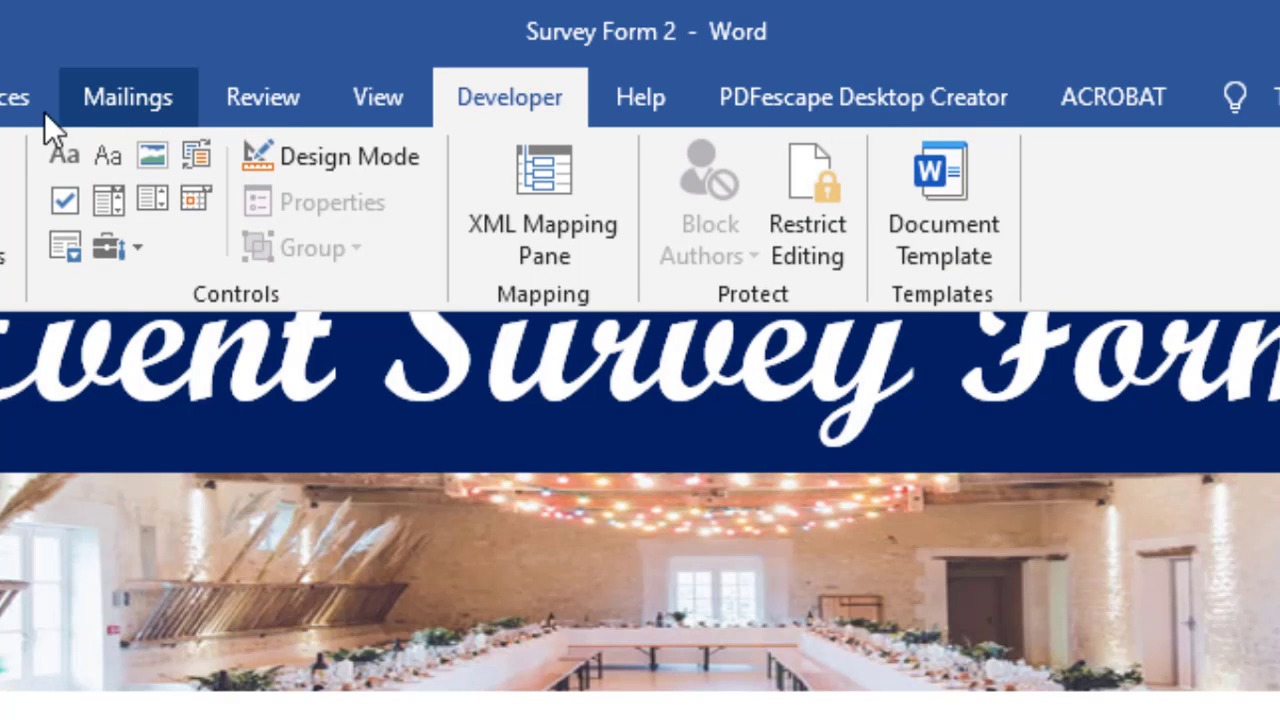
{"action": "mouse_move", "coordinate": [58, 168]}
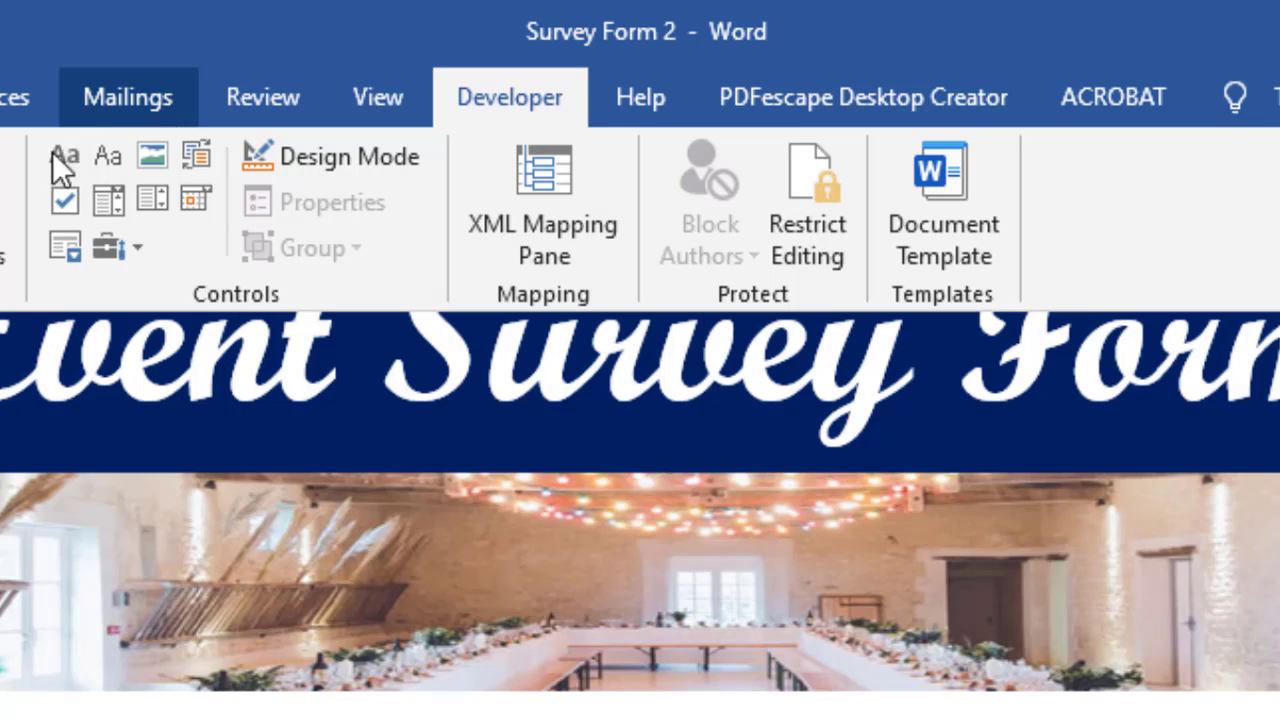
{"action": "mouse_move", "coordinate": [263, 97]}
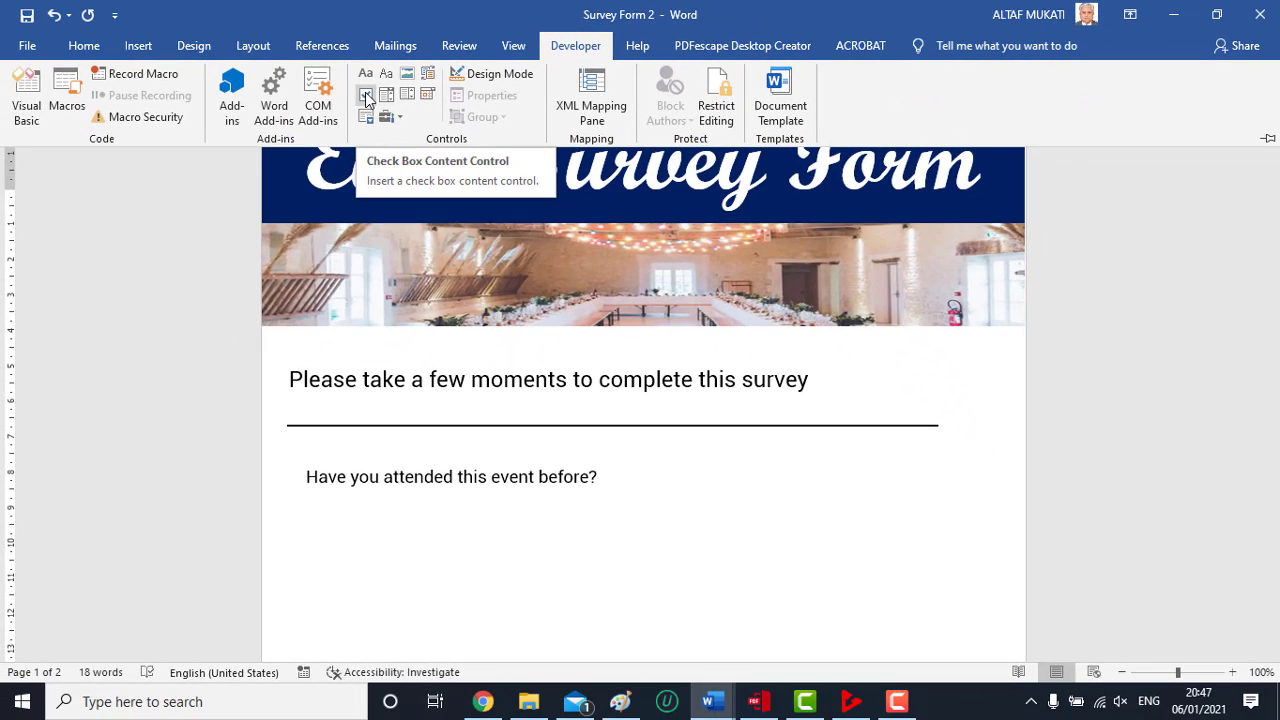
Insert a 2x2 table with a tick-symbol check box in its top-left cell
{"action": "left_click", "coordinate": [350, 510]}
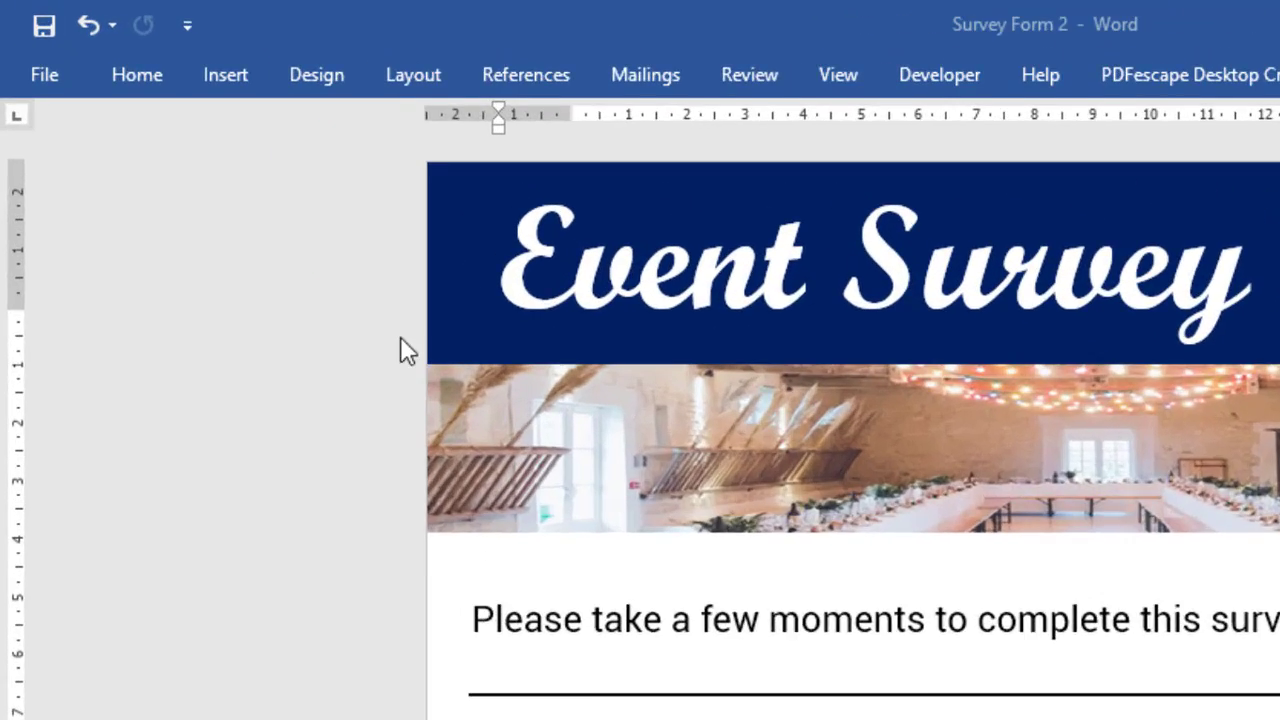
{"action": "left_click", "coordinate": [225, 74]}
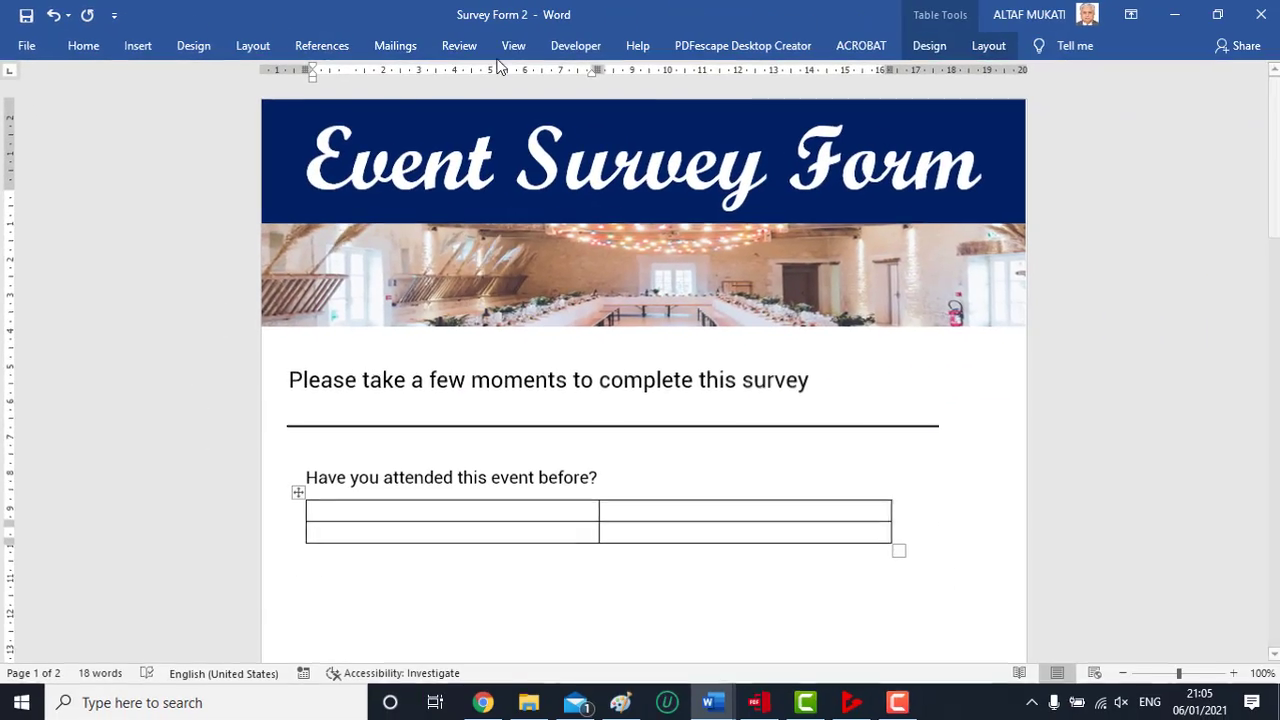
{"action": "left_click", "coordinate": [576, 46]}
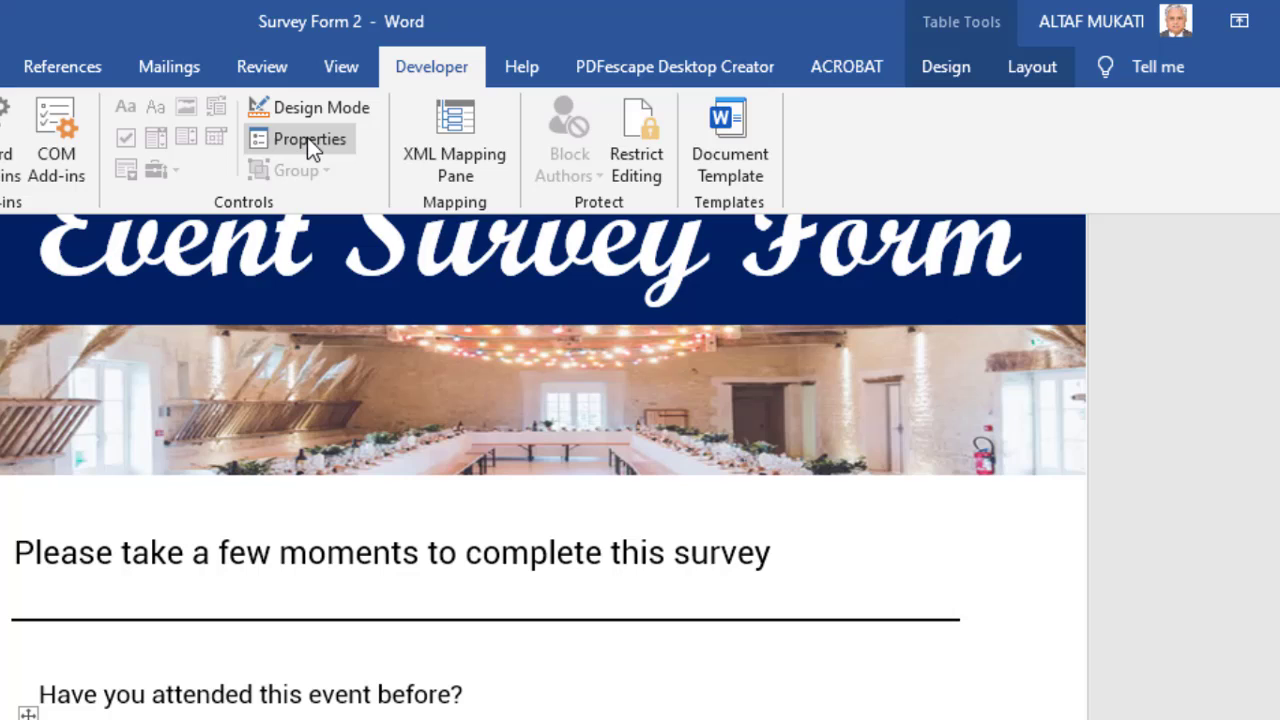
{"action": "left_click", "coordinate": [308, 139]}
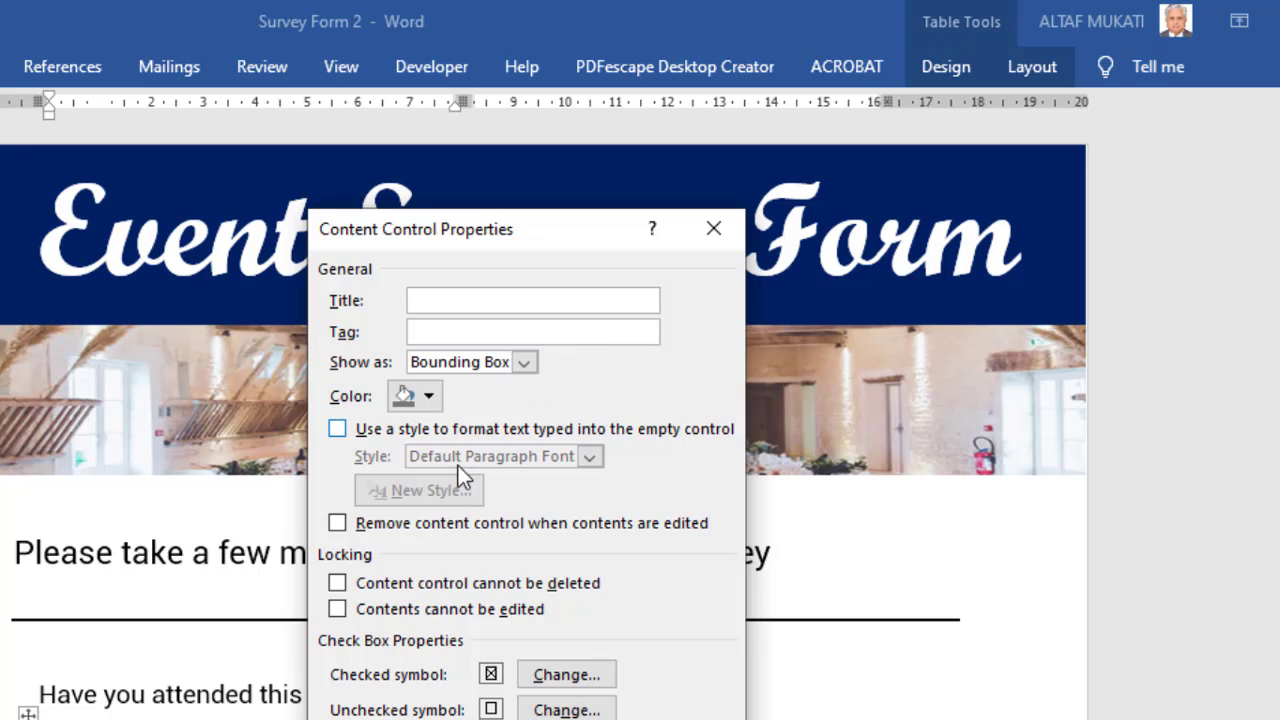
{"action": "left_click", "coordinate": [565, 673]}
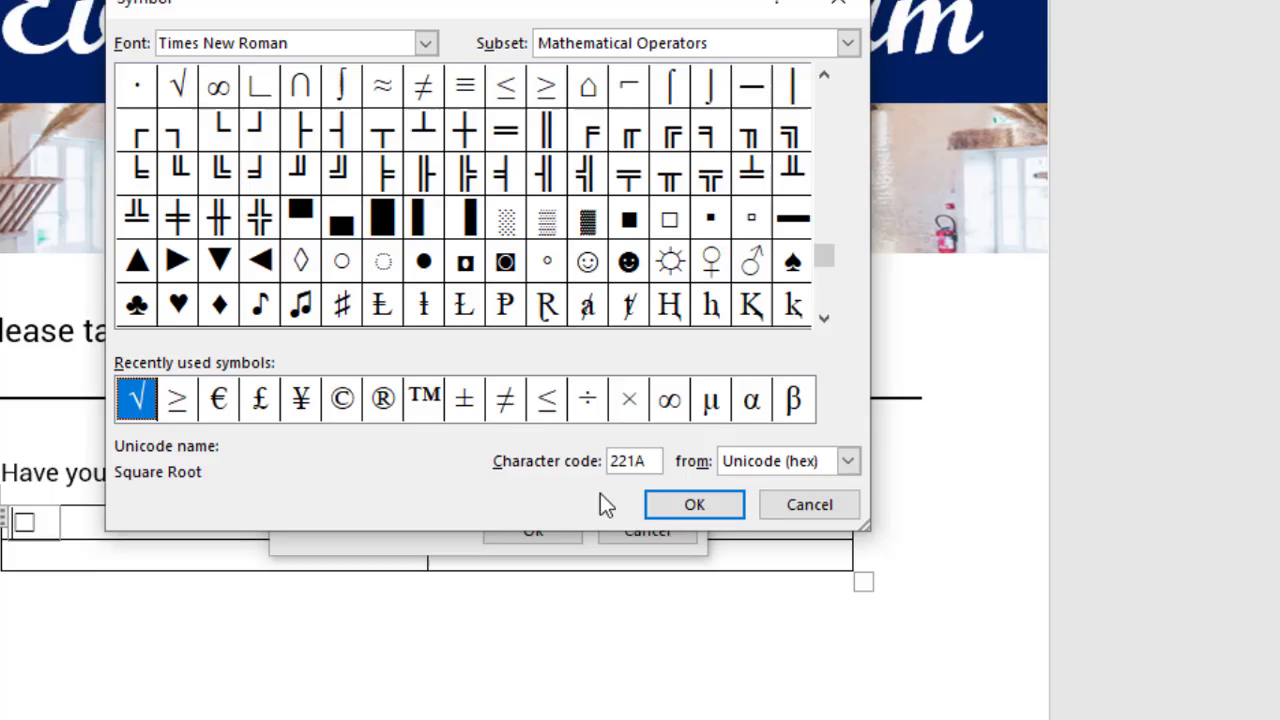
{"action": "left_click", "coordinate": [694, 504]}
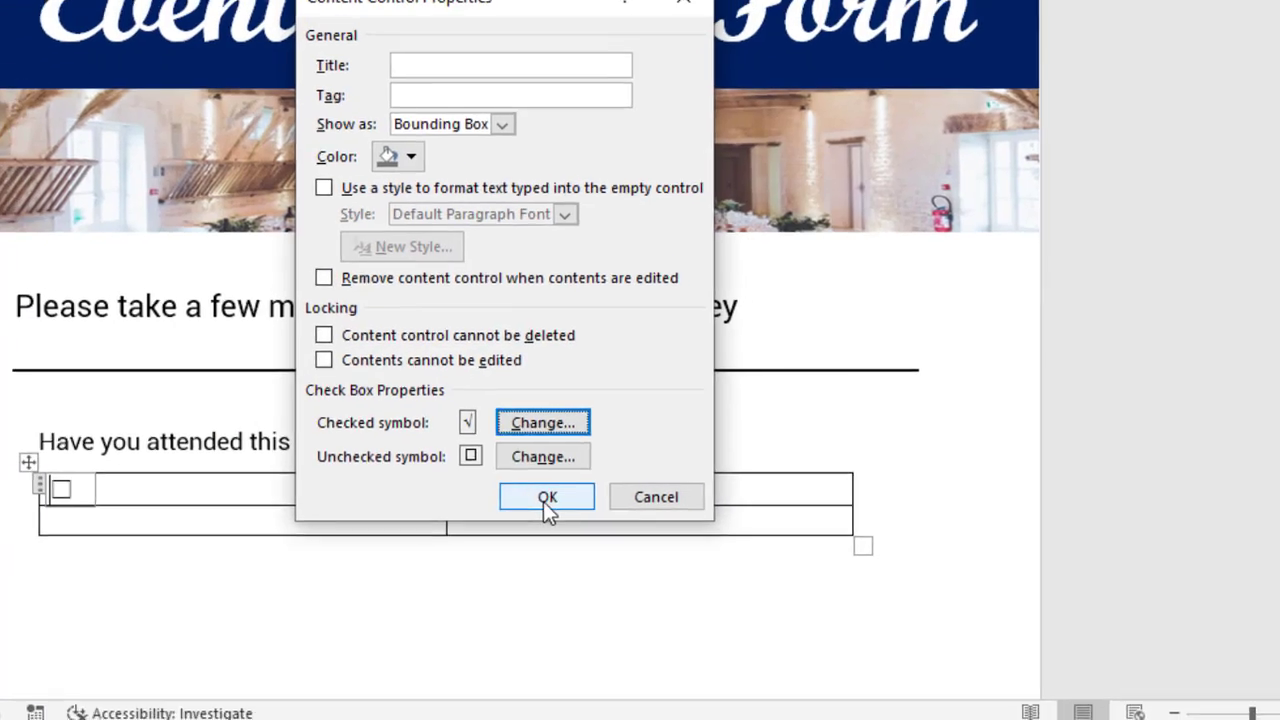
{"action": "left_click", "coordinate": [546, 497]}
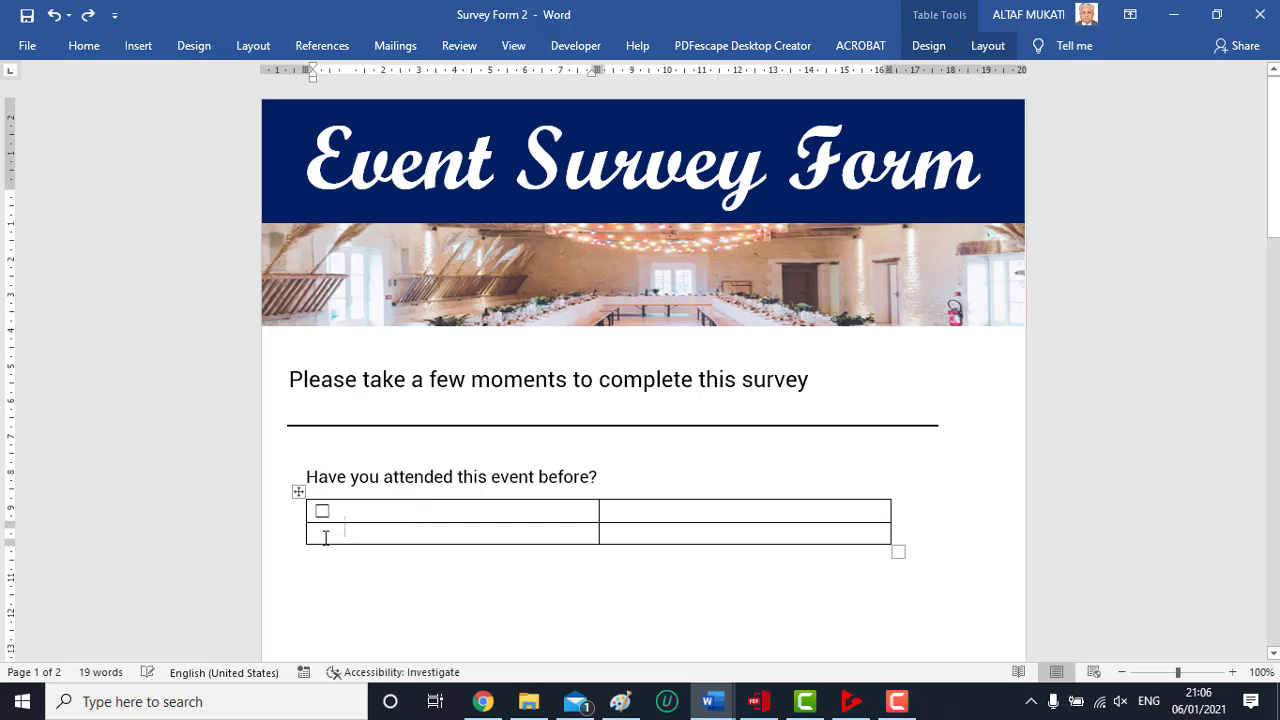
Add a second tick check box, narrow the box column, and label them Yes and No
{"action": "left_click", "coordinate": [575, 45]}
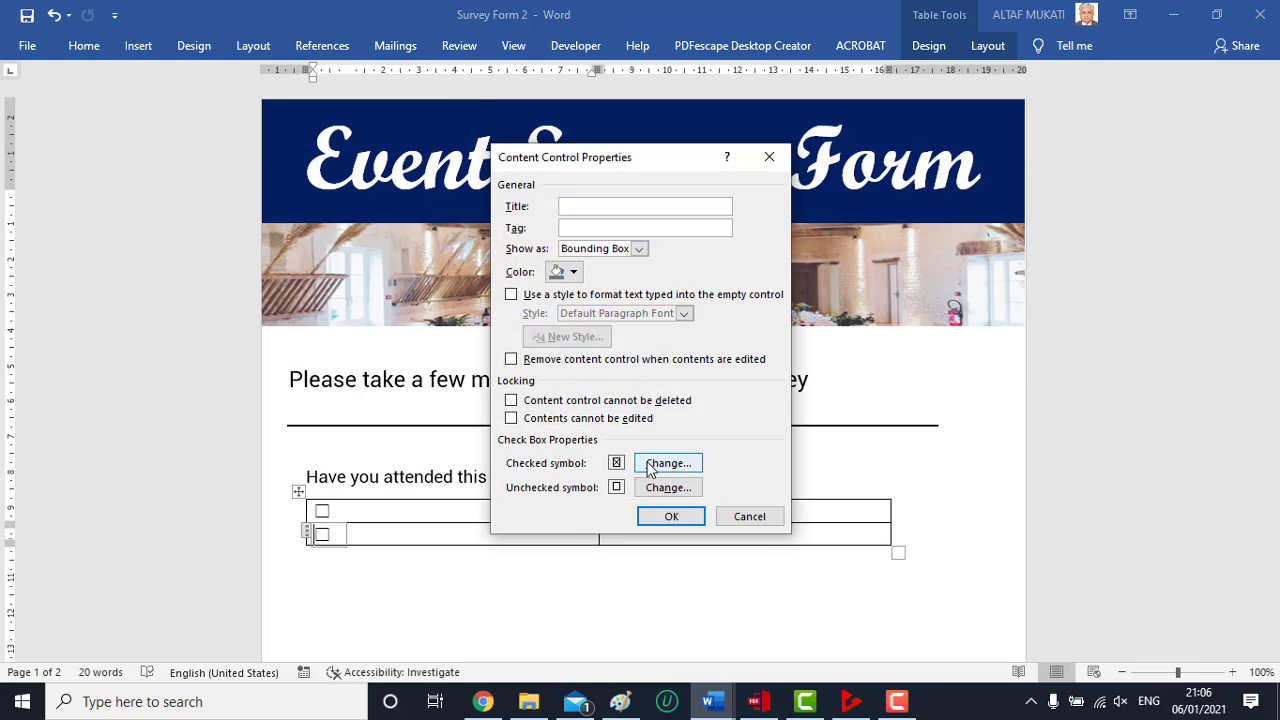
{"action": "left_click", "coordinate": [667, 462]}
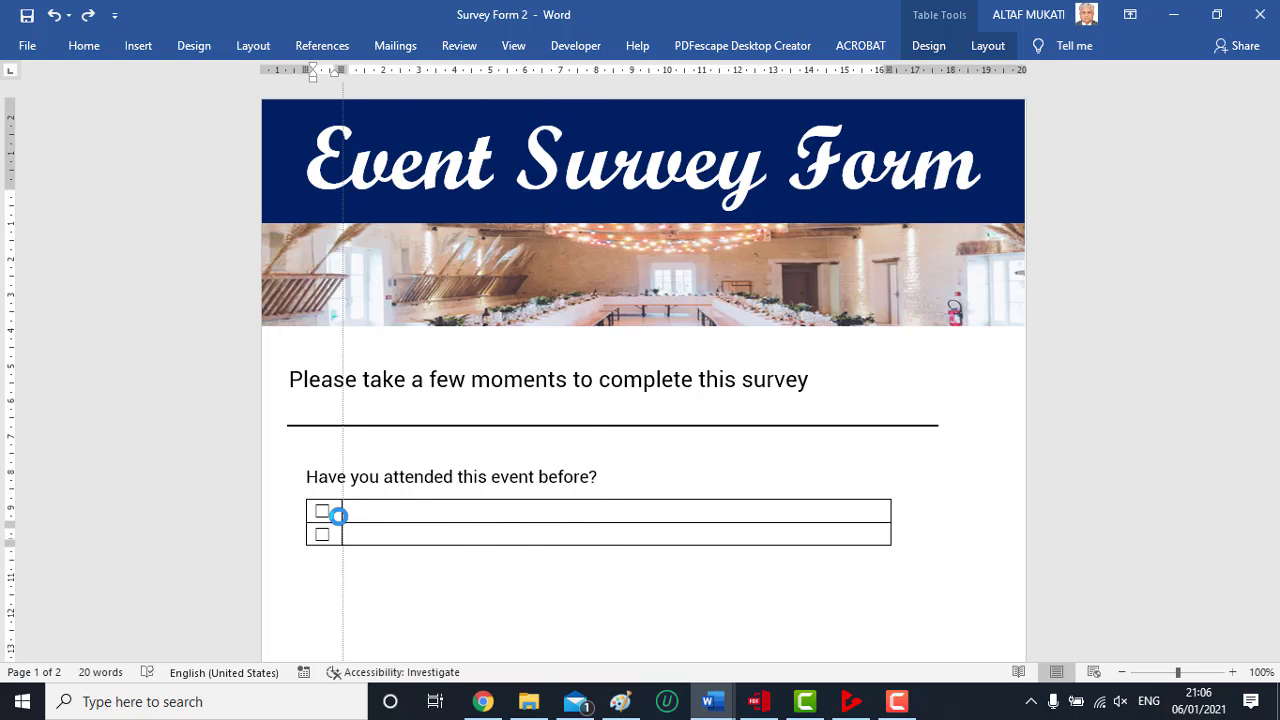
{"action": "left_click", "coordinate": [352, 511]}
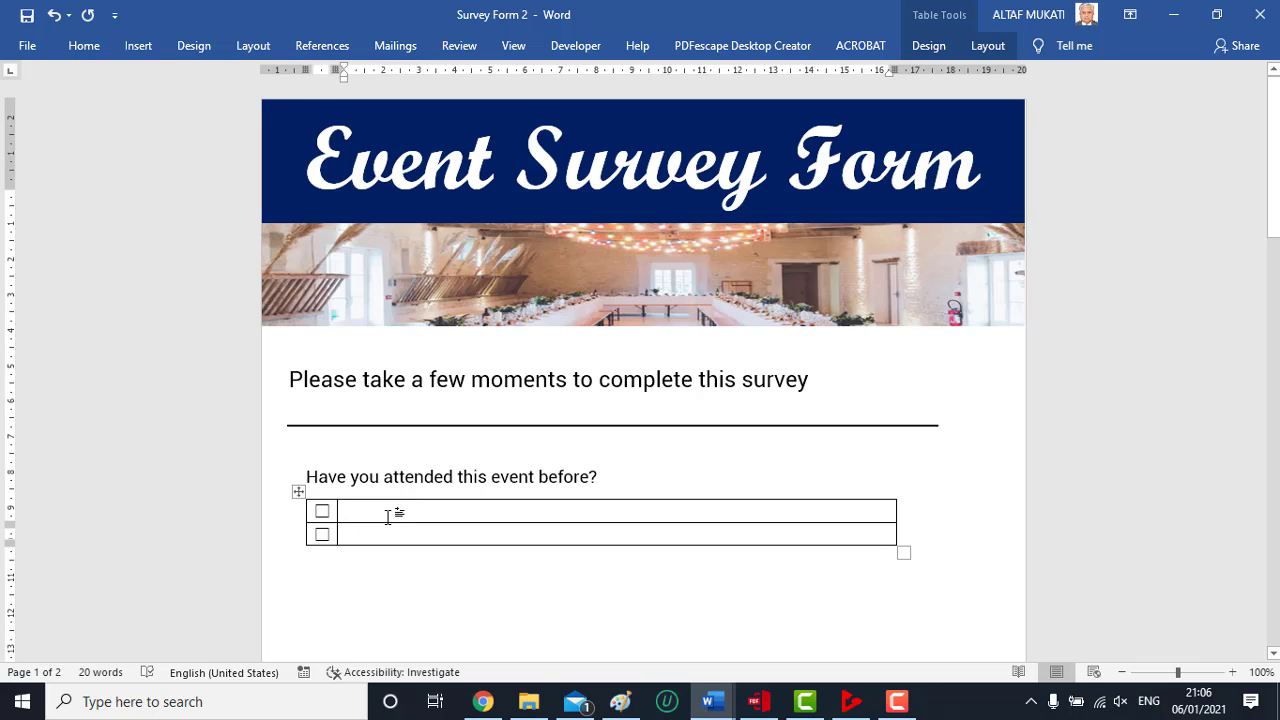
{"action": "type", "text": "Yes"}
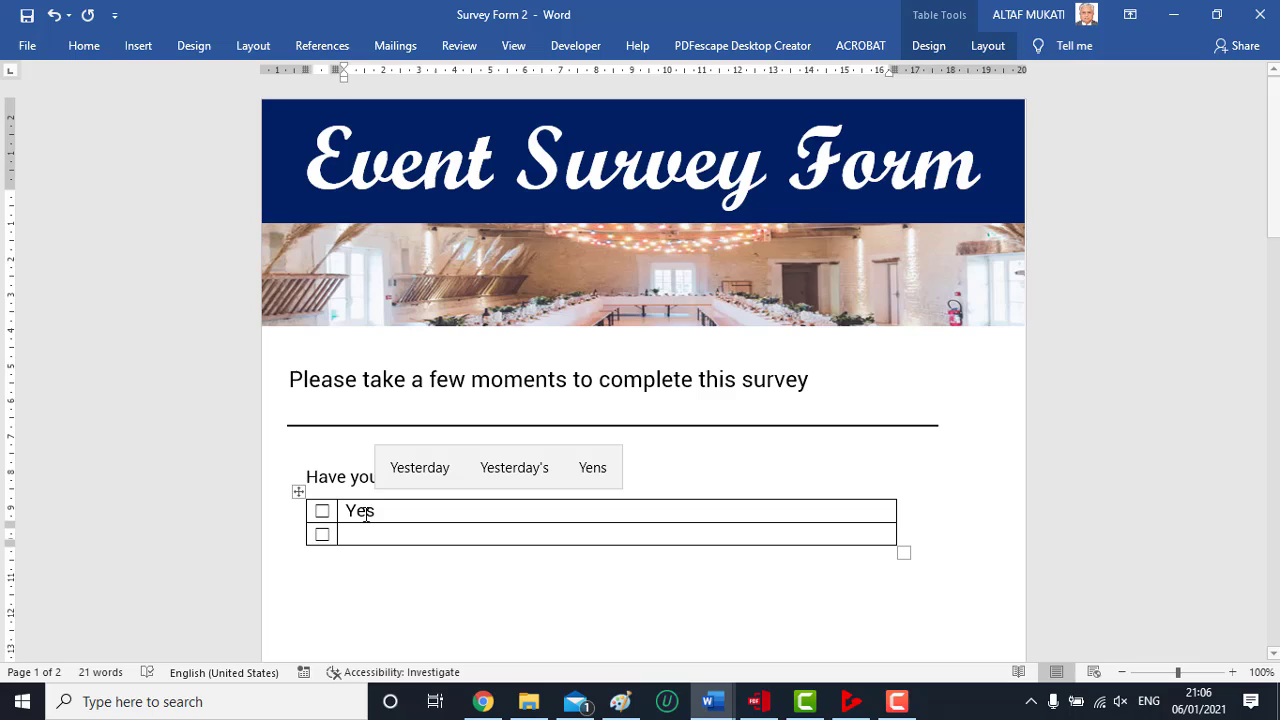
{"action": "type", "text": "No"}
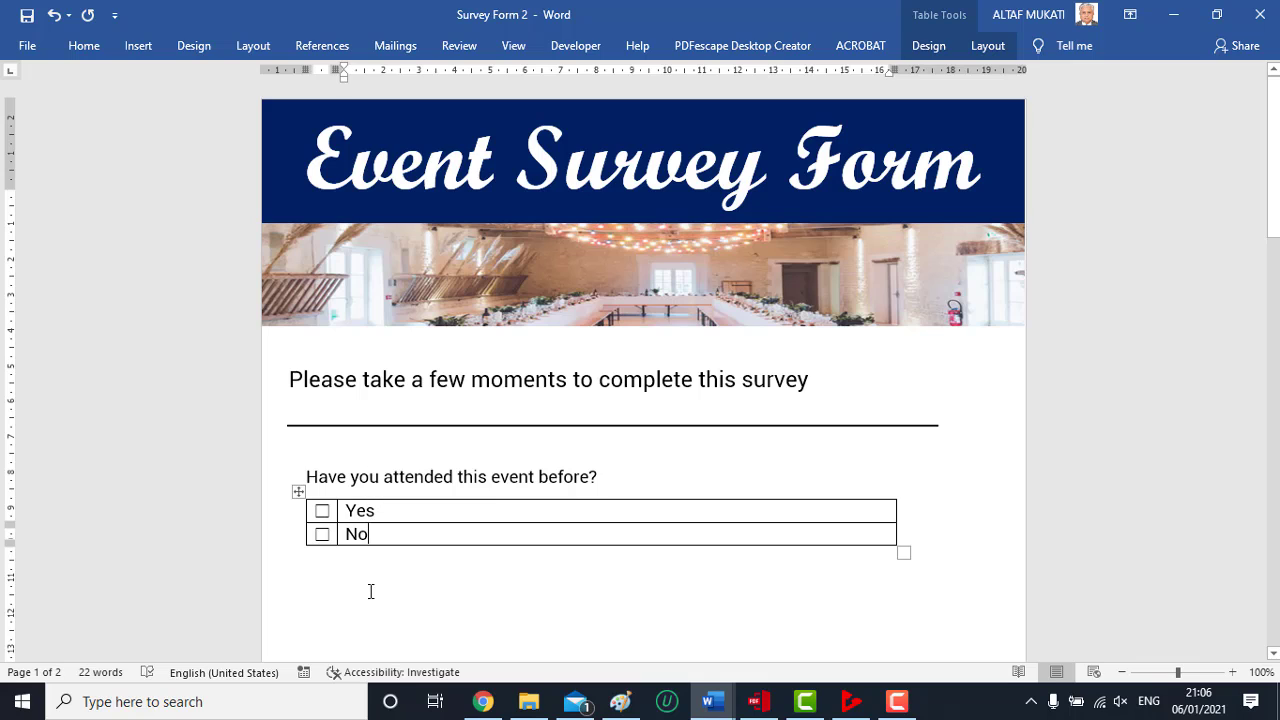
{"action": "left_click", "coordinate": [298, 491]}
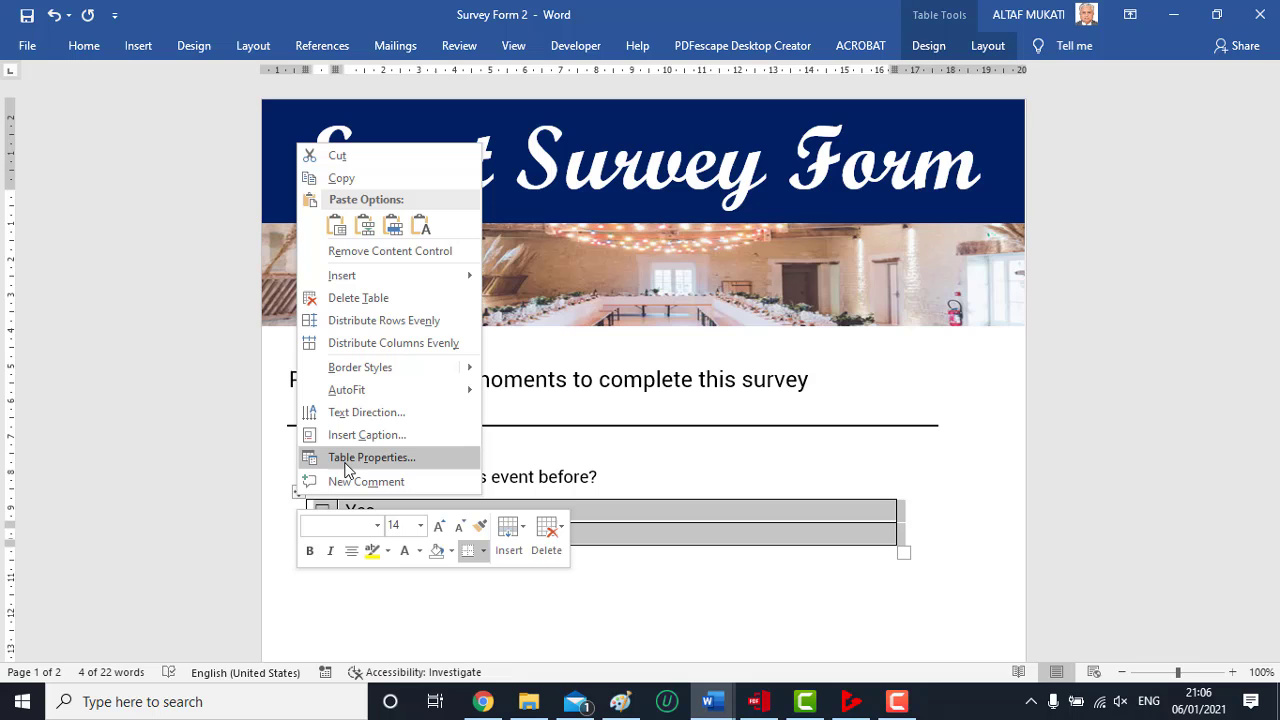
Set the Yes/No table's borders to None in Borders and Shading
{"action": "left_click", "coordinate": [371, 457]}
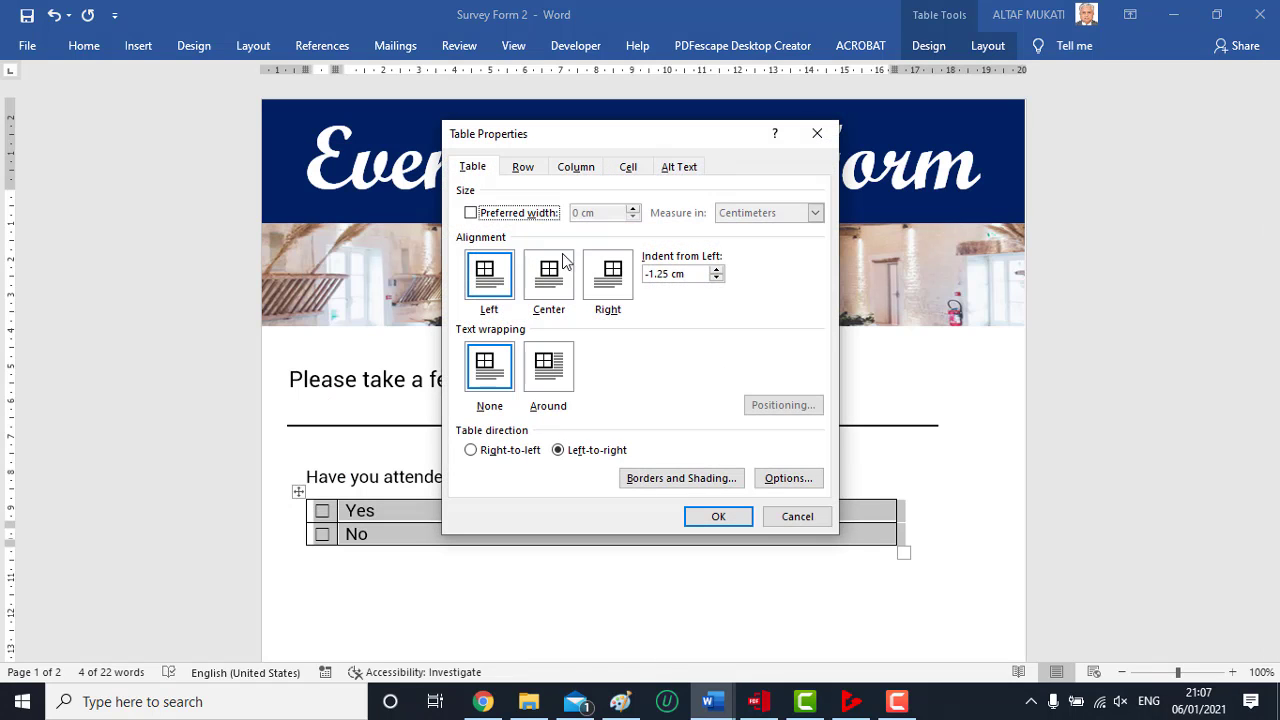
{"action": "left_click", "coordinate": [681, 477]}
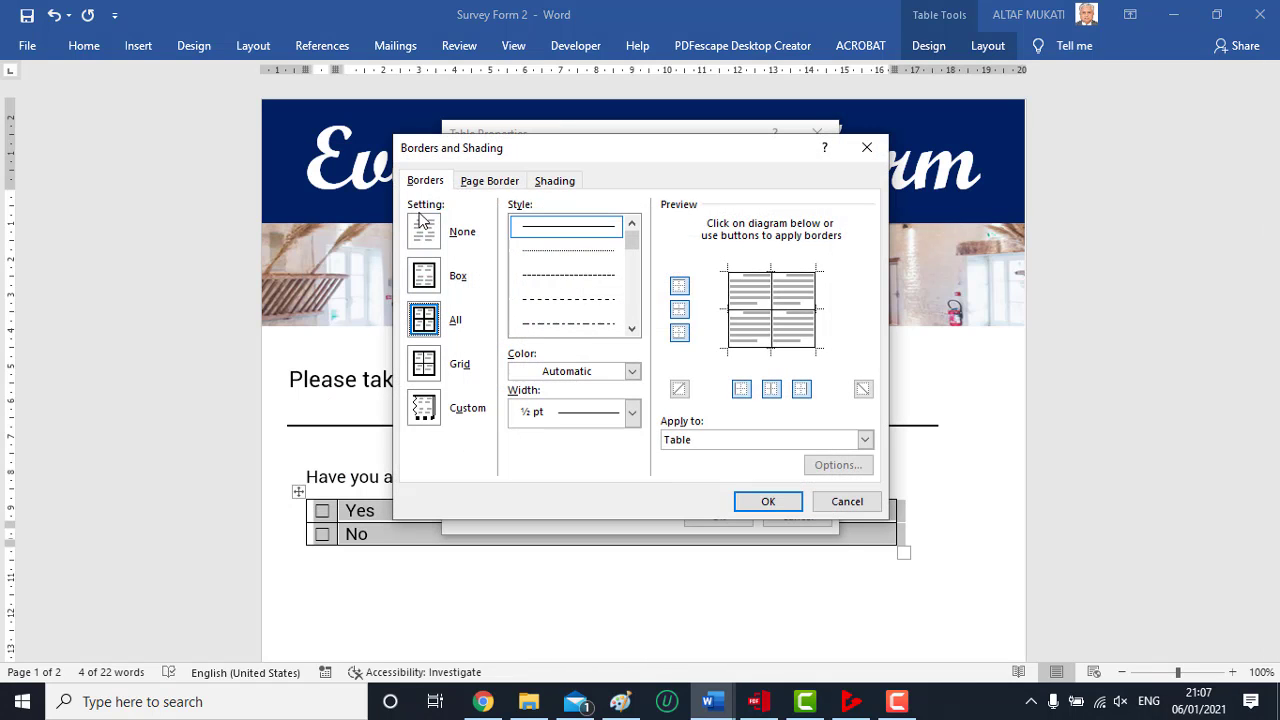
{"action": "left_click", "coordinate": [422, 231]}
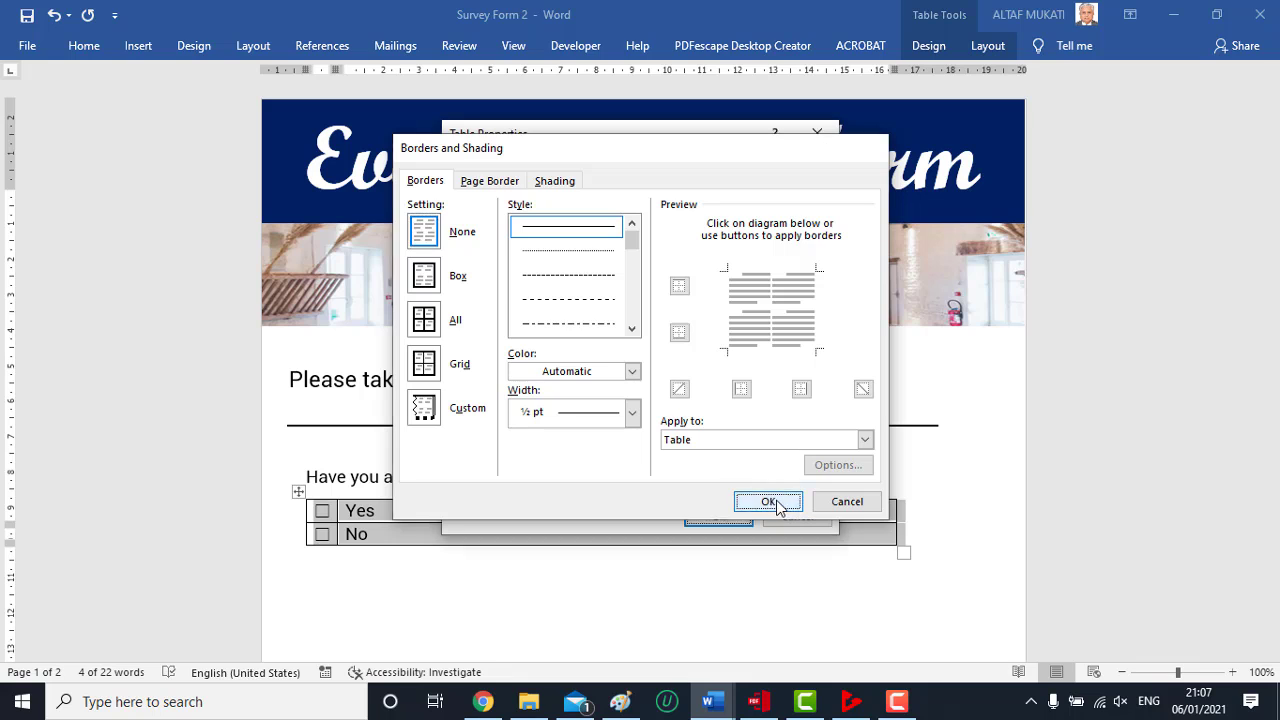
{"action": "left_click", "coordinate": [768, 501]}
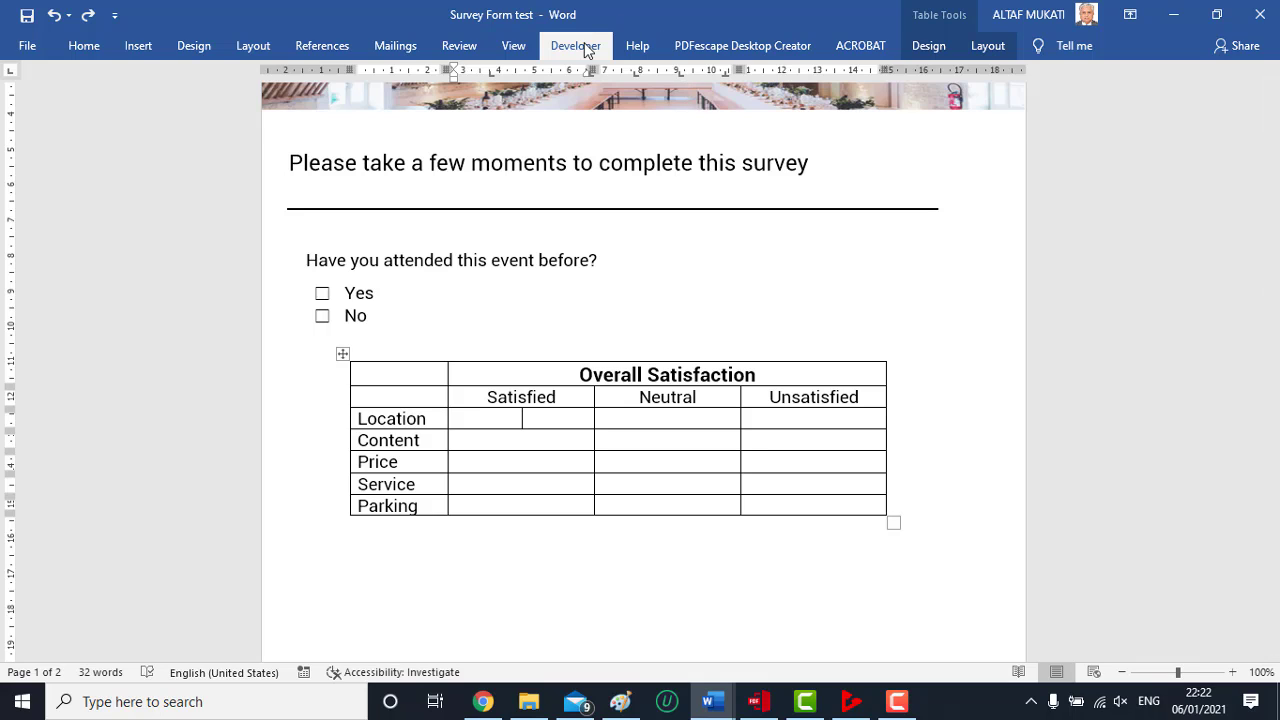
Insert check boxes in the Satisfied, Neutral and Unsatisfied cells of each rating row
{"action": "left_click", "coordinate": [575, 46]}
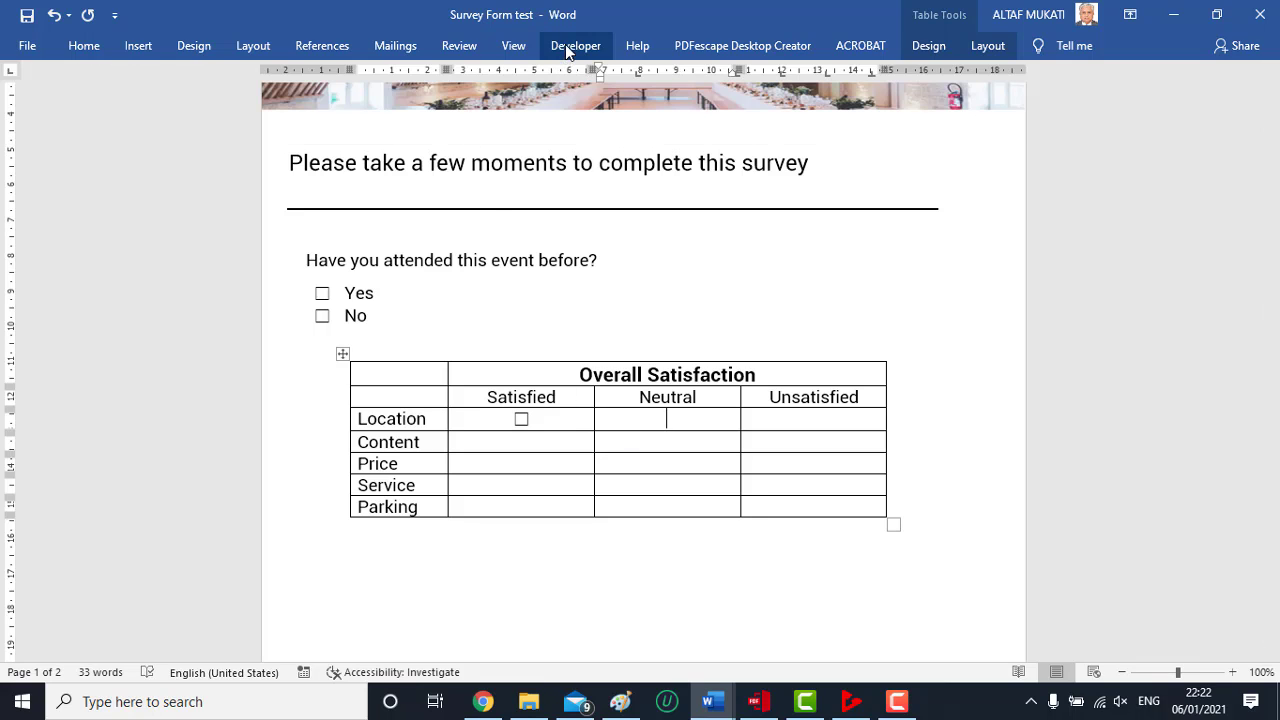
{"action": "left_click", "coordinate": [575, 46]}
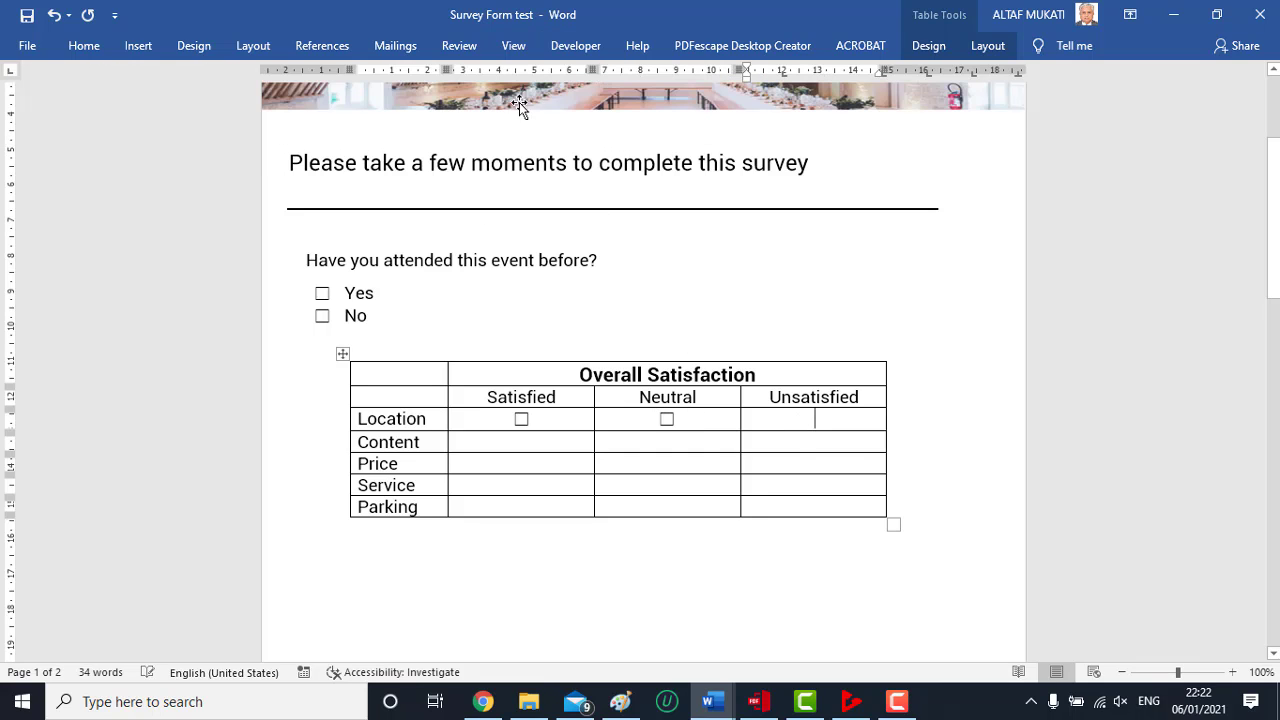
{"action": "left_click", "coordinate": [575, 45]}
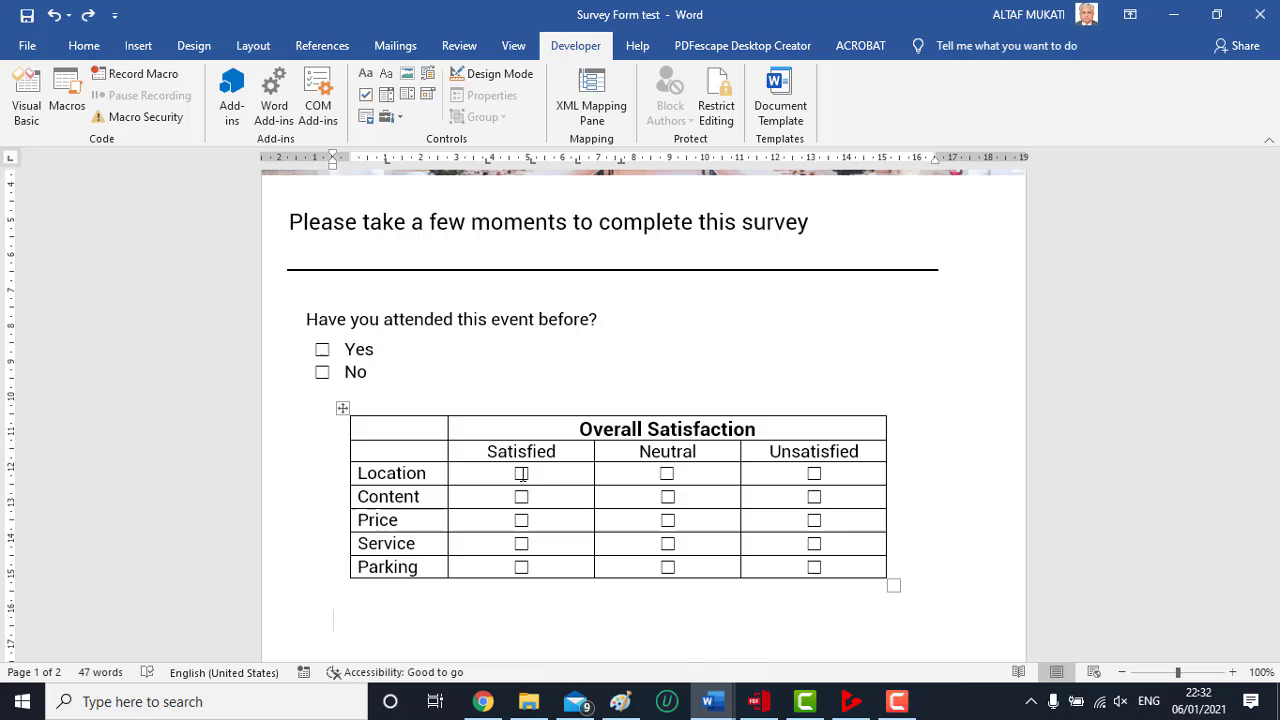
{"action": "left_click", "coordinate": [521, 473]}
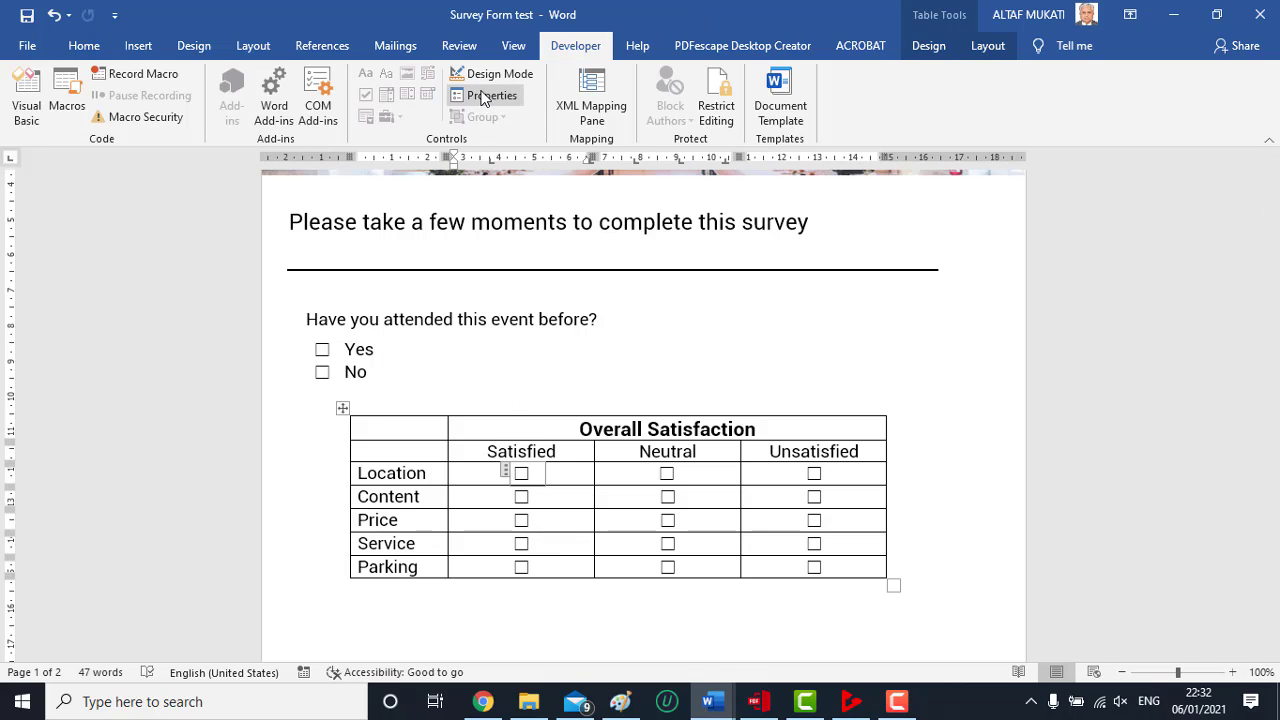
{"action": "left_click", "coordinate": [490, 95]}
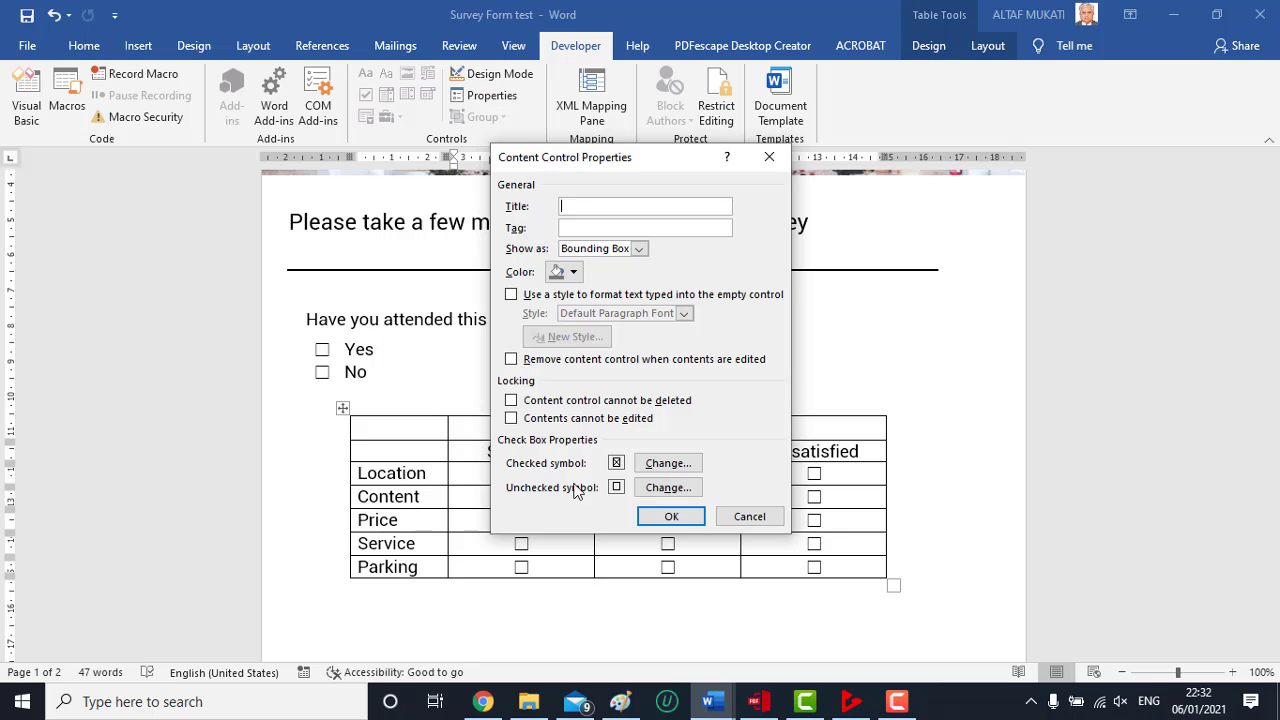
{"action": "left_click", "coordinate": [667, 462]}
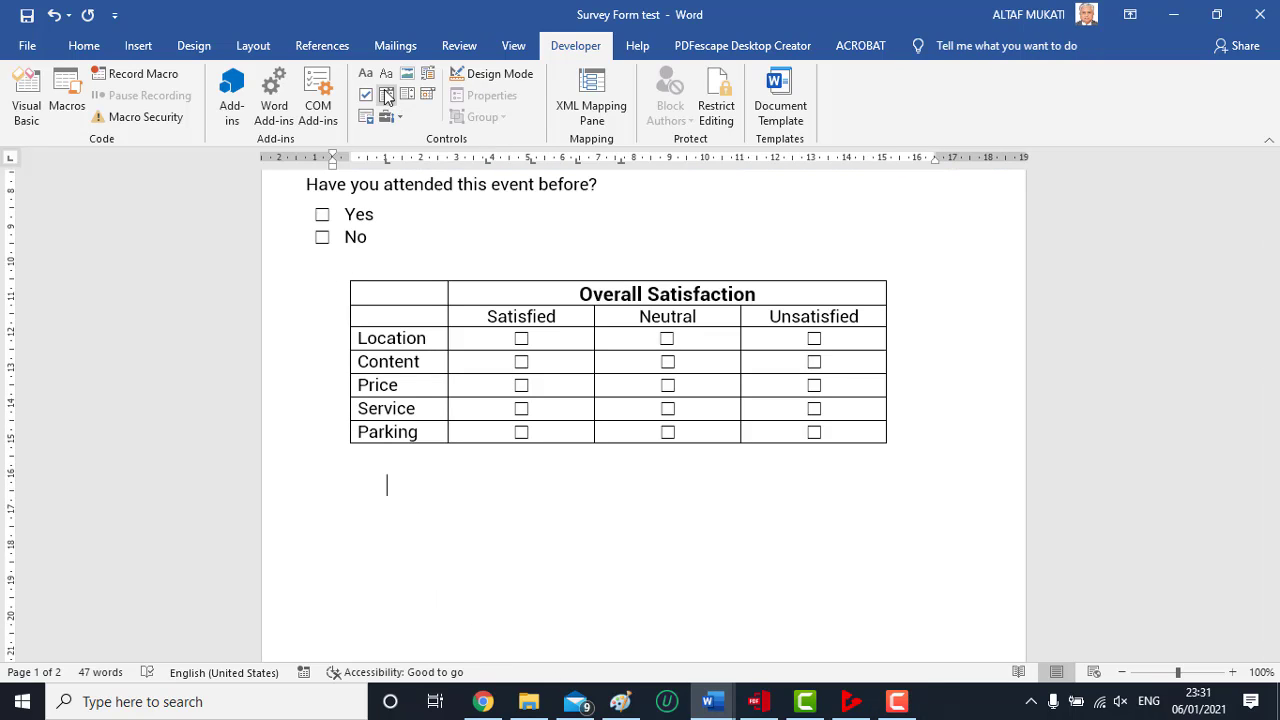
Turn on Design Mode and change the drop-down placeholder to 'How do you rate it?'
{"action": "left_click", "coordinate": [386, 95]}
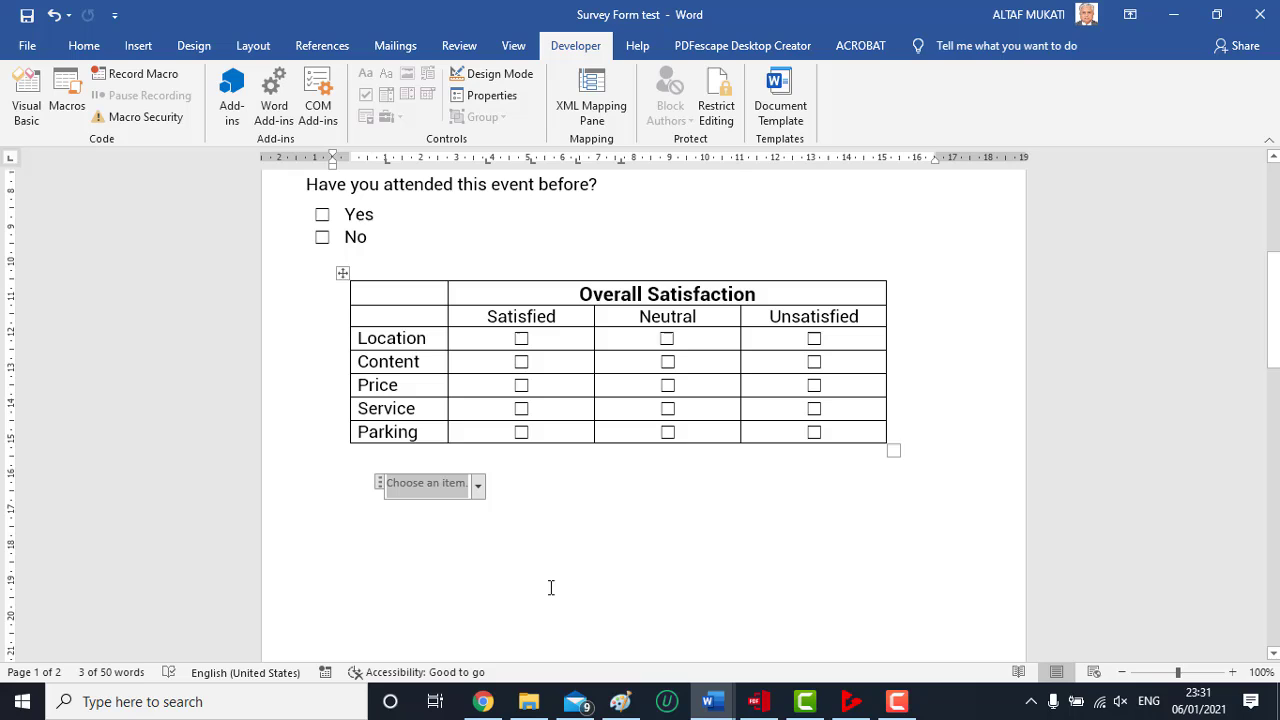
{"action": "left_click", "coordinate": [491, 73]}
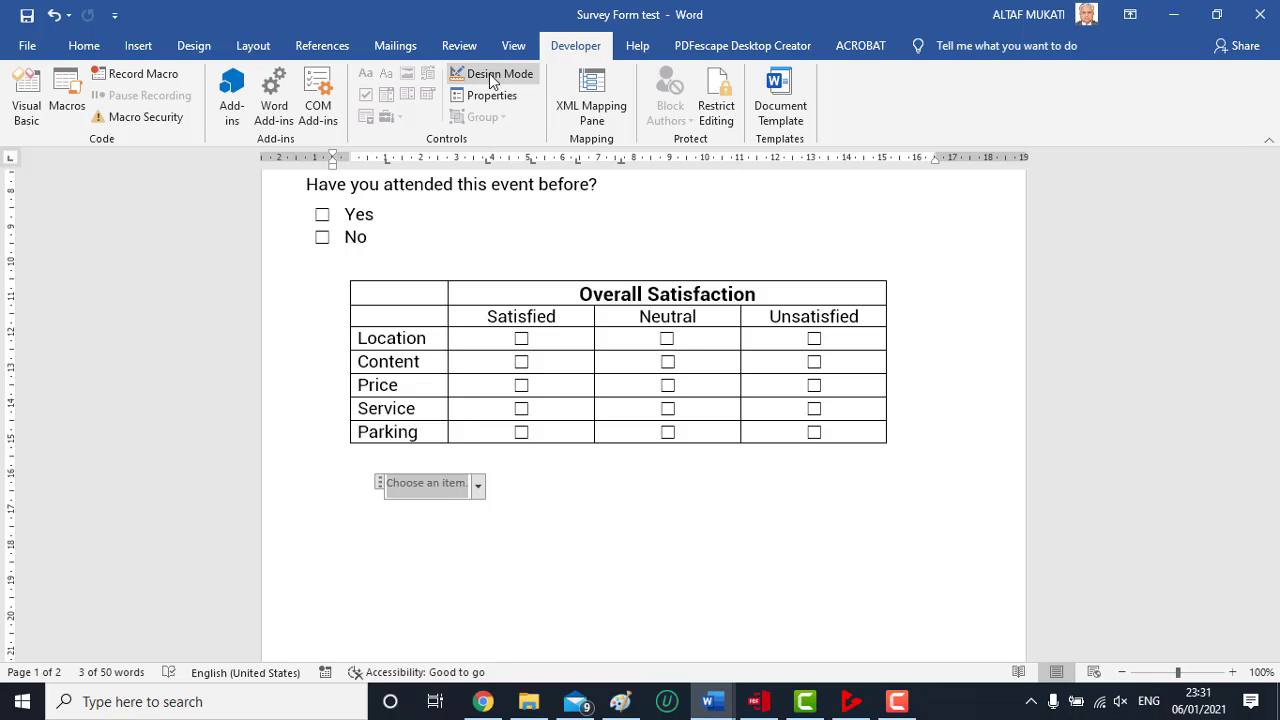
{"action": "left_click", "coordinate": [491, 73]}
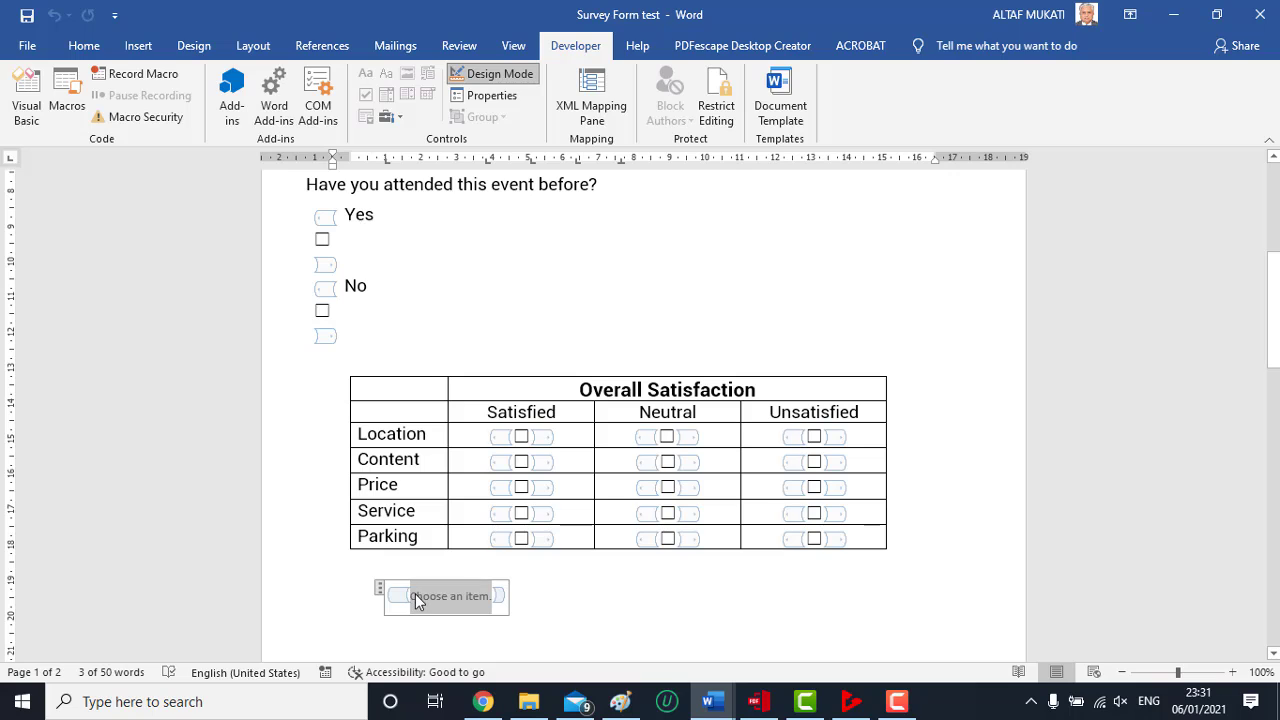
{"action": "left_click", "coordinate": [450, 596]}
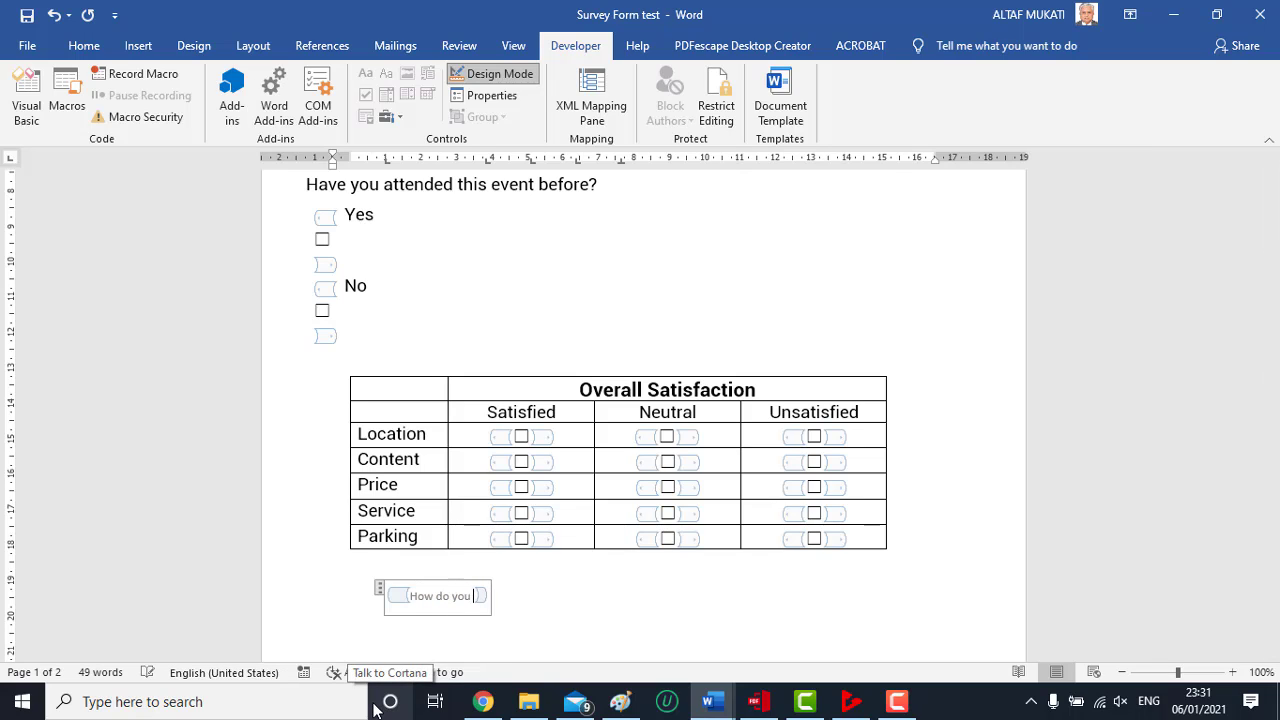
{"action": "type", "text": "rate it?"}
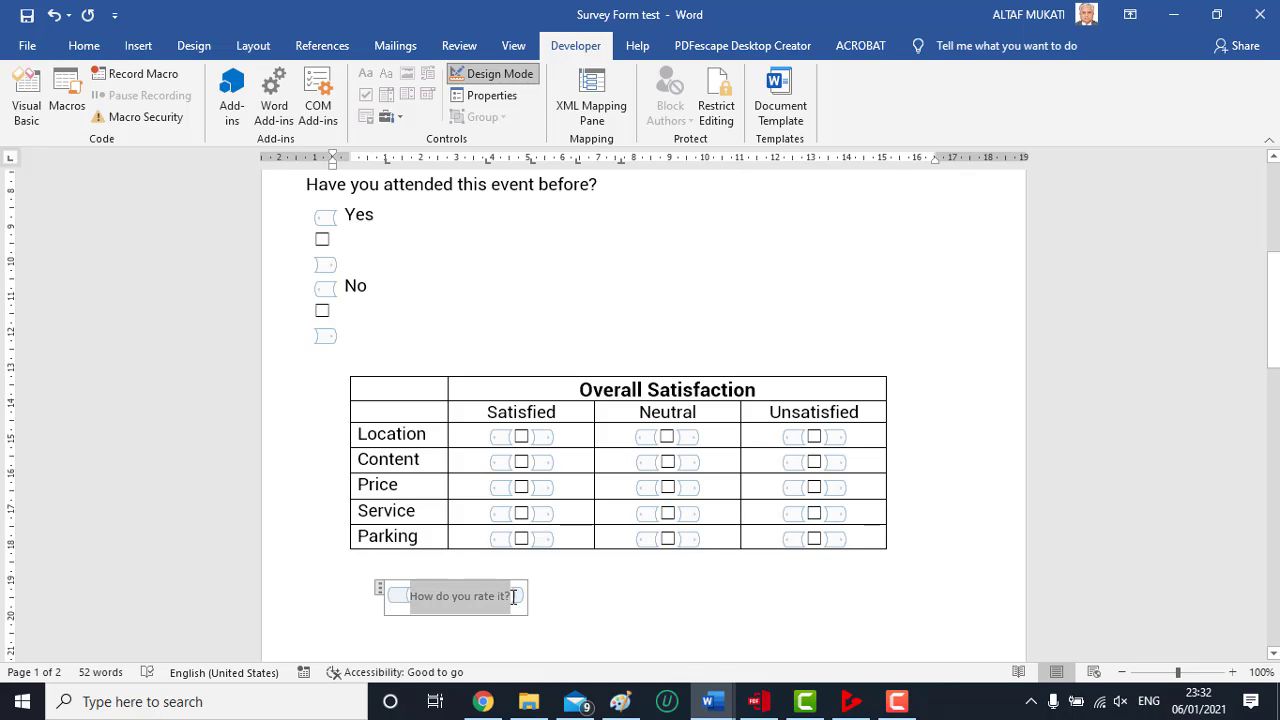
Format the drop-down prompt in Roboto, size 14, with a darker font colour
{"action": "left_click", "coordinate": [83, 45]}
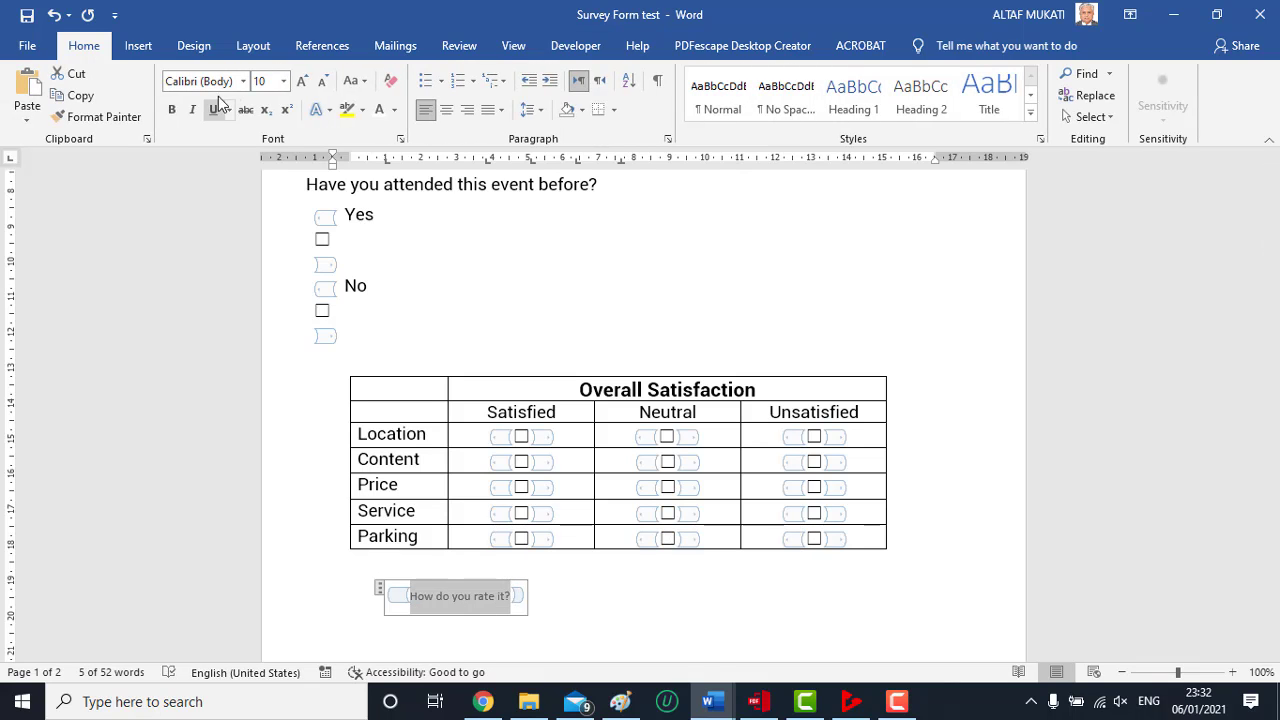
{"action": "left_click", "coordinate": [242, 81]}
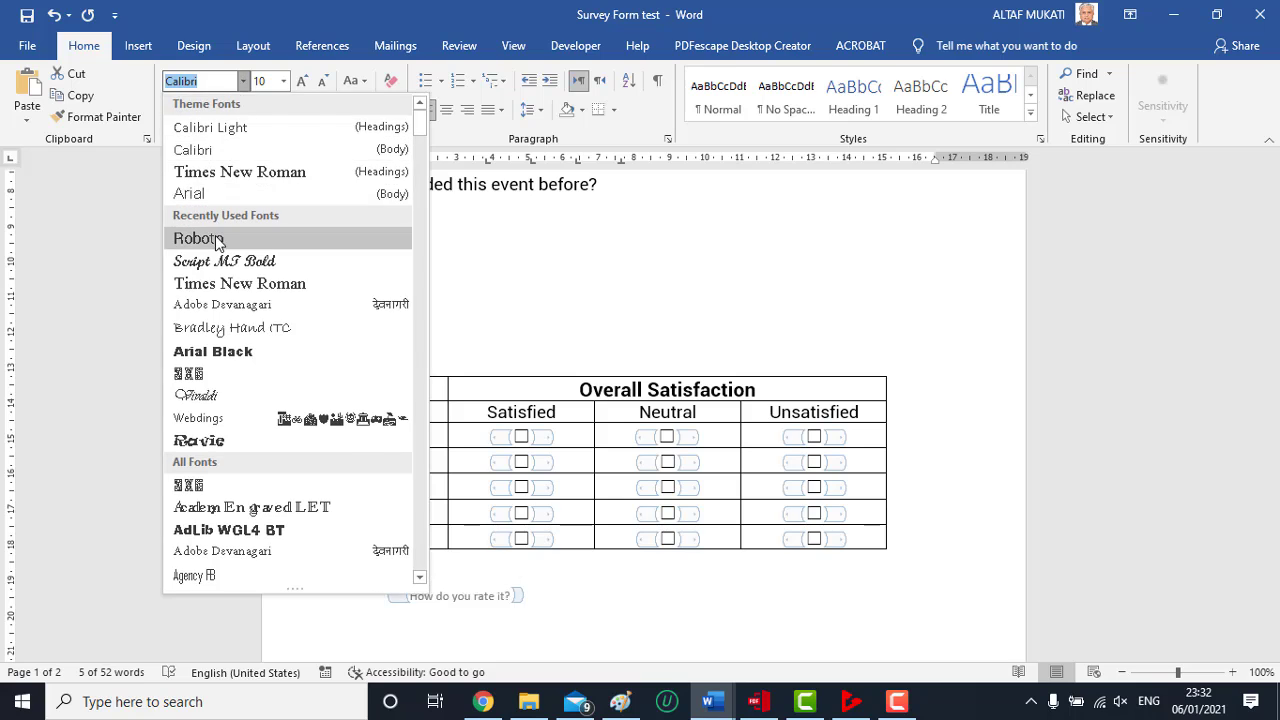
{"action": "left_click", "coordinate": [198, 238]}
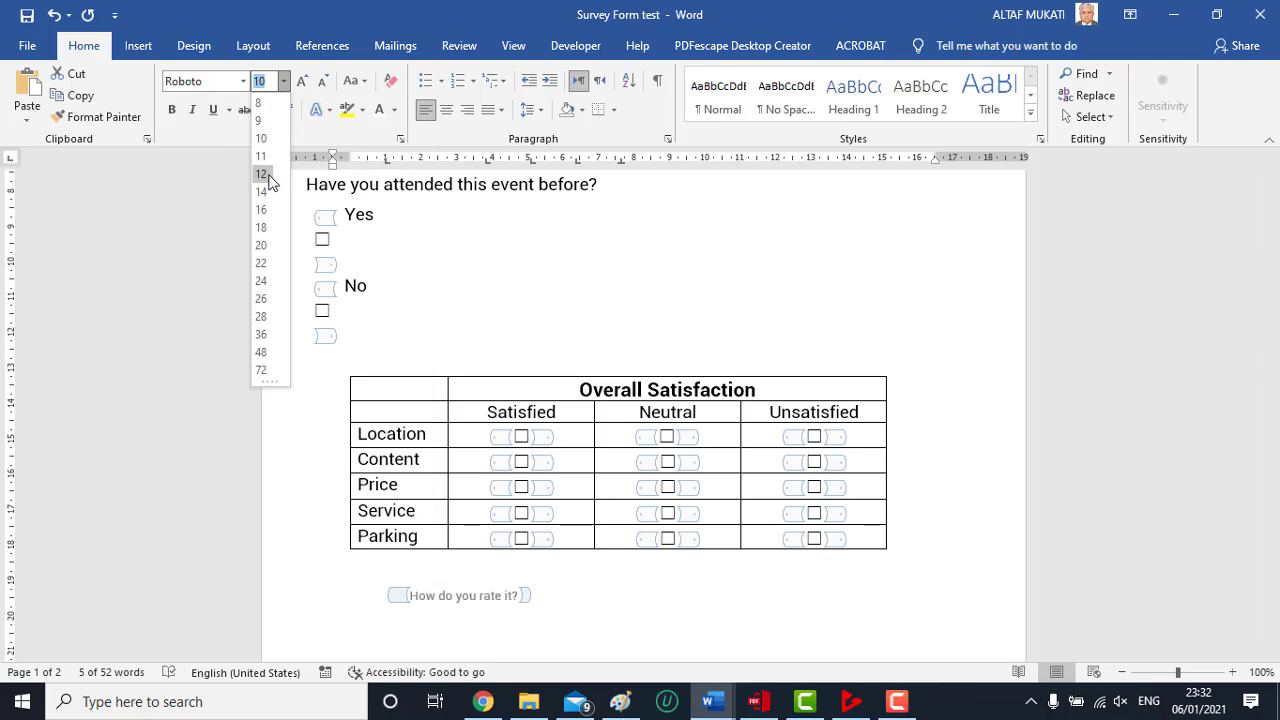
{"action": "left_click", "coordinate": [261, 192]}
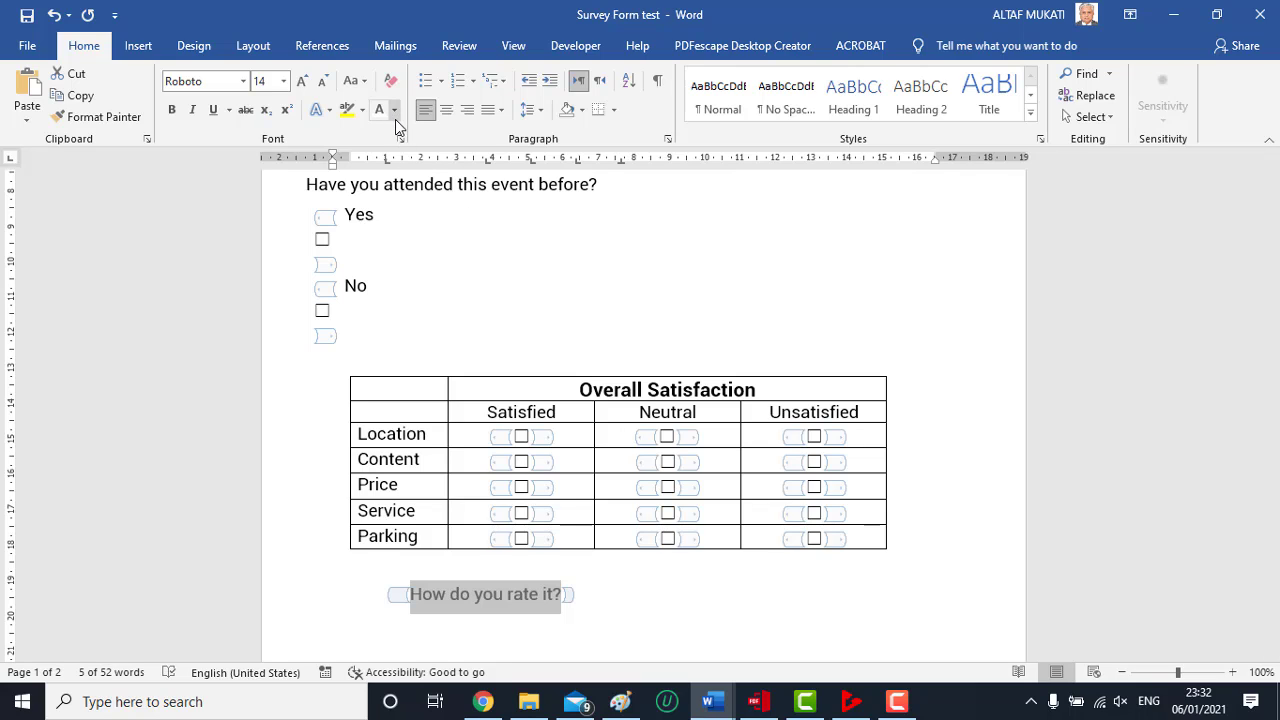
{"action": "left_click", "coordinate": [396, 109]}
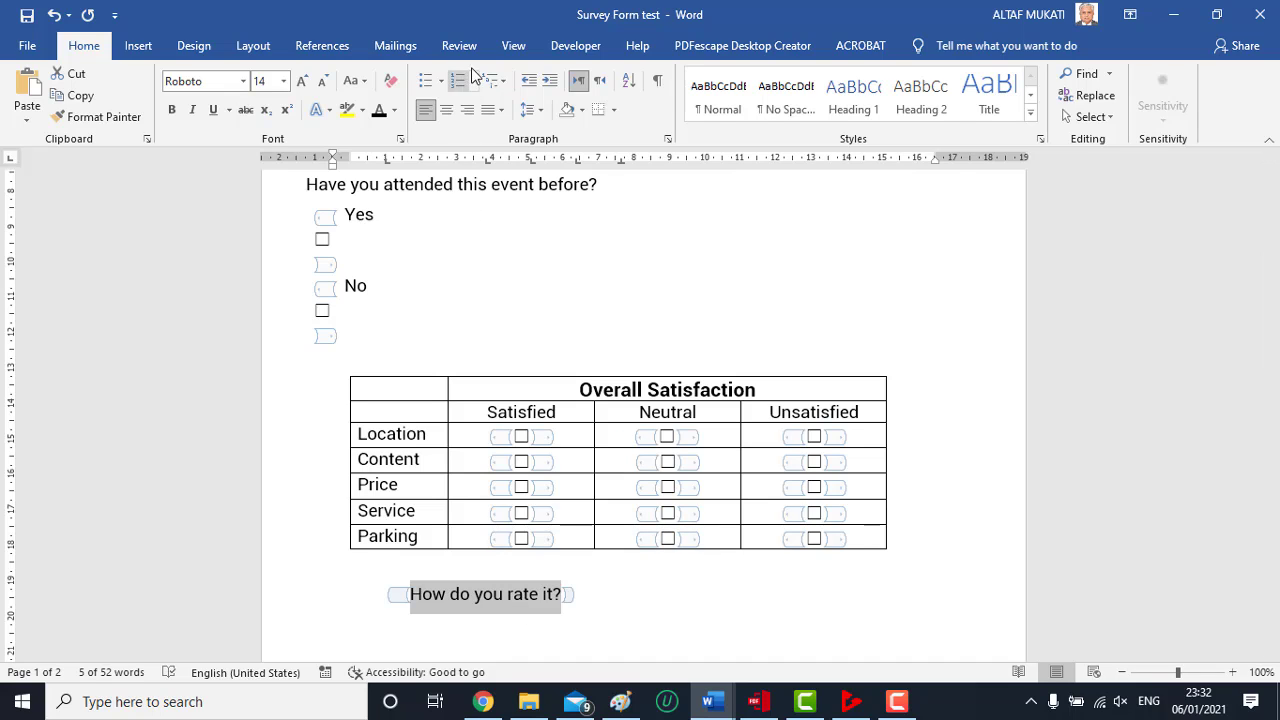
{"action": "left_click", "coordinate": [575, 45]}
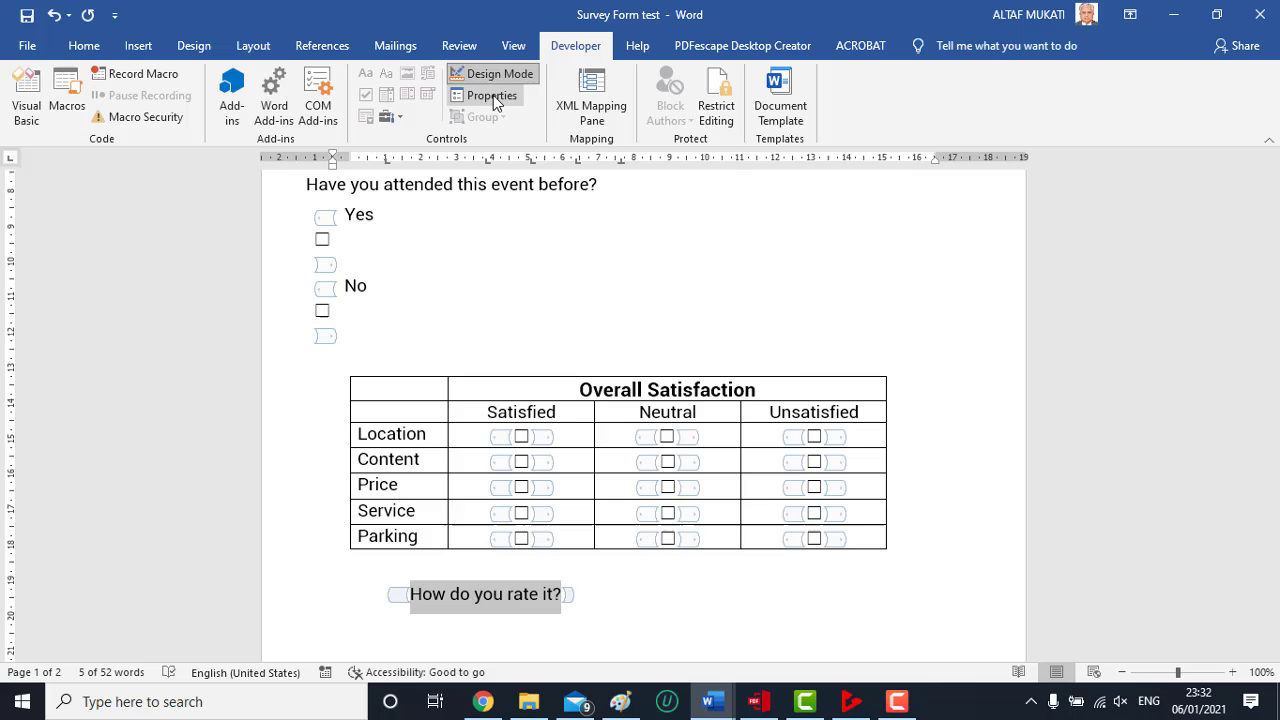
Add Excellent and Good as the drop-down's first list choices
{"action": "left_click", "coordinate": [491, 95]}
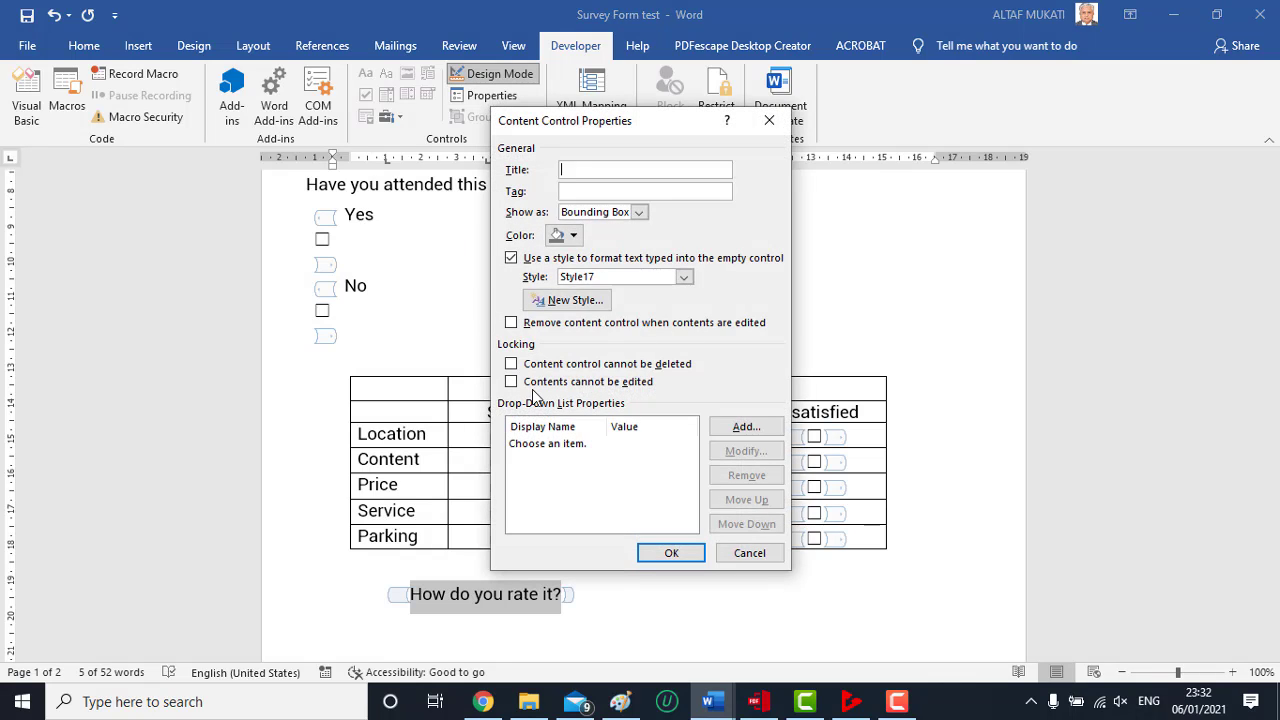
{"action": "mouse_move", "coordinate": [570, 452]}
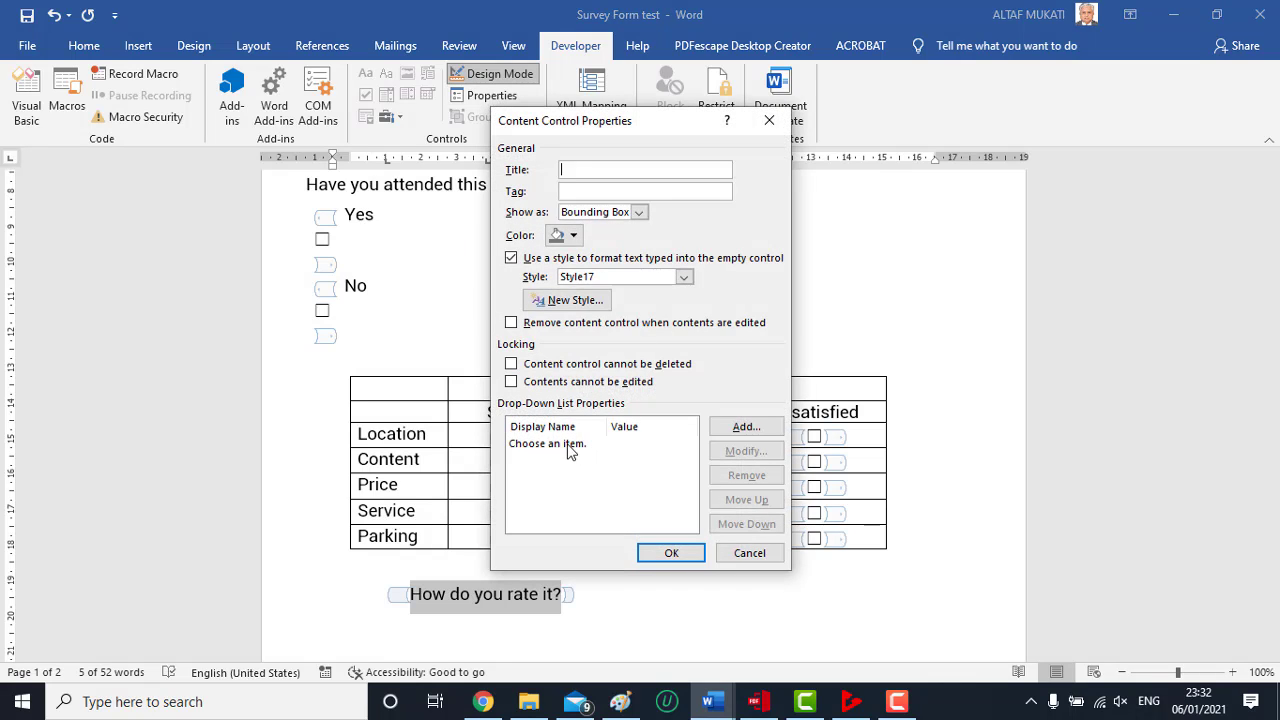
{"action": "mouse_move", "coordinate": [563, 449]}
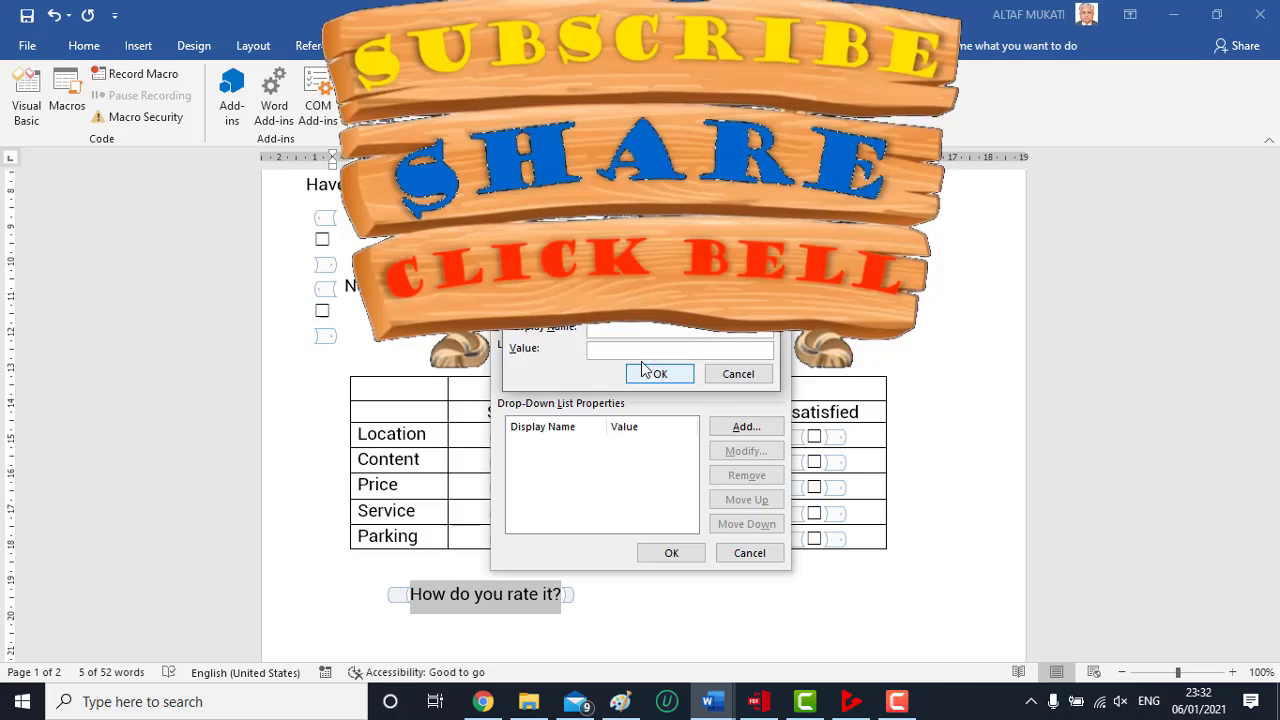
{"action": "left_click", "coordinate": [659, 373]}
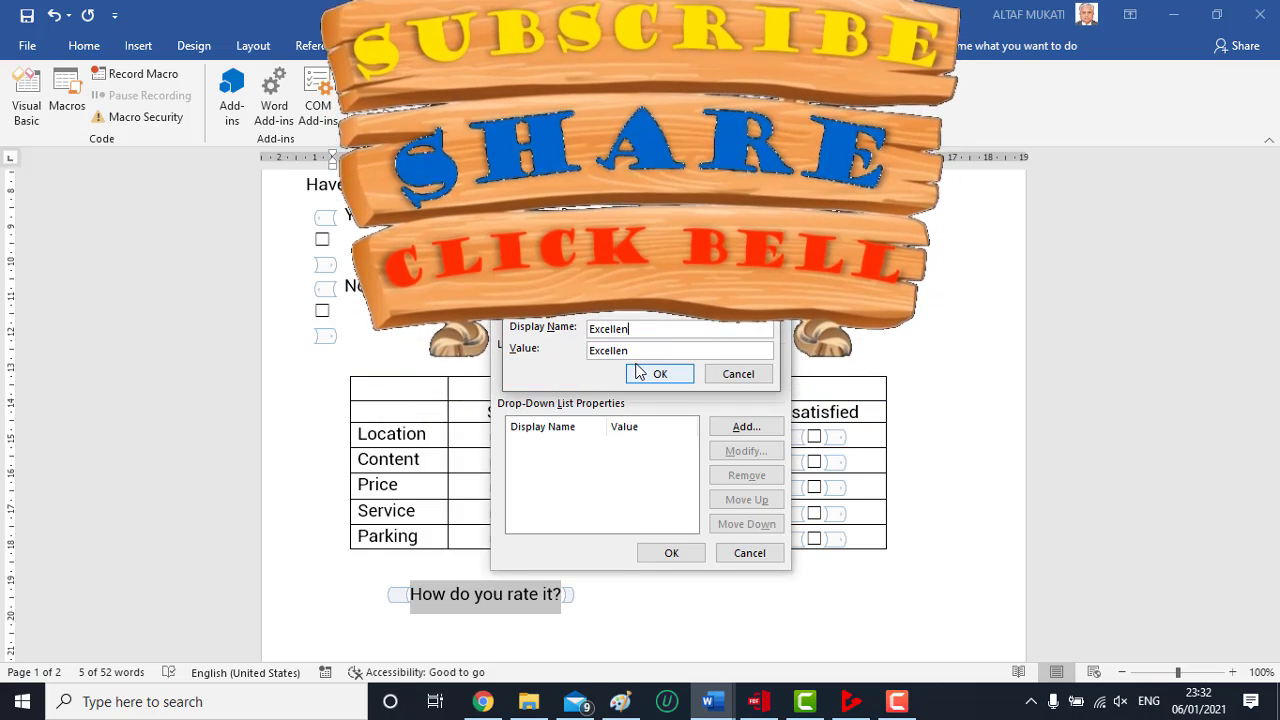
{"action": "left_click", "coordinate": [659, 373]}
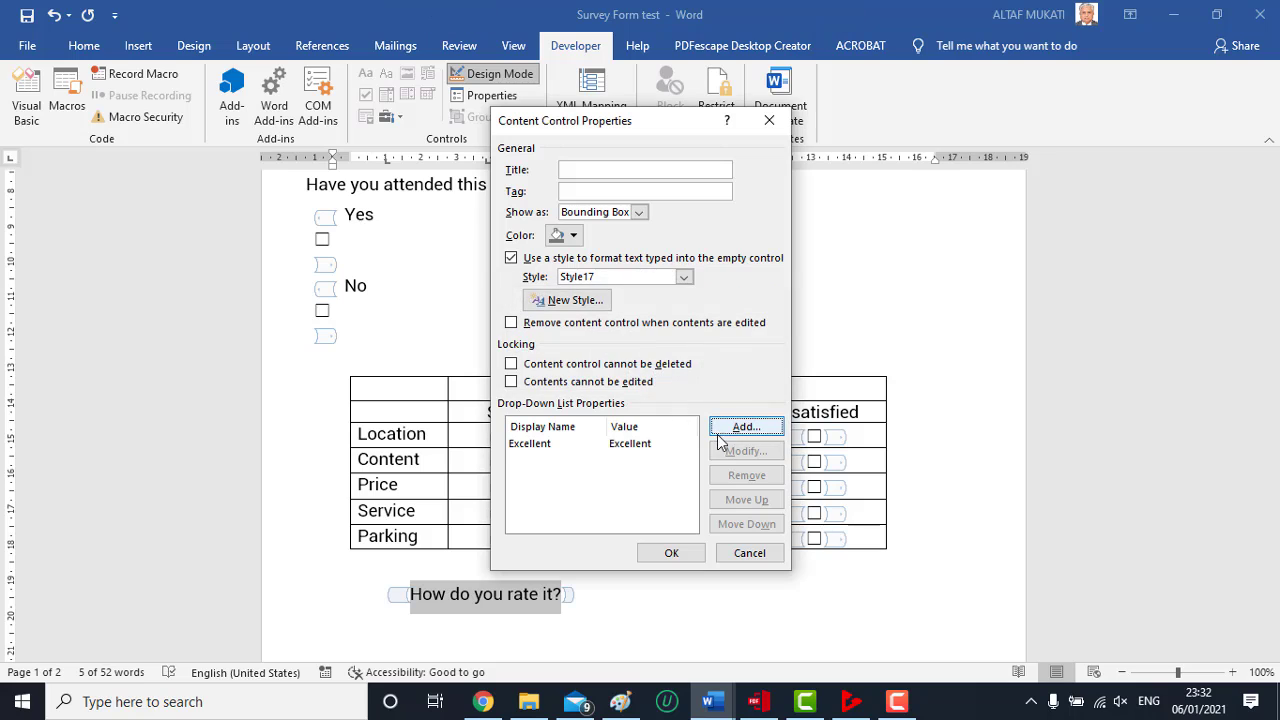
{"action": "left_click", "coordinate": [745, 426]}
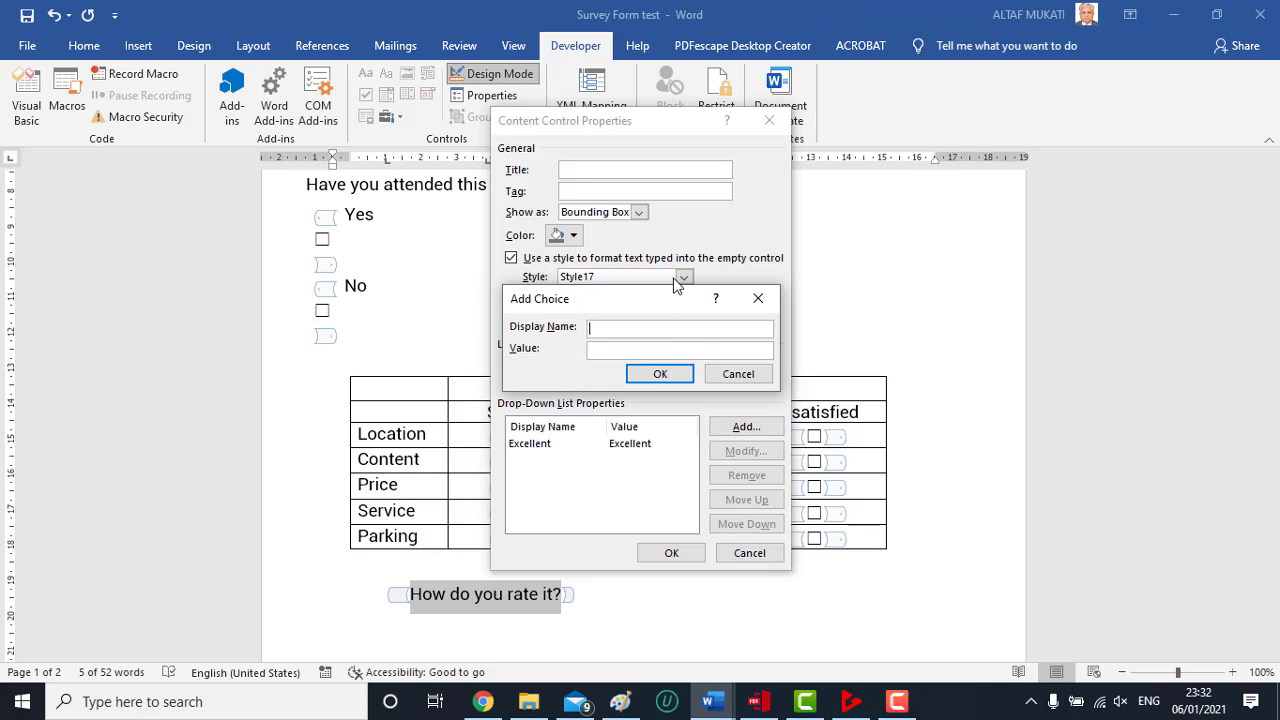
{"action": "type", "text": "Good"}
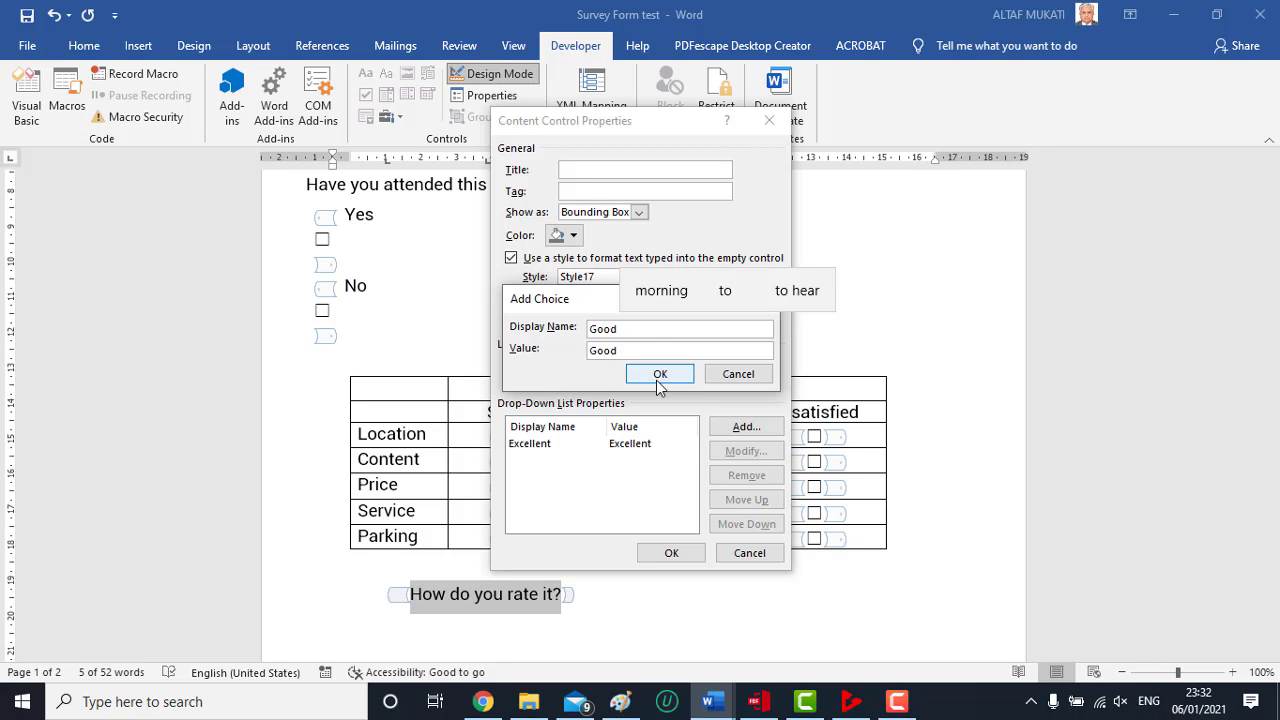
{"action": "left_click", "coordinate": [659, 373]}
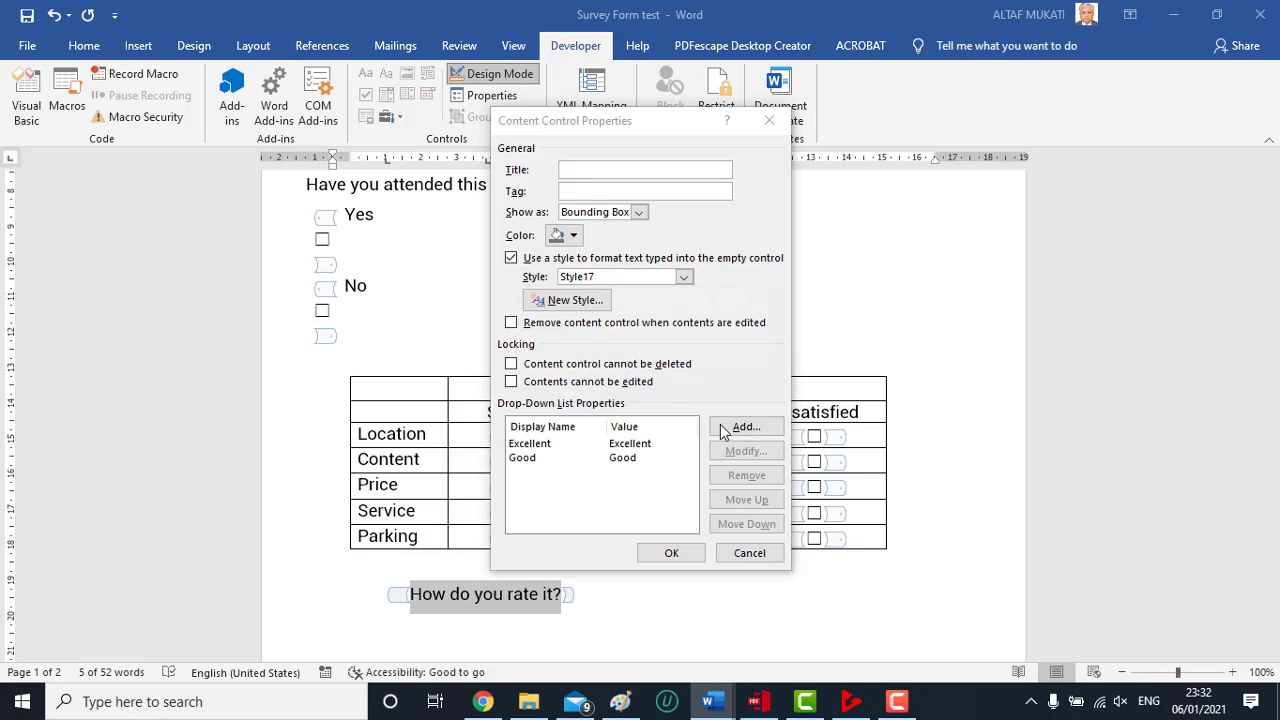
Add the Average and Poor choices, apply the settings, and turn off Design Mode
{"action": "left_click", "coordinate": [745, 426]}
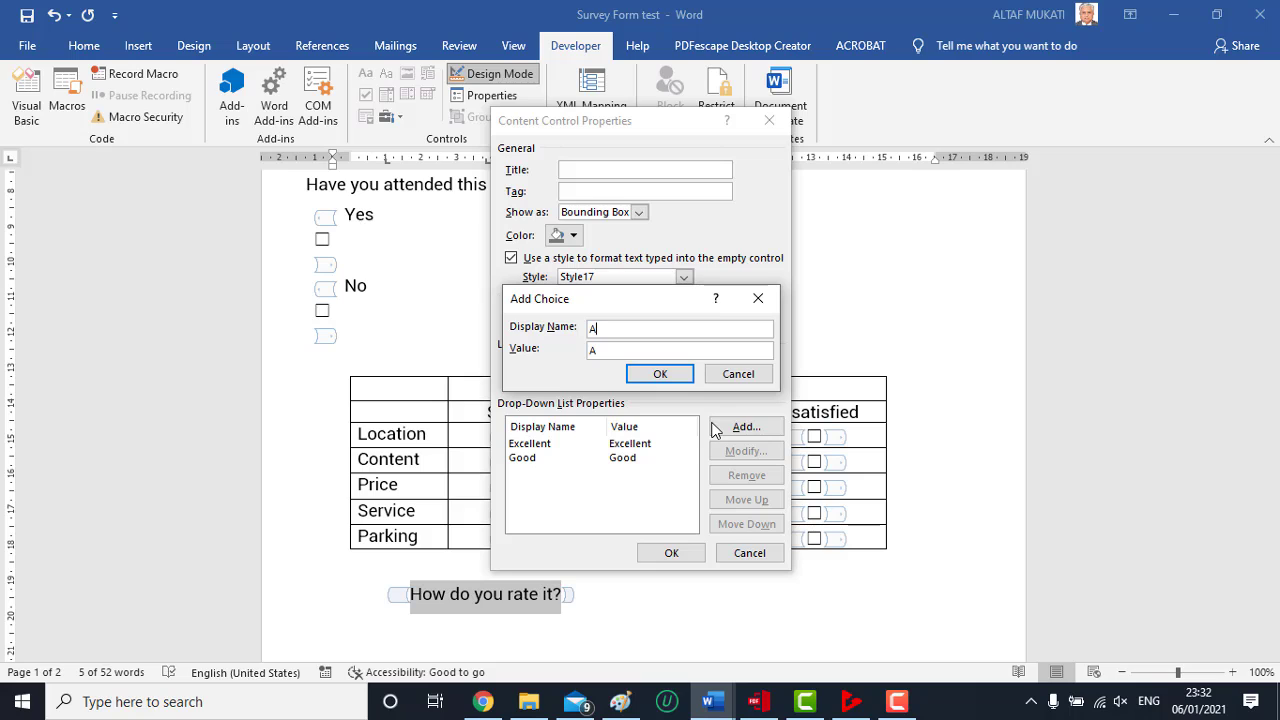
{"action": "type", "text": "verage"}
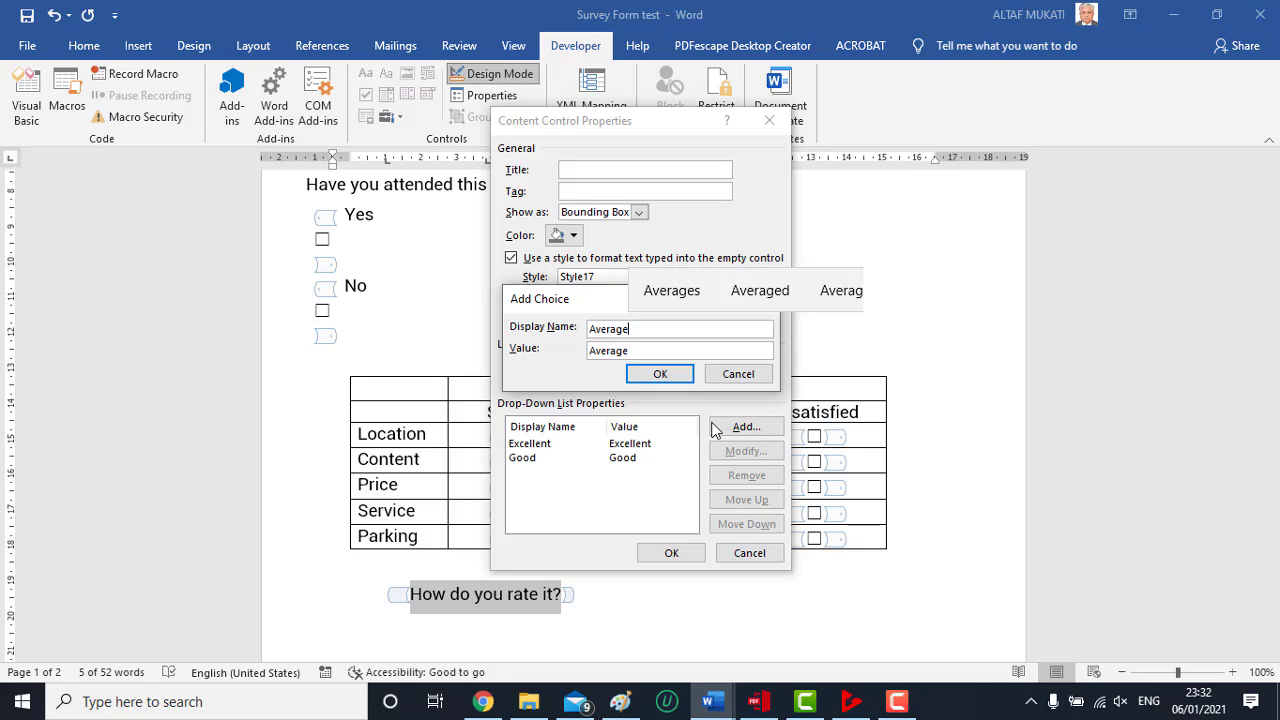
{"action": "left_click", "coordinate": [659, 373]}
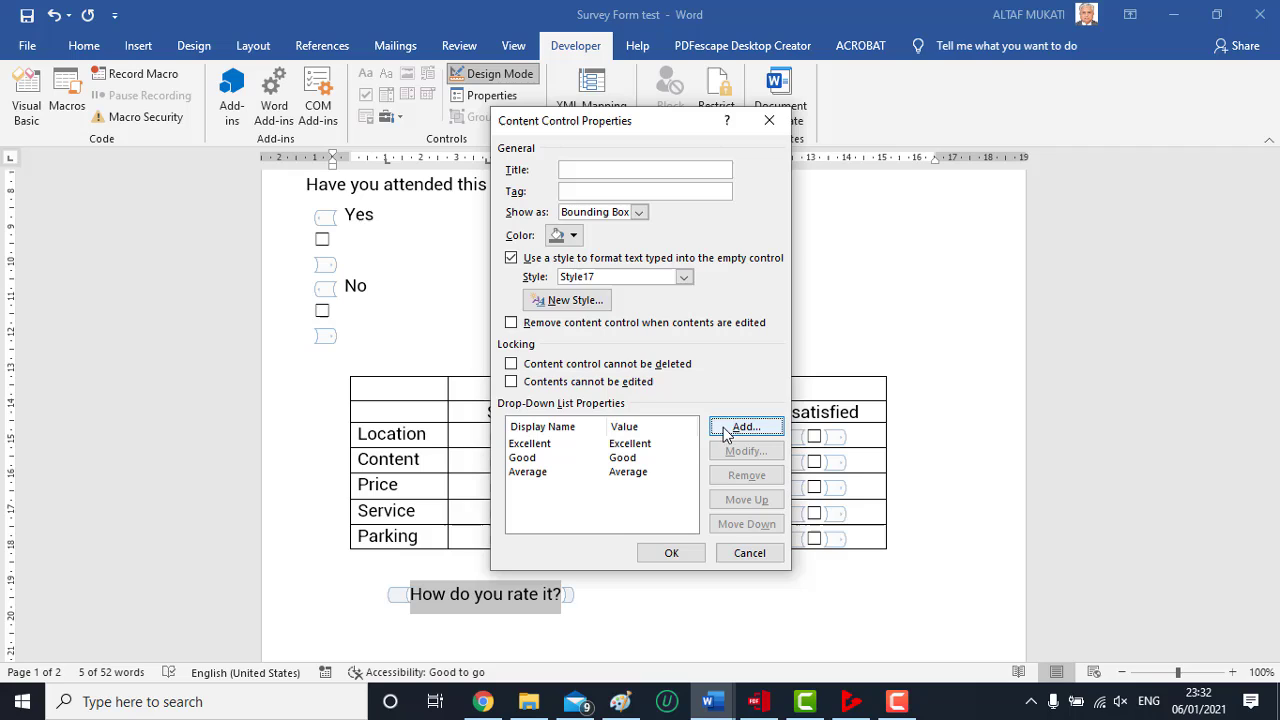
{"action": "left_click", "coordinate": [745, 427]}
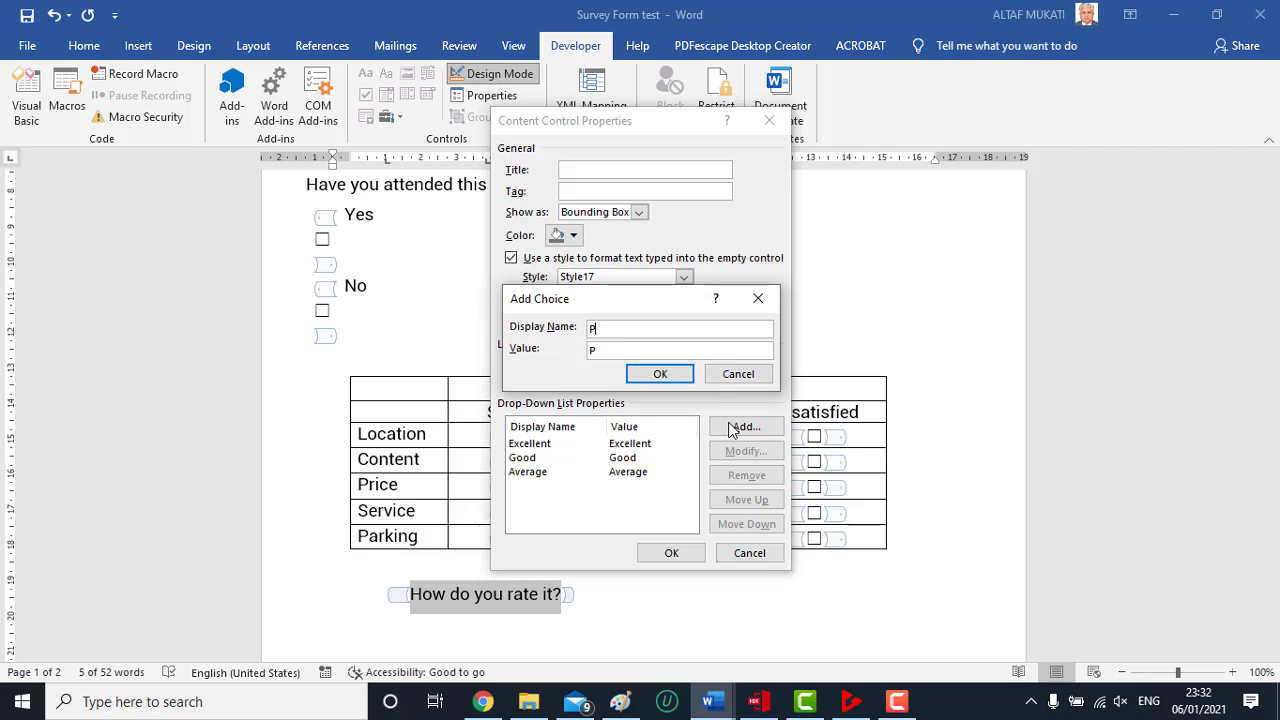
{"action": "type", "text": "oor"}
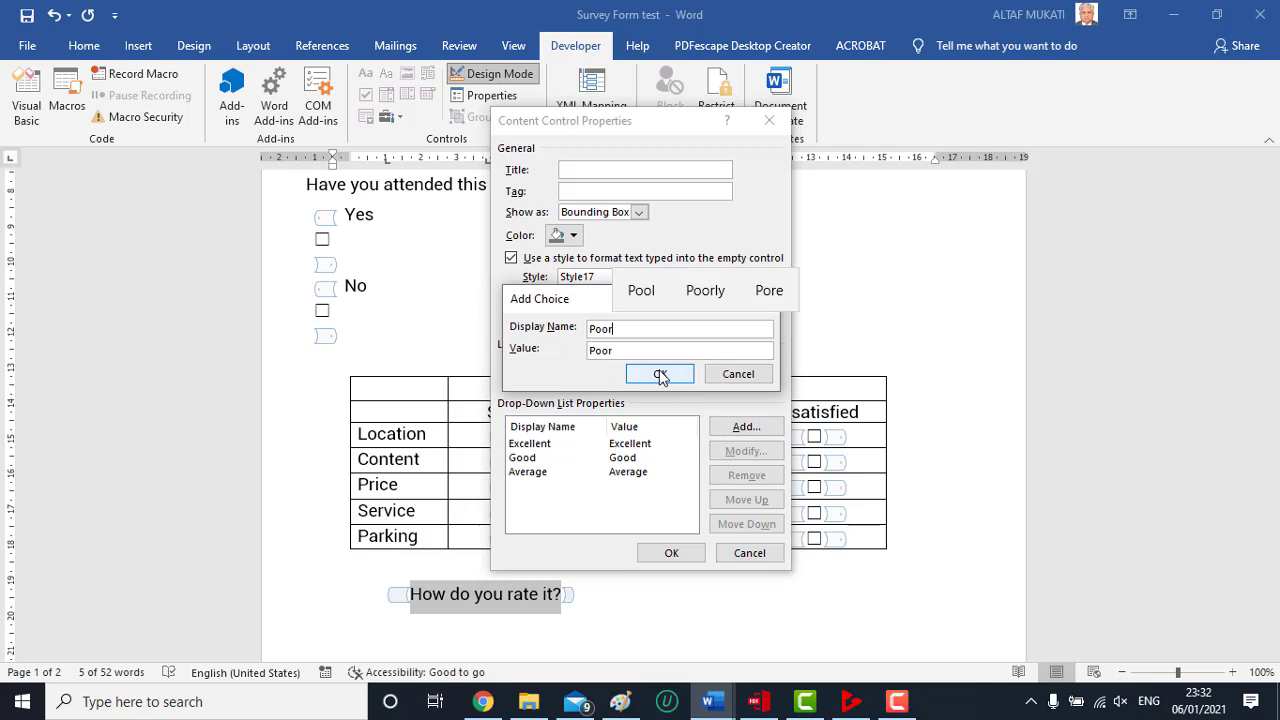
{"action": "left_click", "coordinate": [659, 373]}
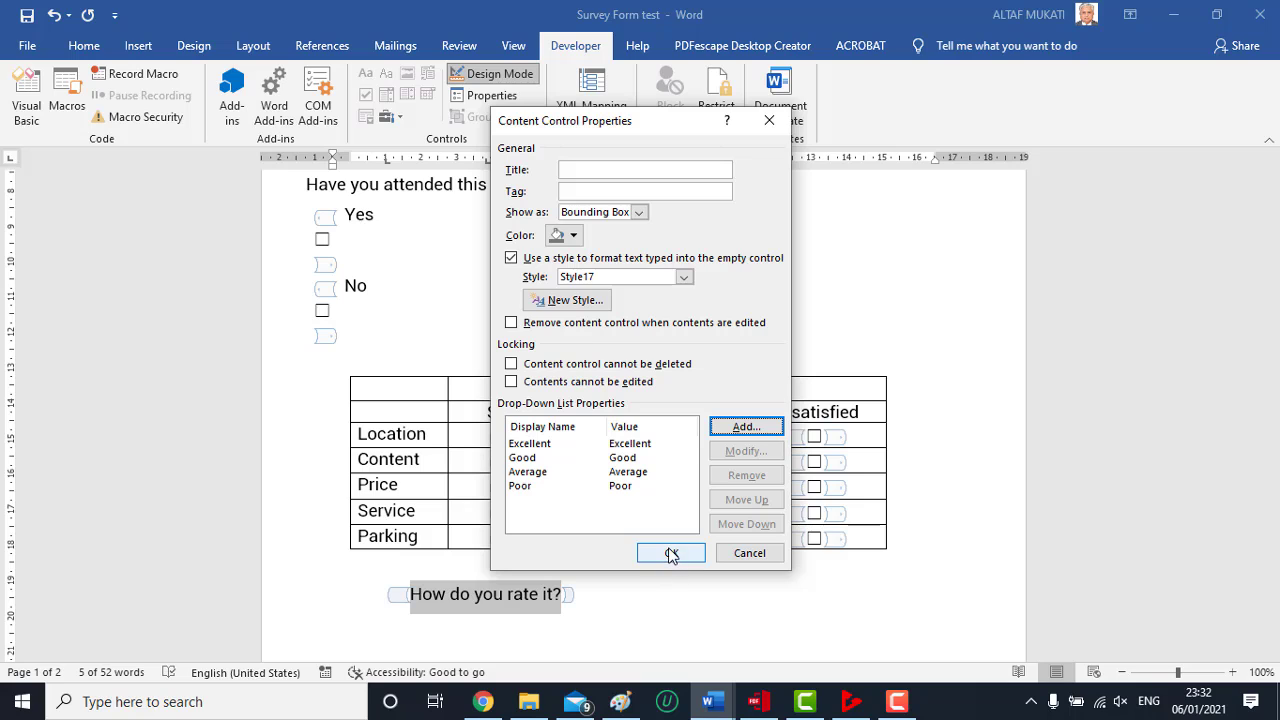
{"action": "left_click", "coordinate": [670, 553]}
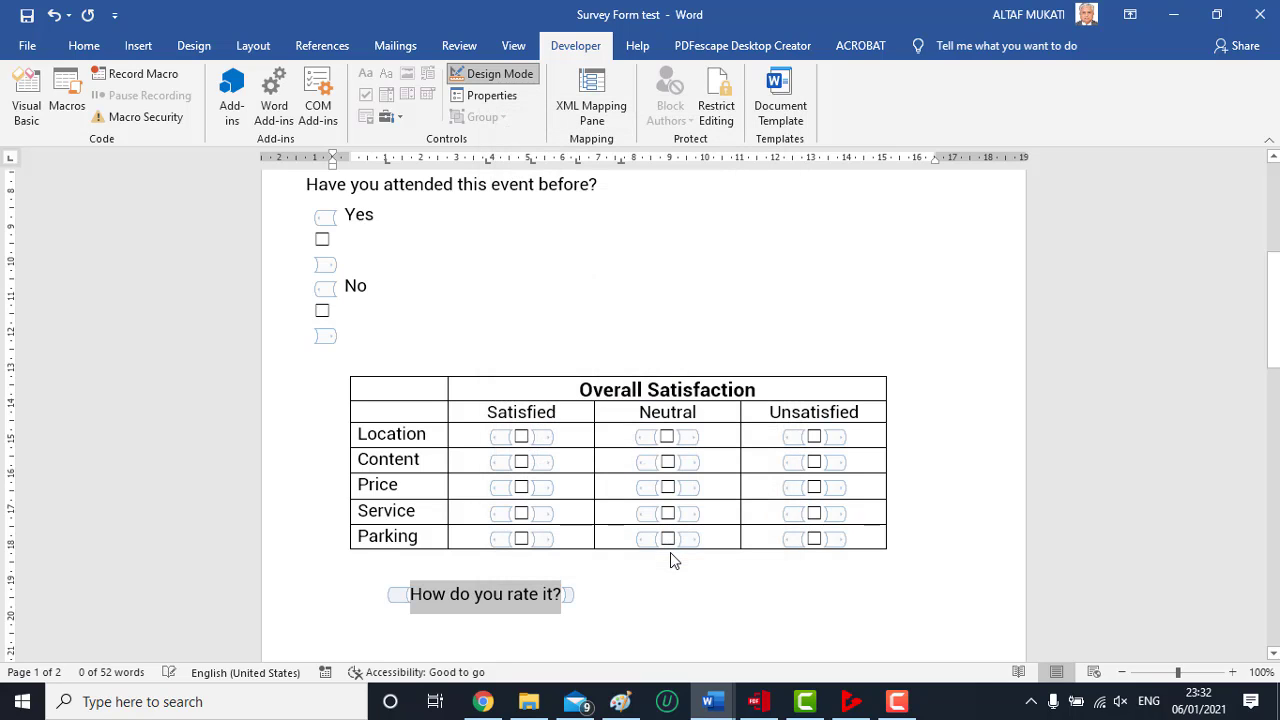
{"action": "left_click", "coordinate": [491, 73]}
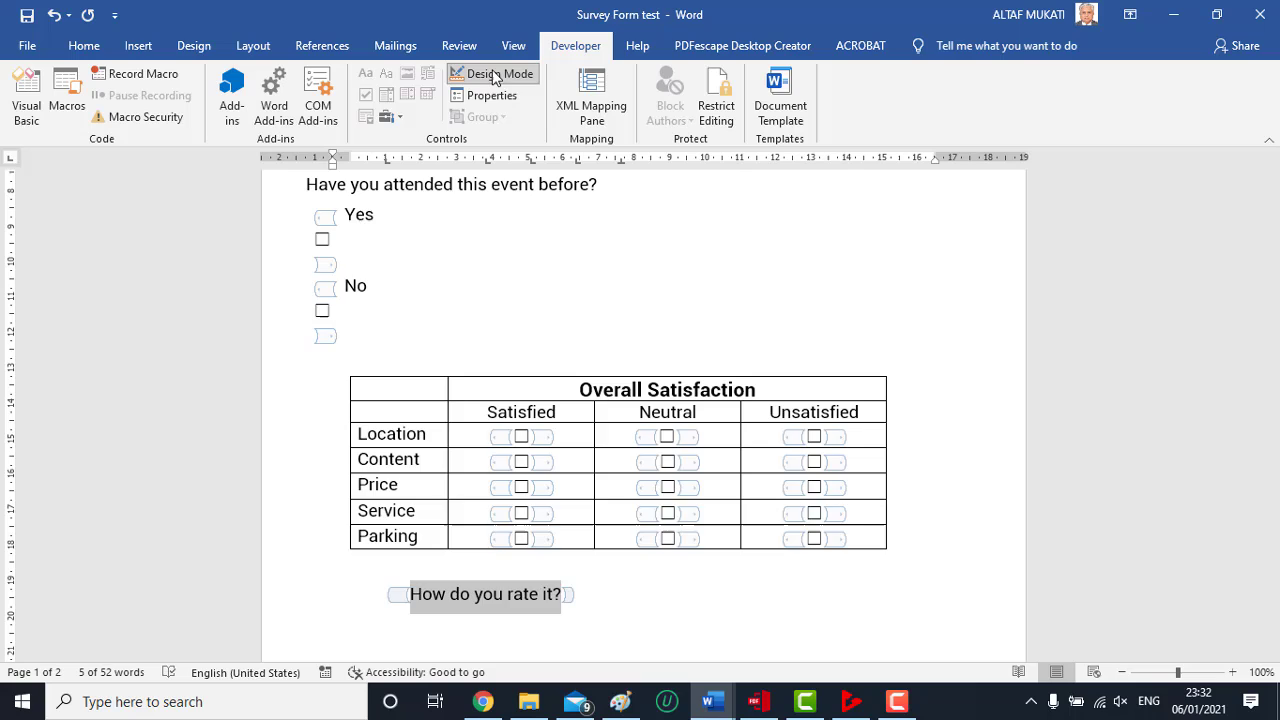
{"action": "left_click", "coordinate": [498, 73]}
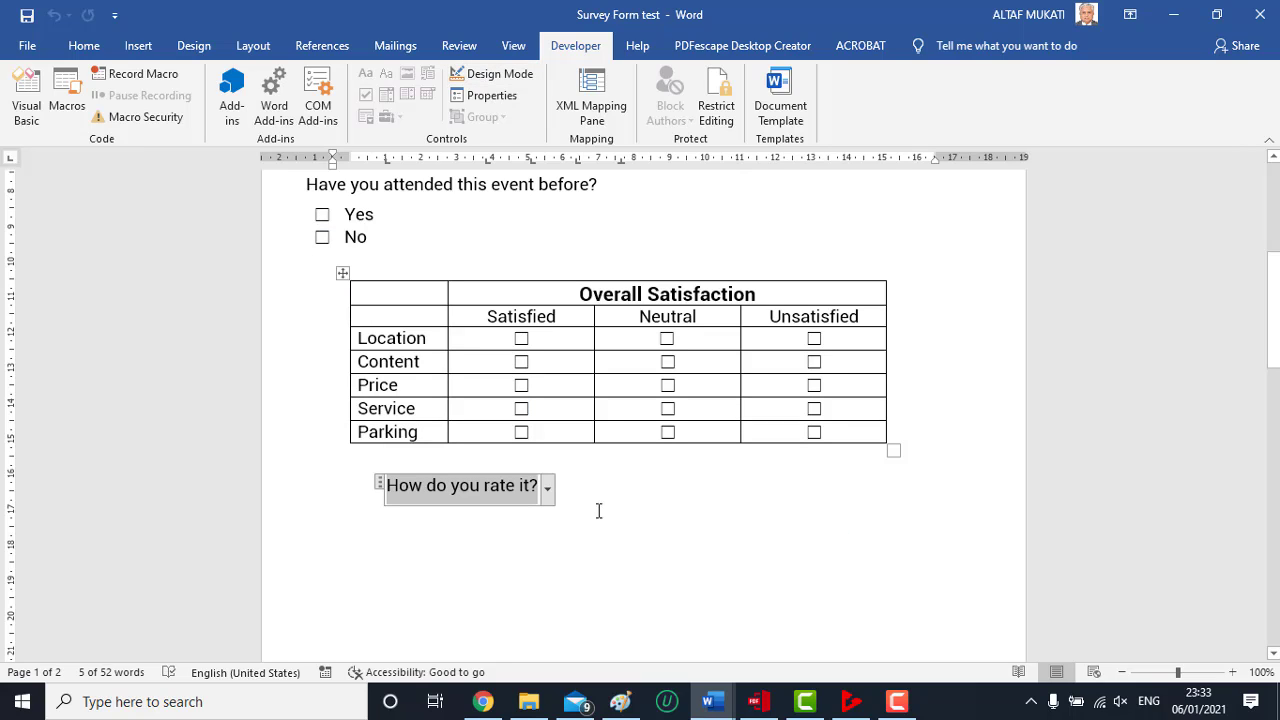
Add a plain text control beside Your Good Name reading 'Your name here' in Roboto 14
{"action": "left_click", "coordinate": [547, 489]}
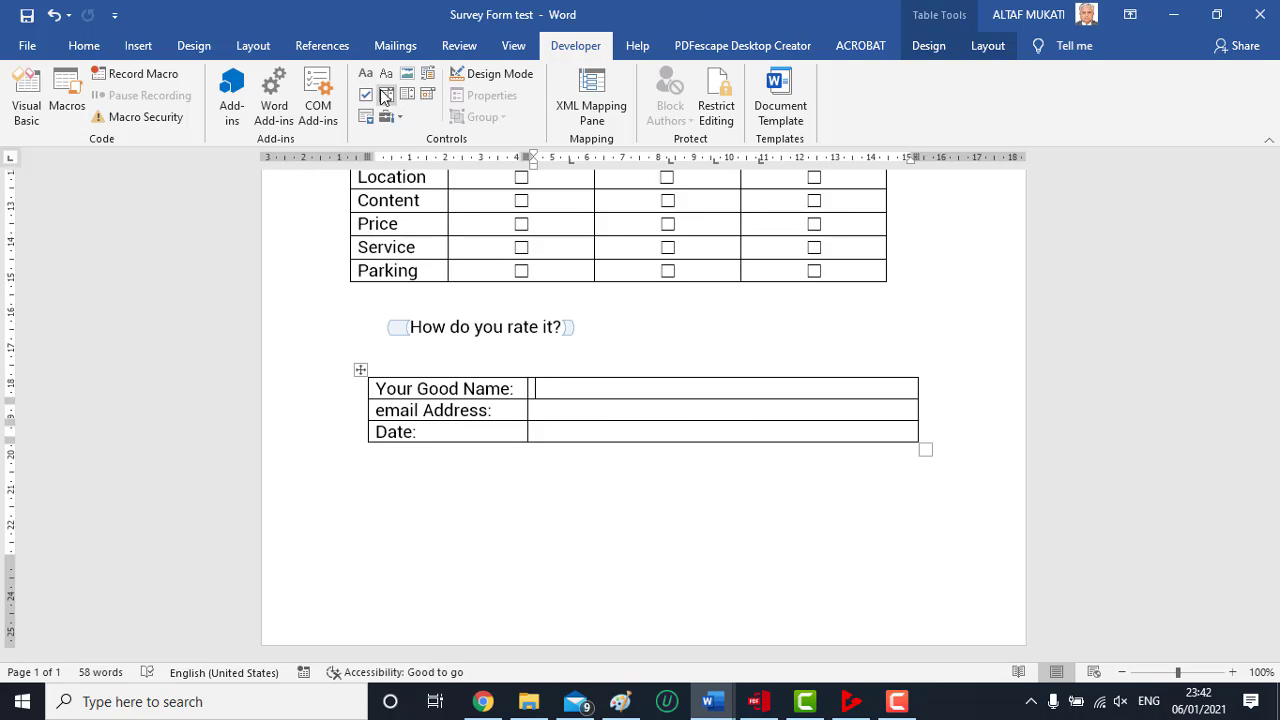
{"action": "left_click", "coordinate": [720, 388]}
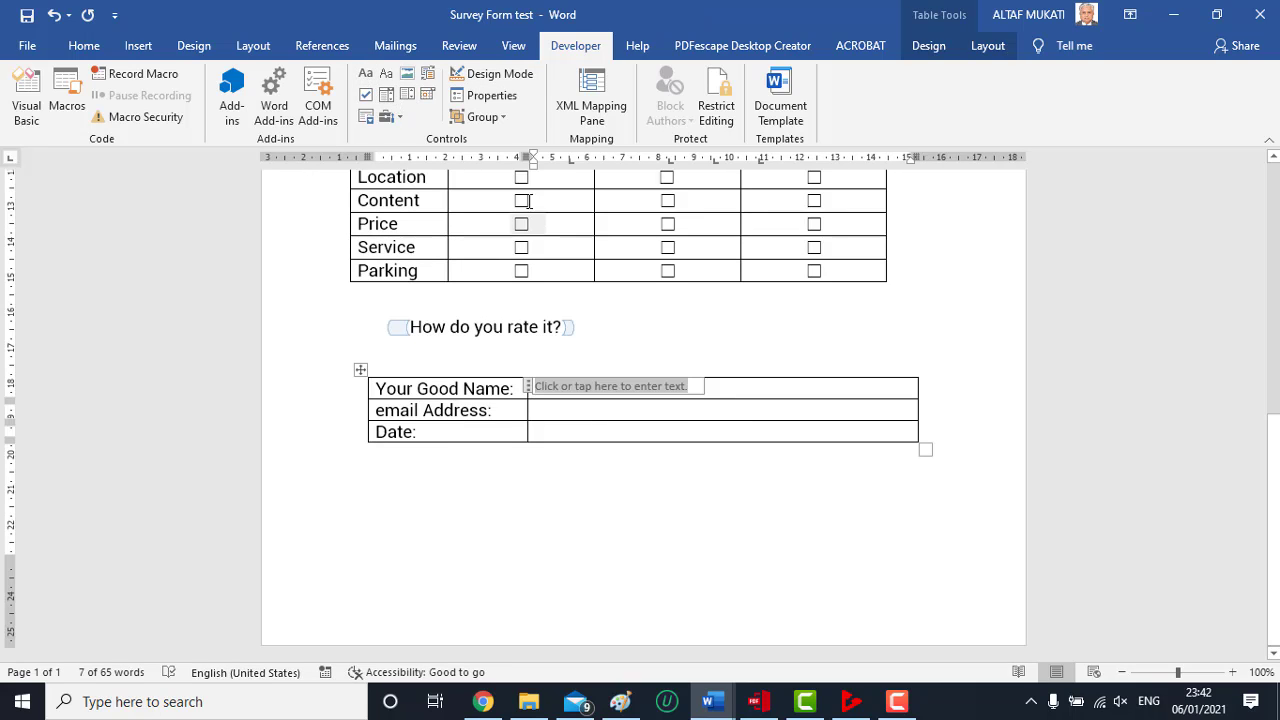
{"action": "left_click", "coordinate": [491, 73]}
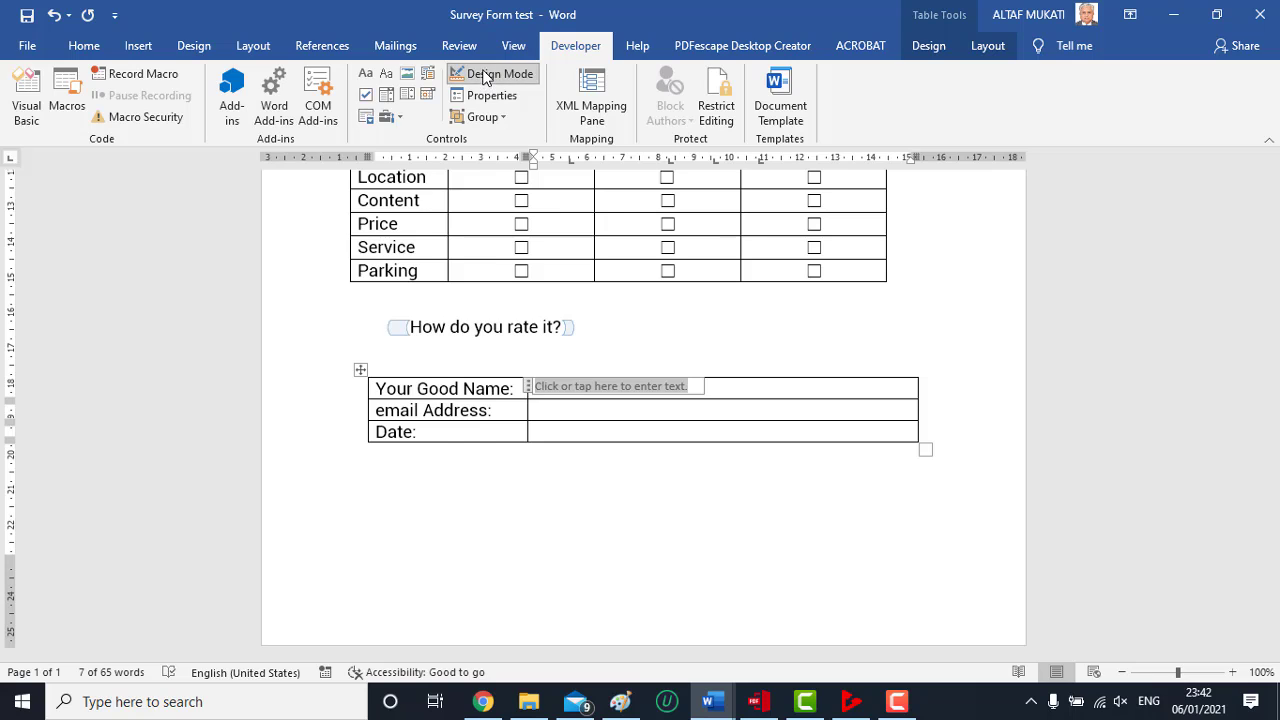
{"action": "left_click", "coordinate": [492, 73]}
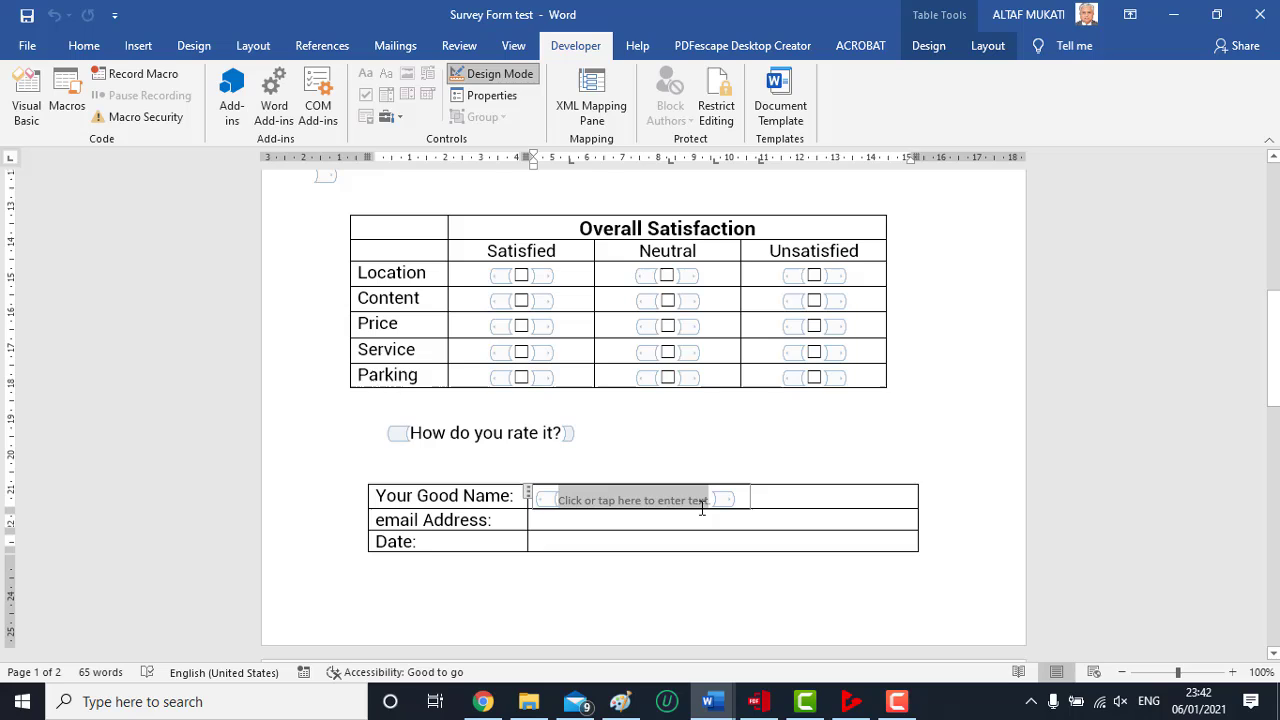
{"action": "mouse_move", "coordinate": [710, 508]}
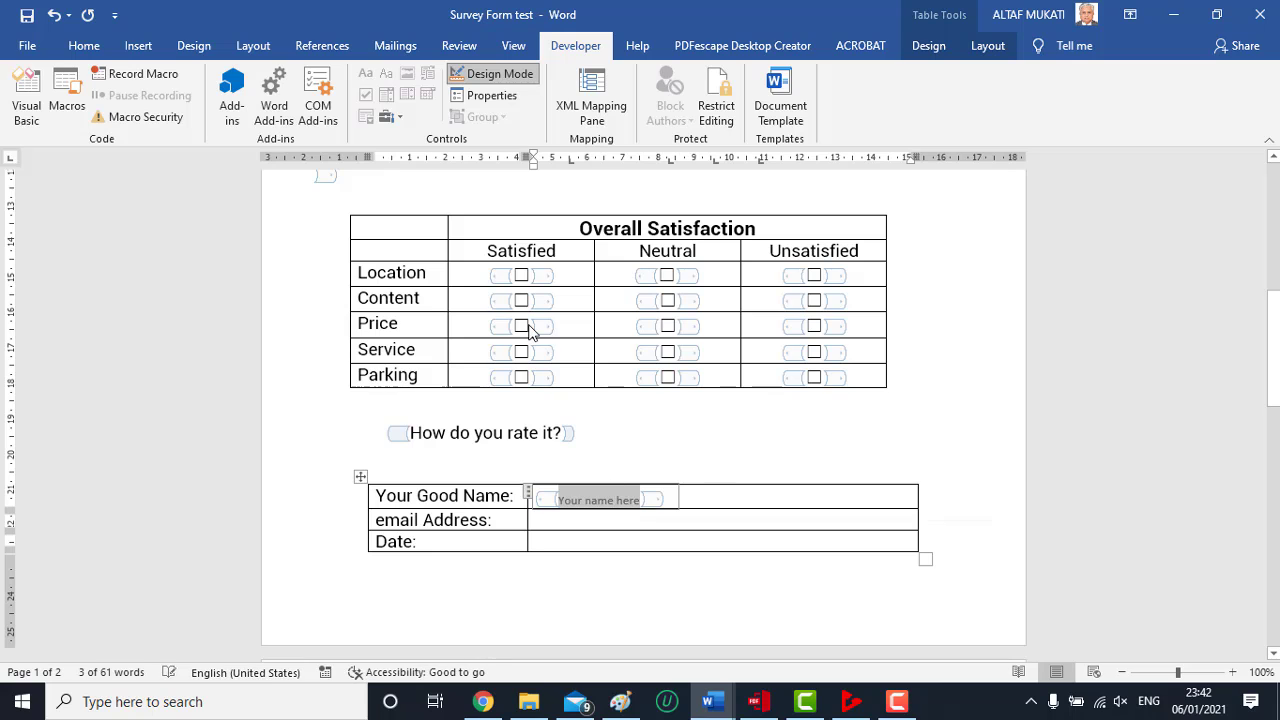
{"action": "left_click", "coordinate": [84, 45]}
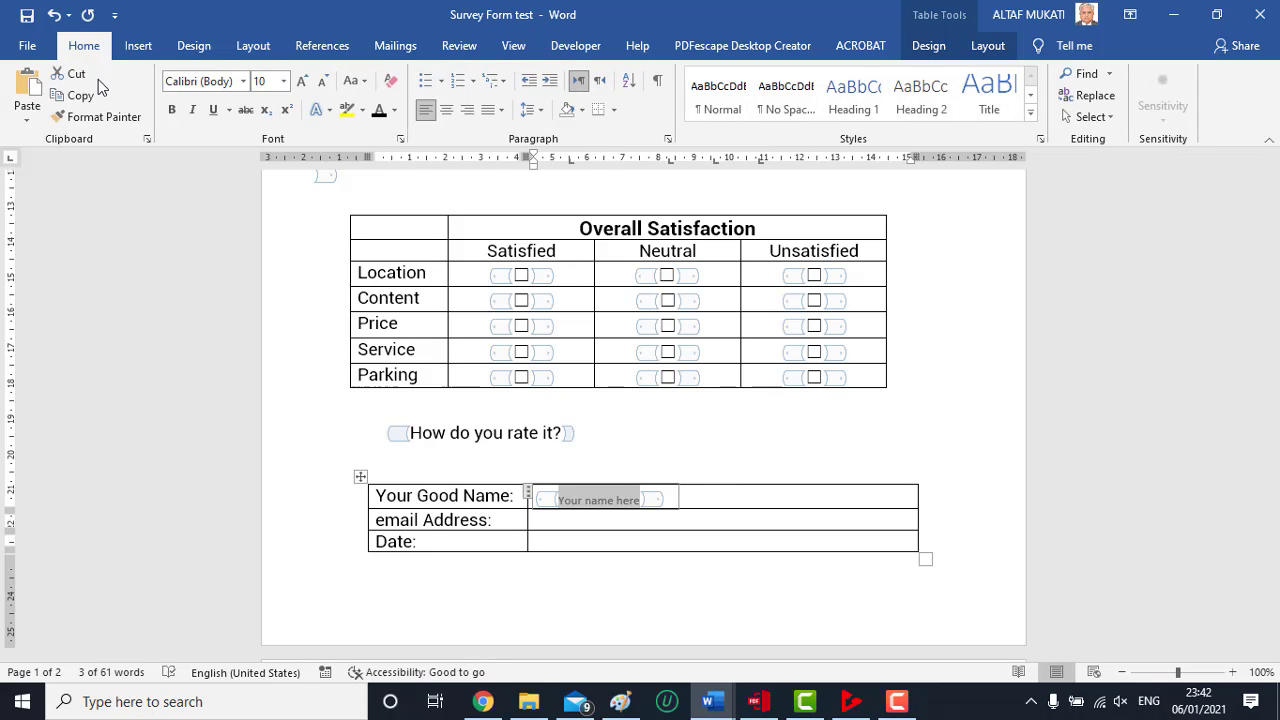
{"action": "left_click", "coordinate": [242, 81]}
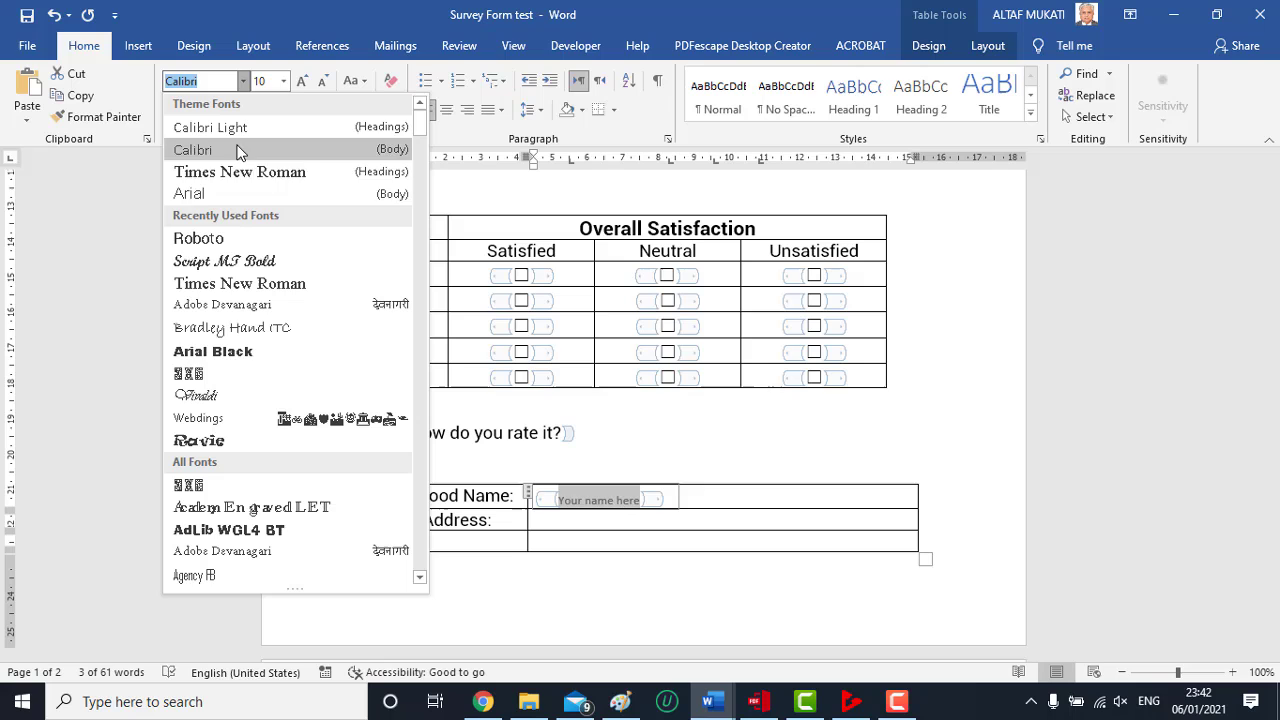
{"action": "left_click", "coordinate": [198, 238]}
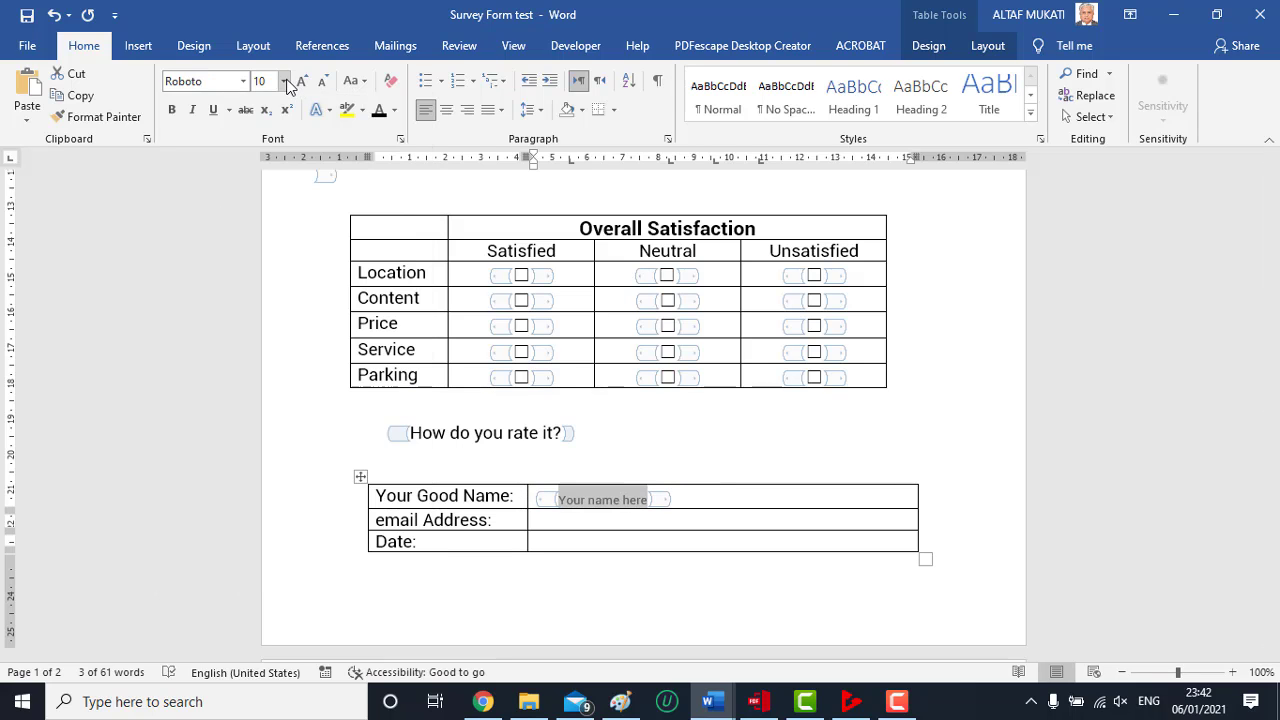
{"action": "left_click", "coordinate": [284, 81]}
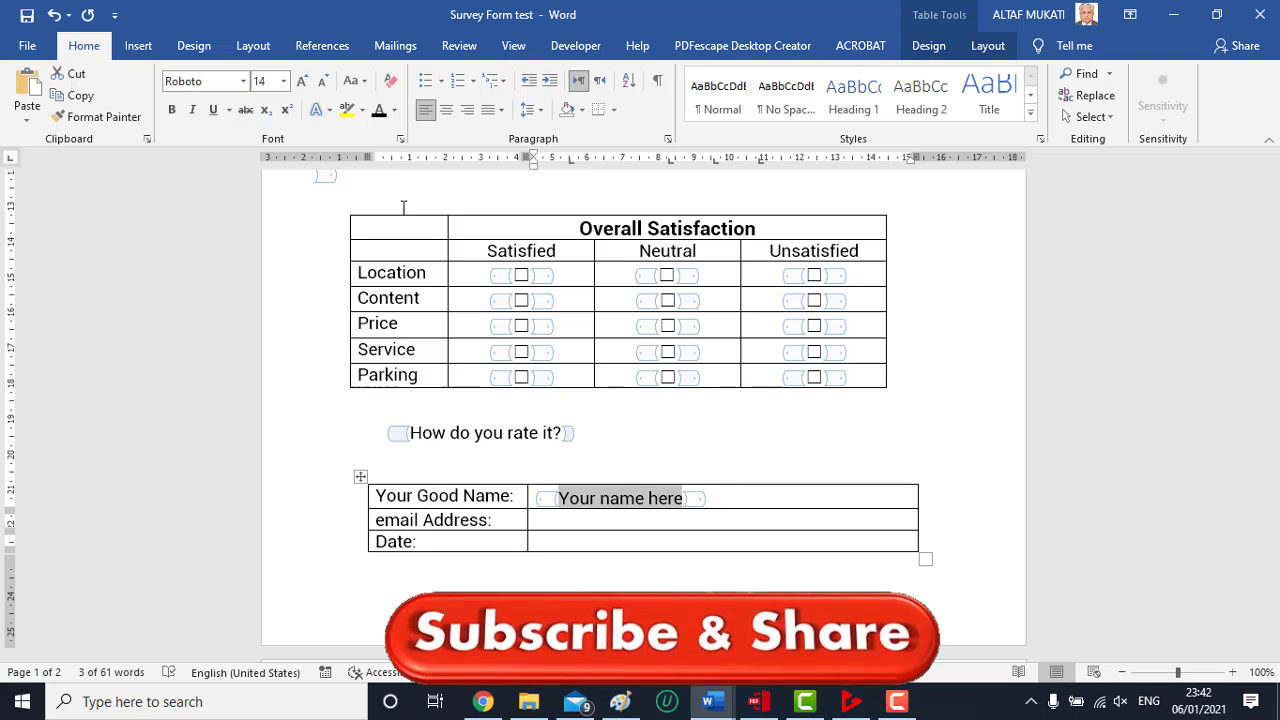
{"action": "left_click", "coordinate": [575, 46]}
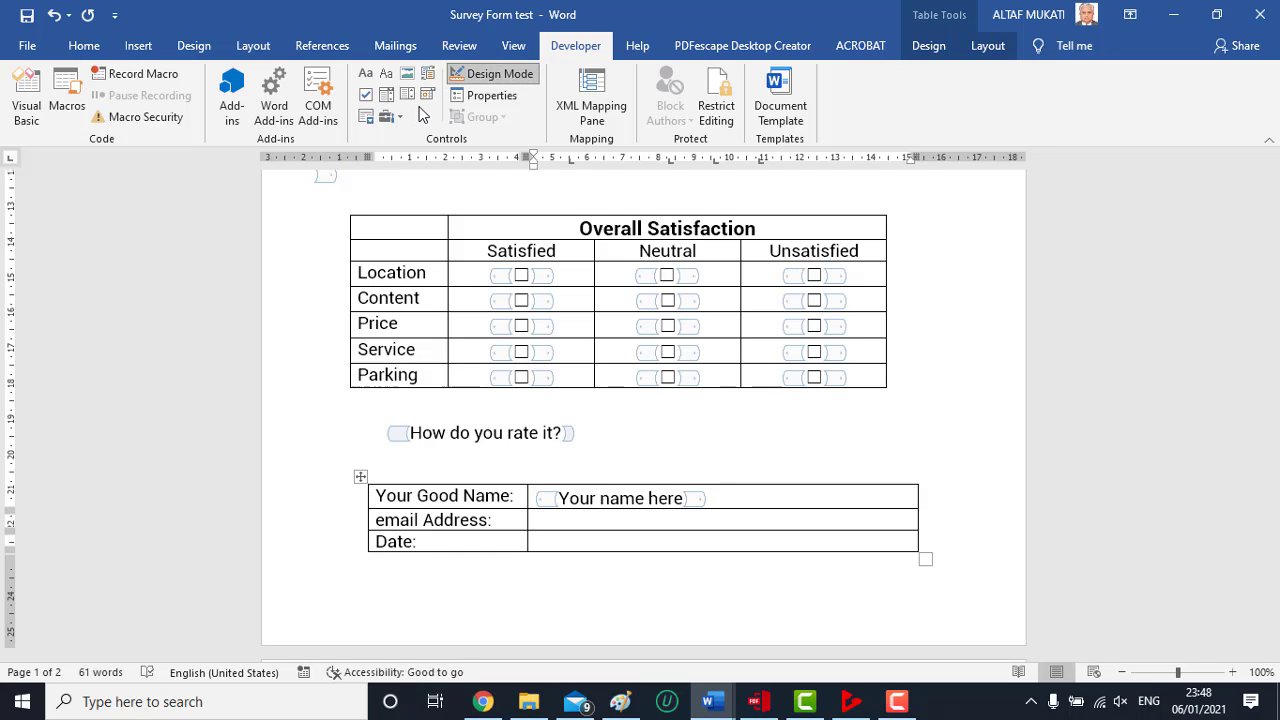
{"action": "left_click", "coordinate": [386, 116]}
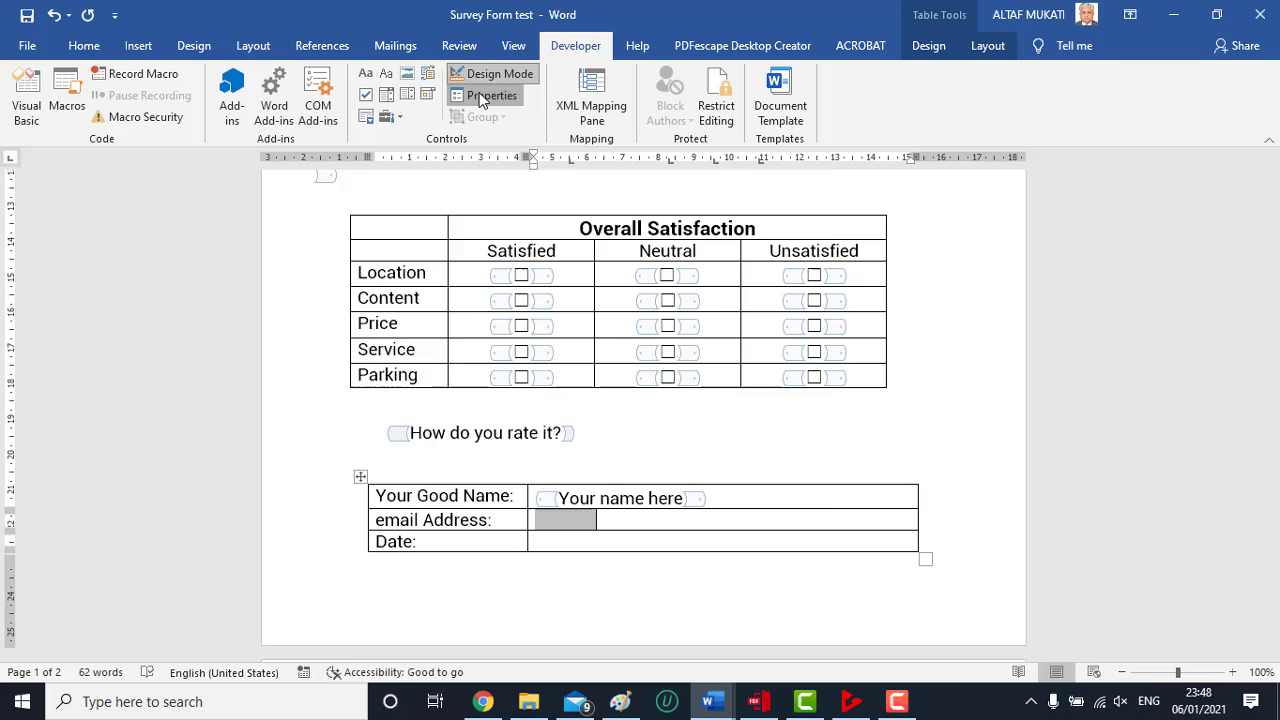
{"action": "left_click", "coordinate": [492, 95]}
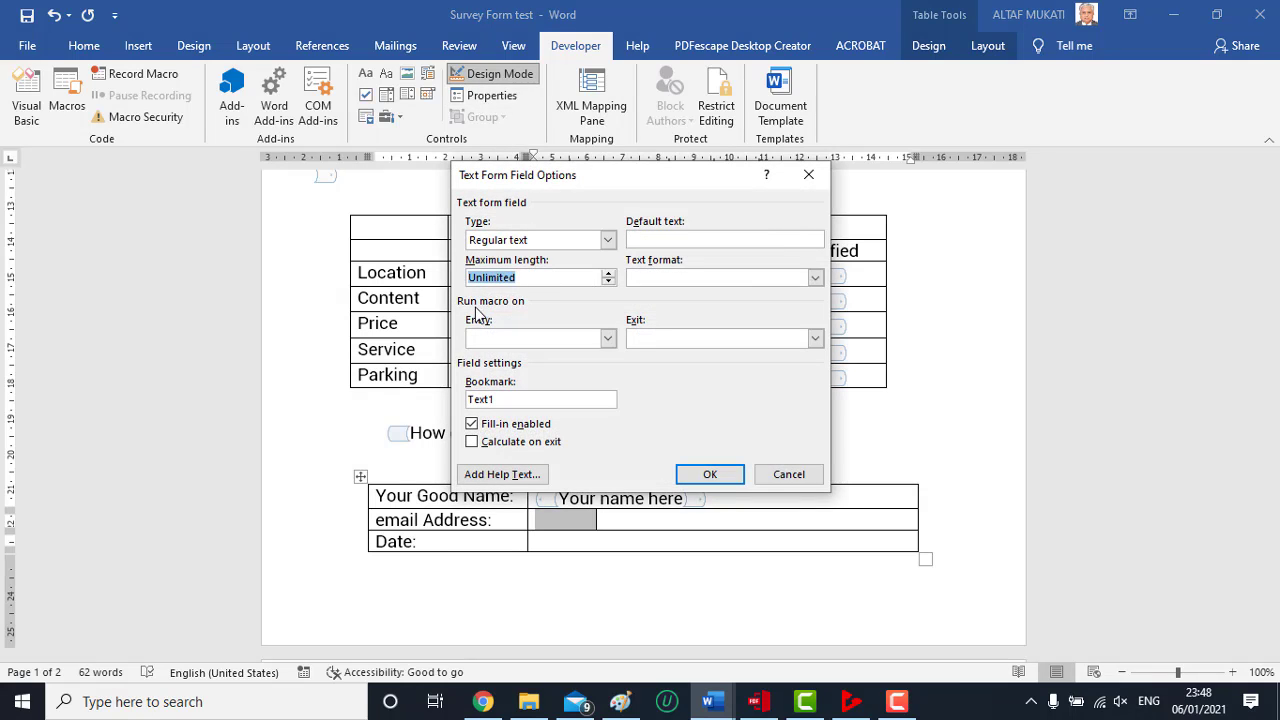
{"action": "type", "text": "4"}
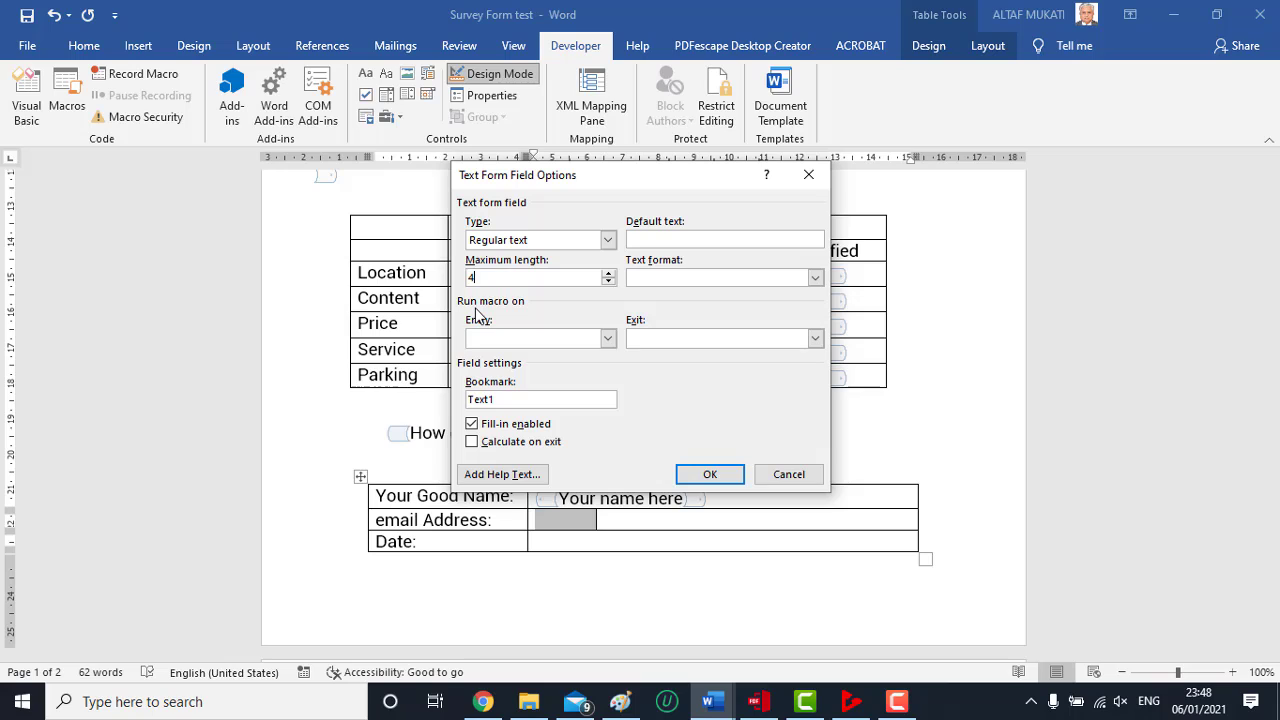
{"action": "type", "text": "0"}
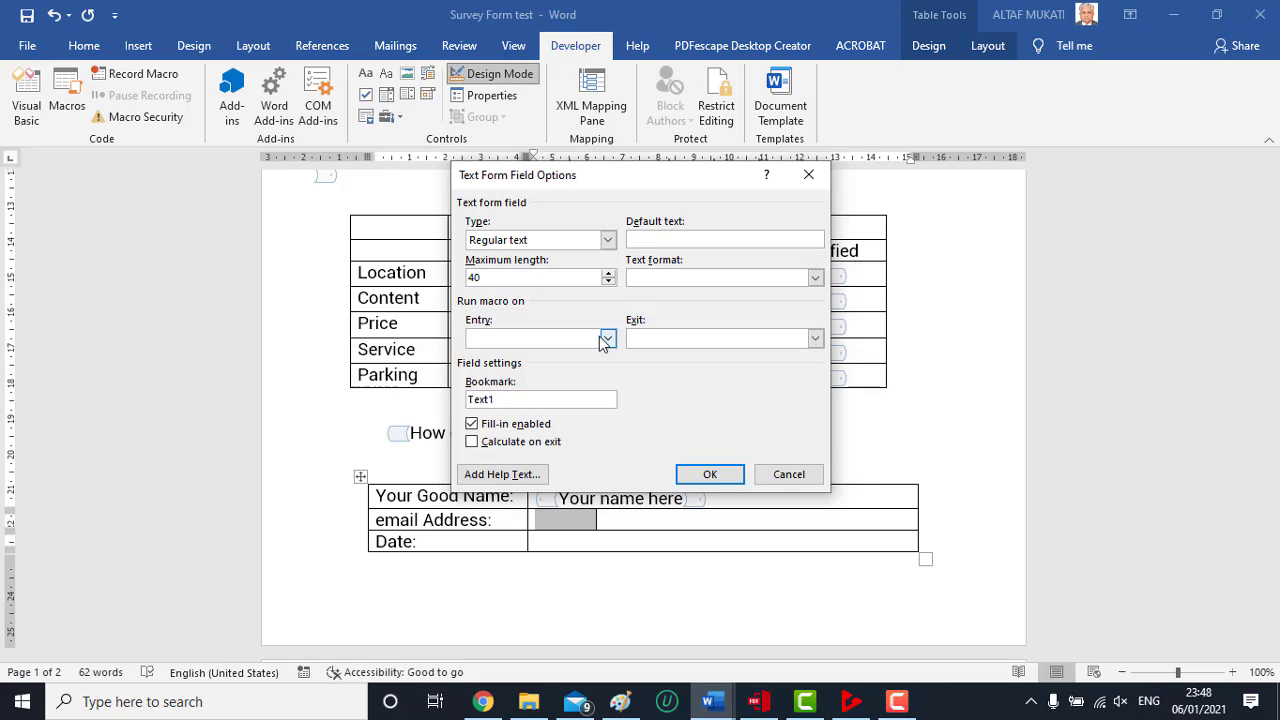
{"action": "mouse_move", "coordinate": [640, 250]}
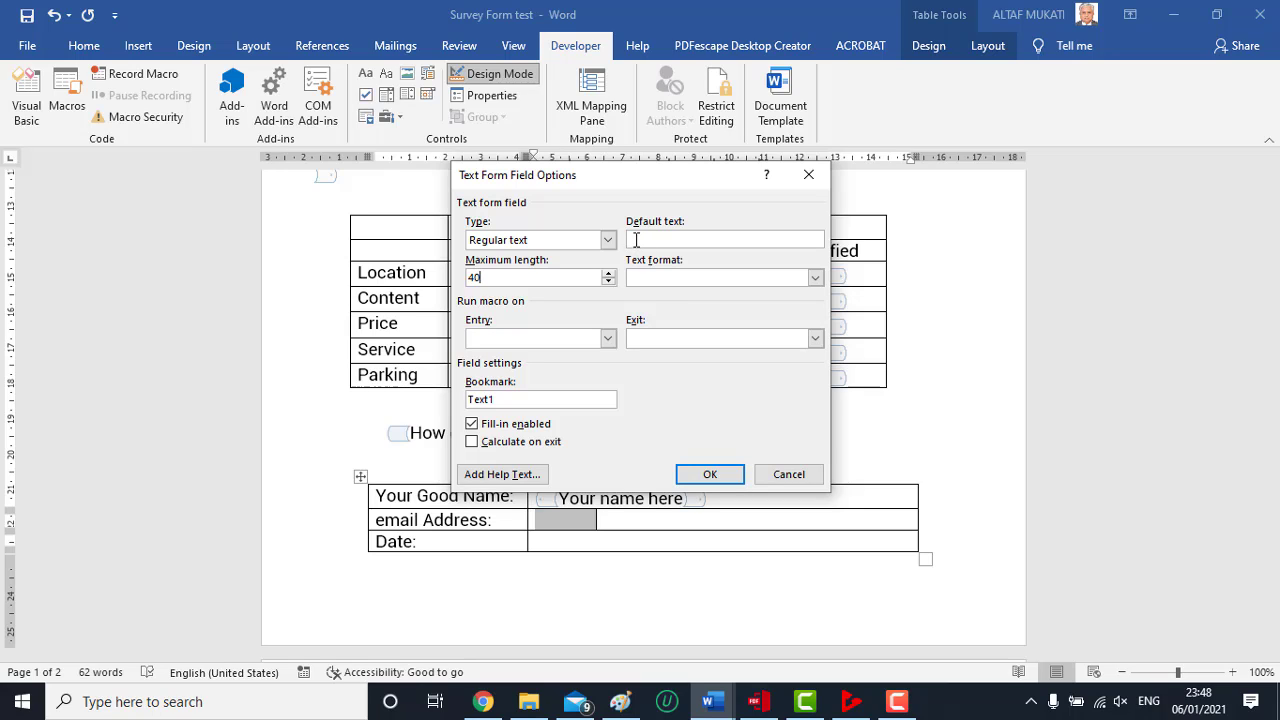
{"action": "type", "text": "any"}
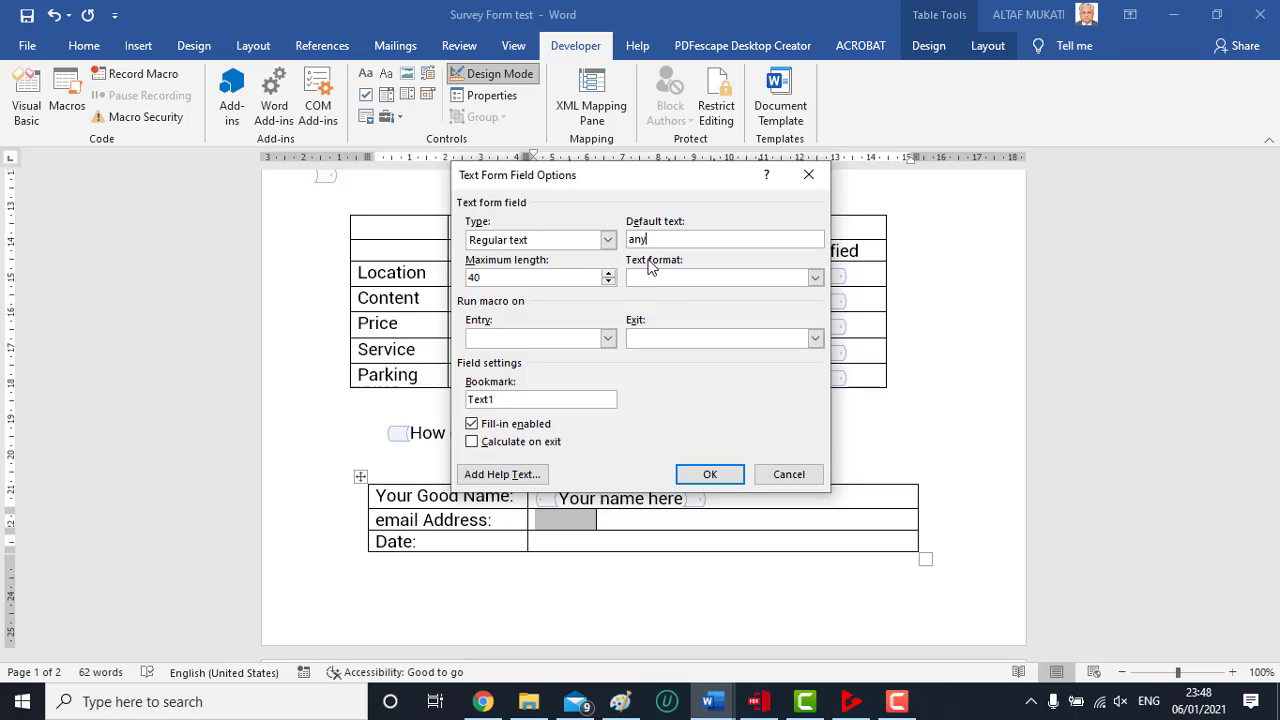
{"action": "type", "text": "email"}
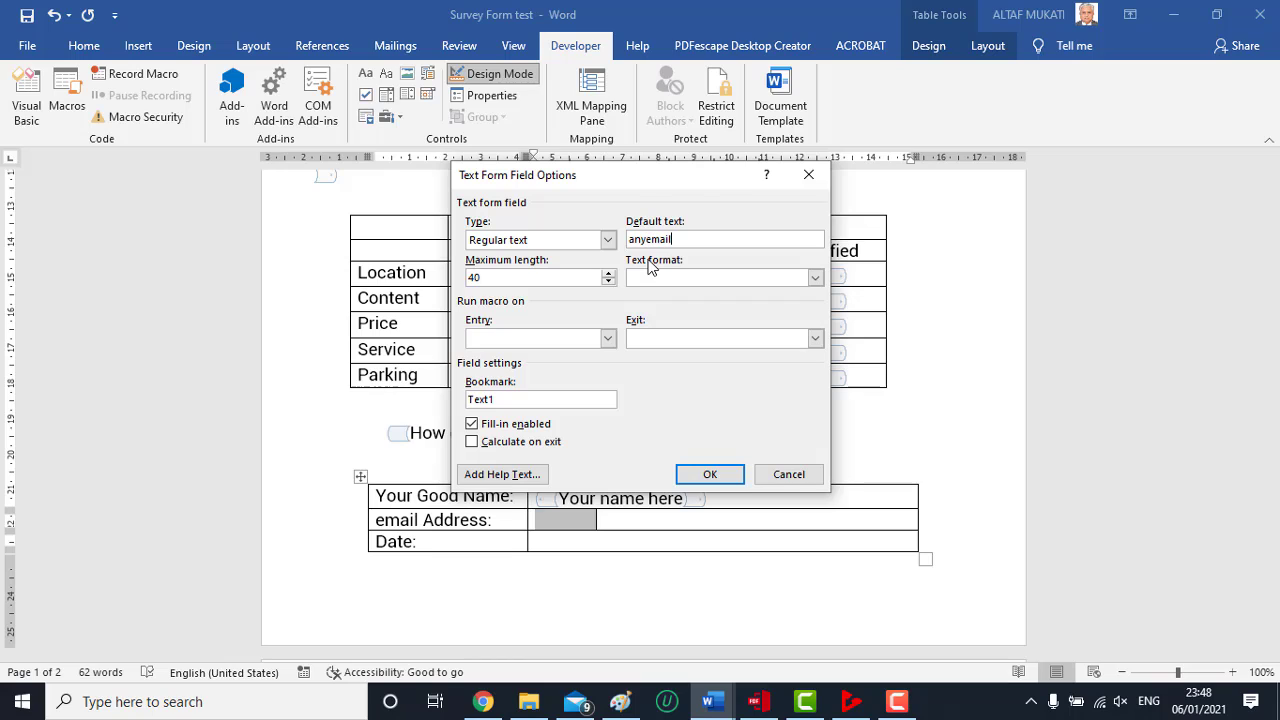
{"action": "type", "text": "@"}
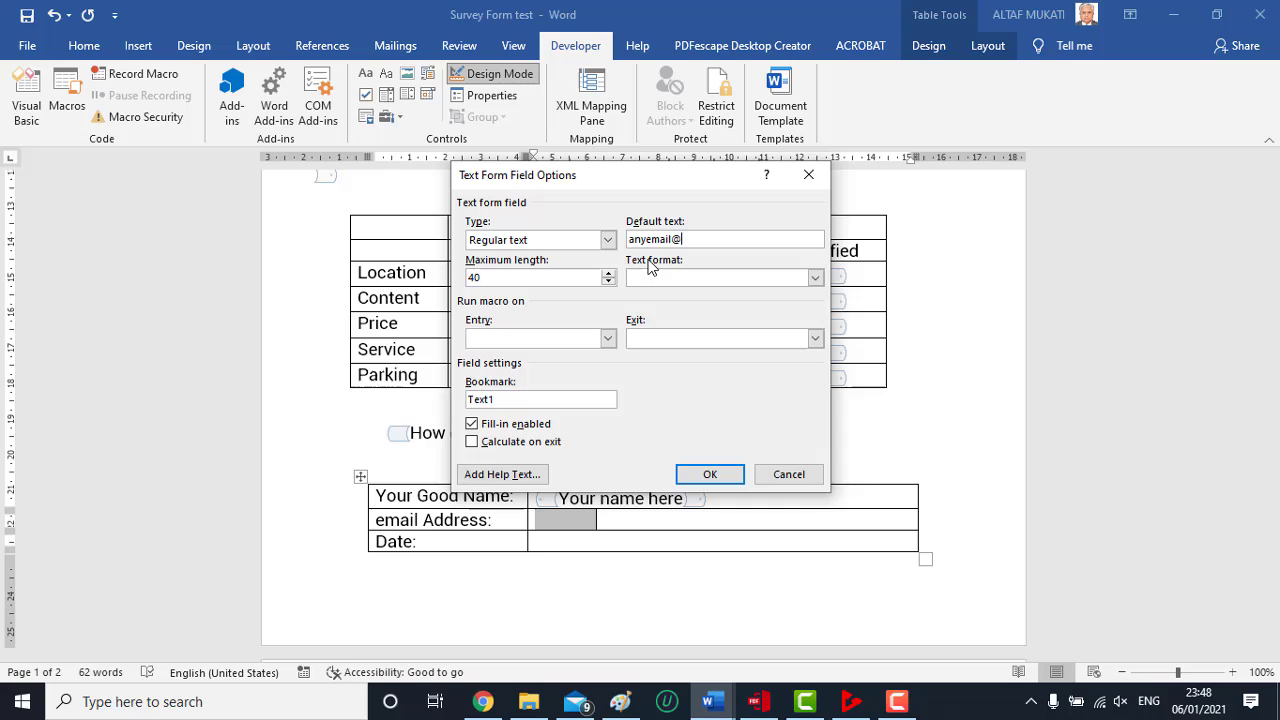
{"action": "type", "text": "my.com"}
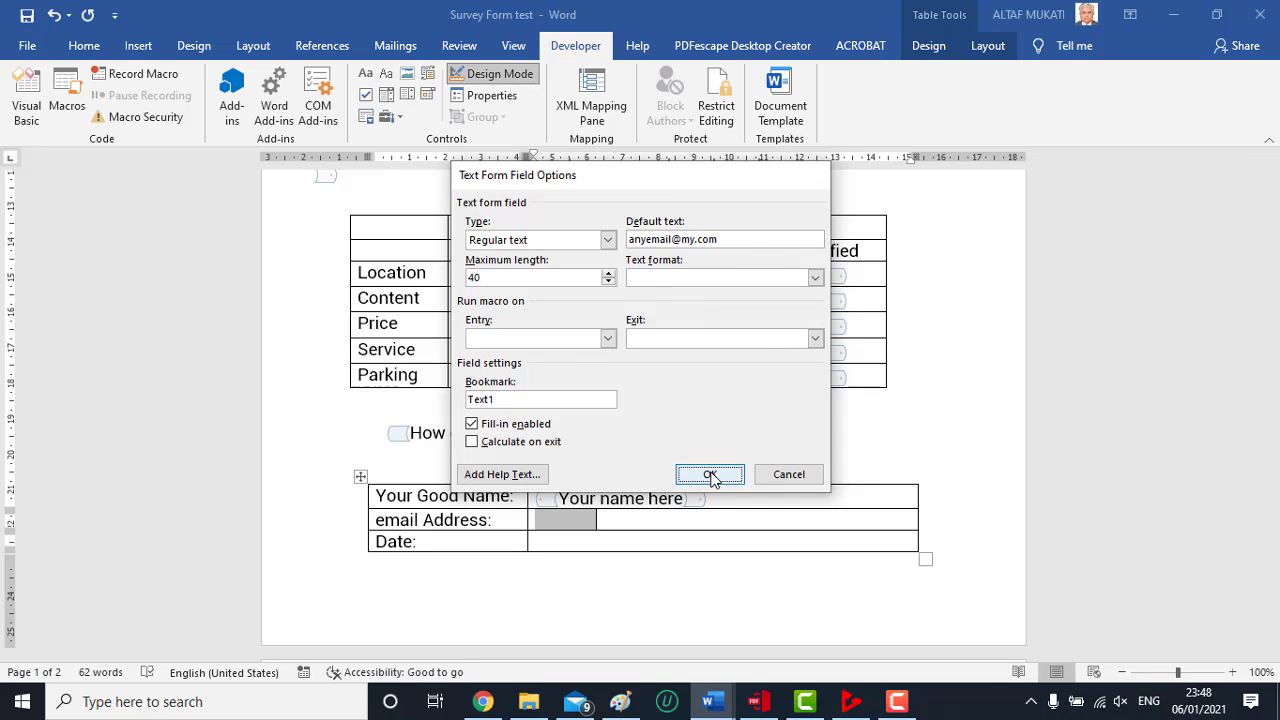
{"action": "left_click", "coordinate": [710, 474]}
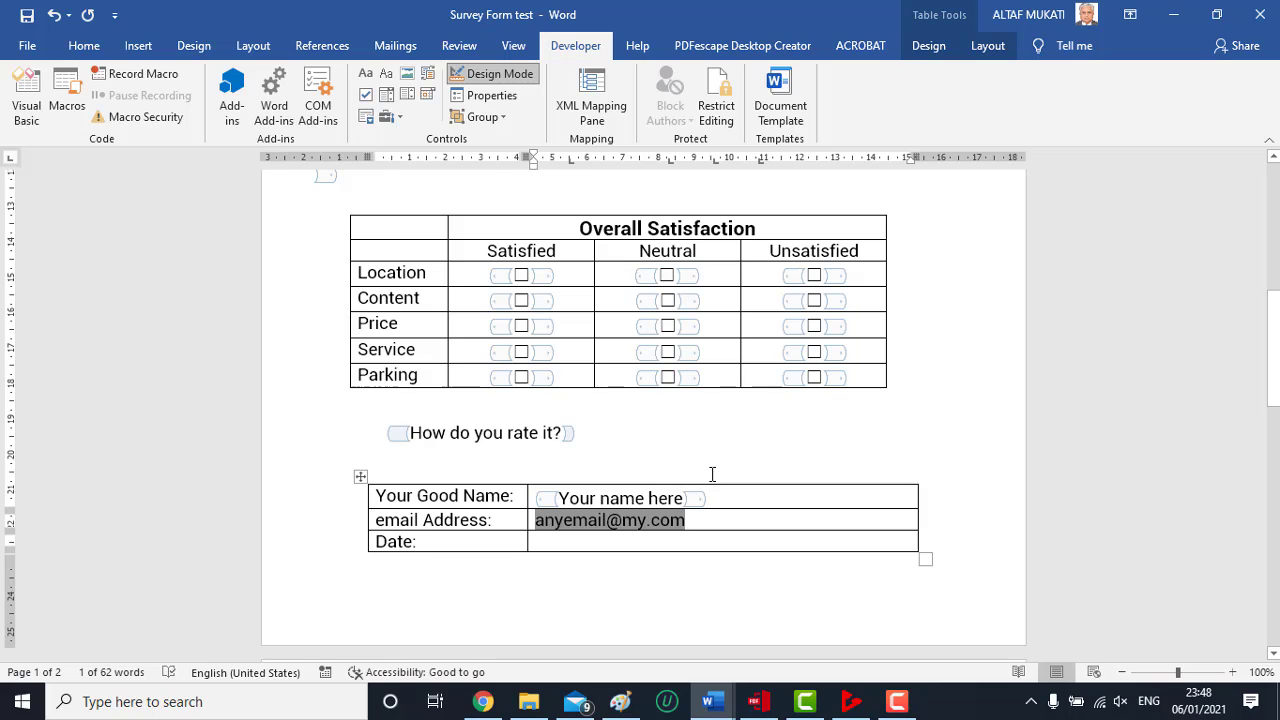
{"action": "mouse_move", "coordinate": [707, 527]}
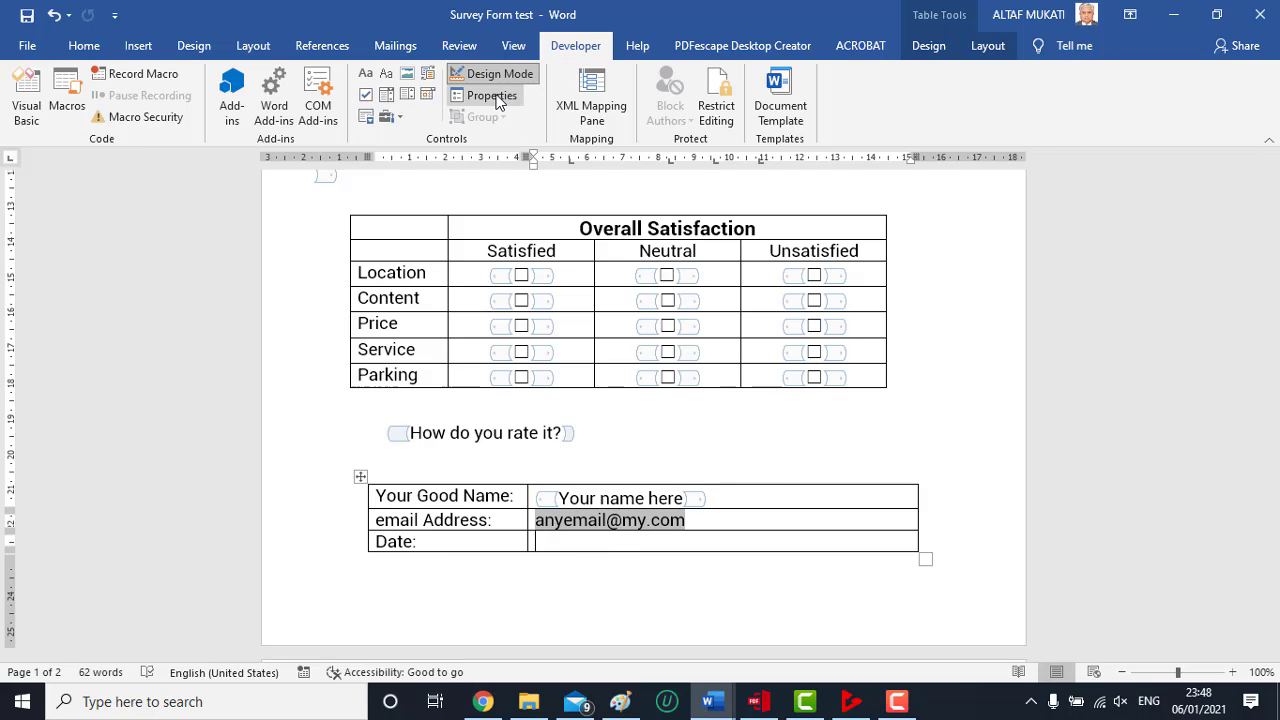
{"action": "mouse_move", "coordinate": [420, 120]}
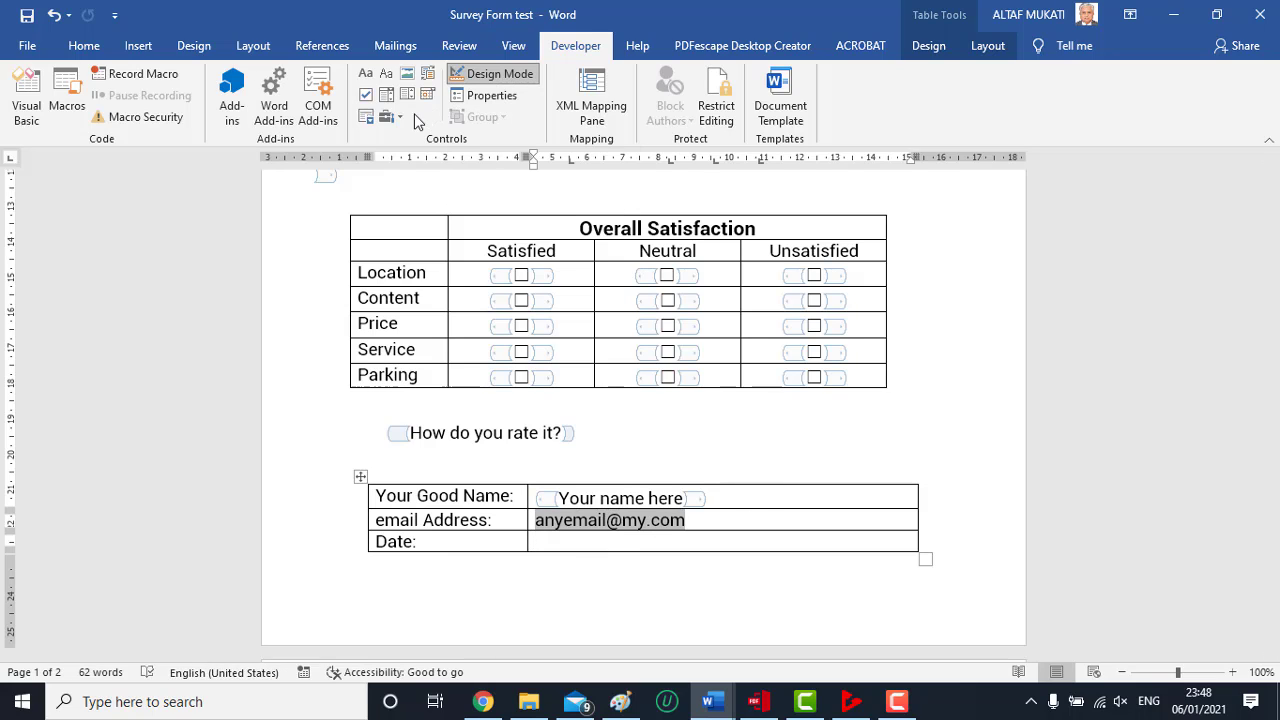
Insert a Roboto 14 date picker in the Date cell showing dates as dd/MM/yyyy
{"action": "left_click", "coordinate": [428, 72]}
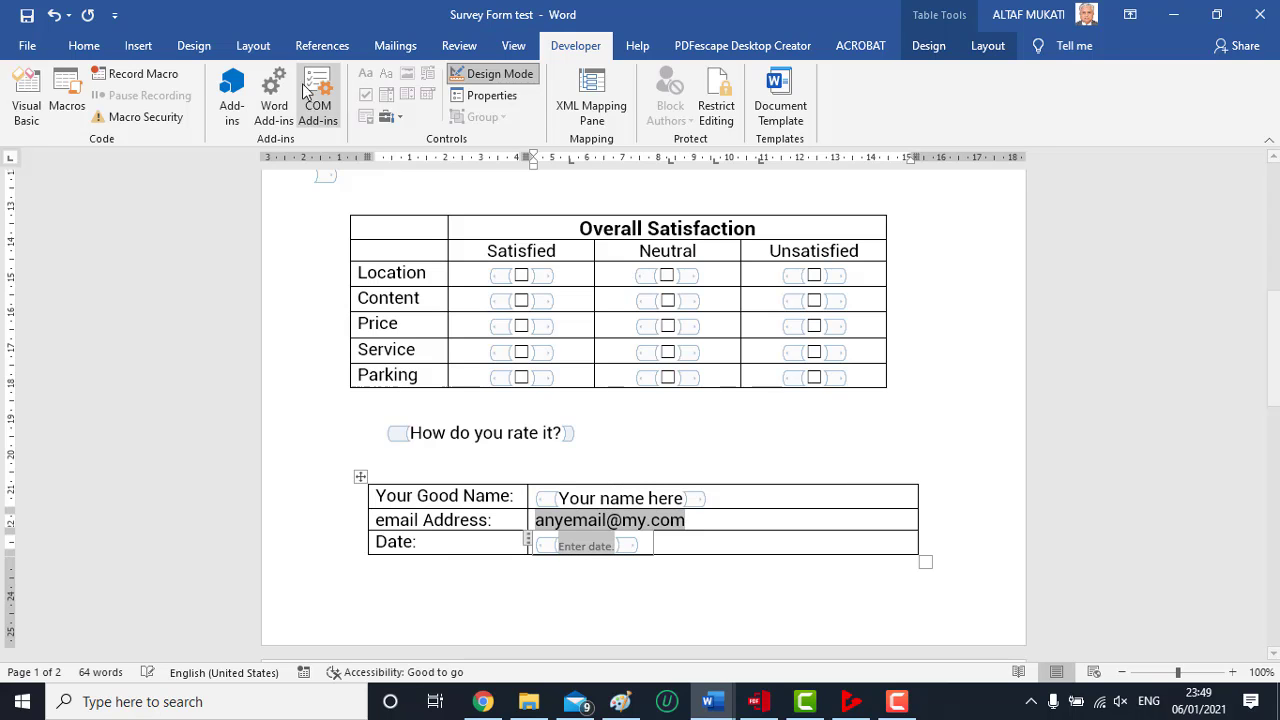
{"action": "left_click", "coordinate": [83, 45]}
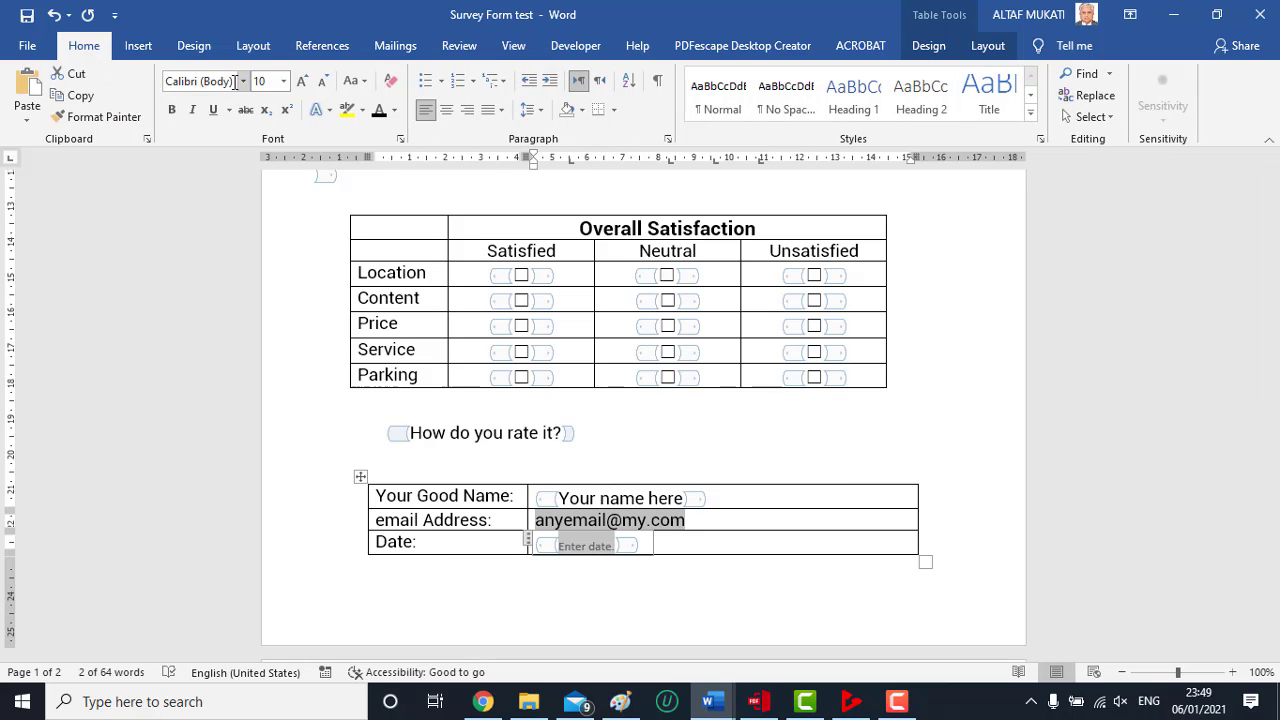
{"action": "left_click", "coordinate": [242, 81]}
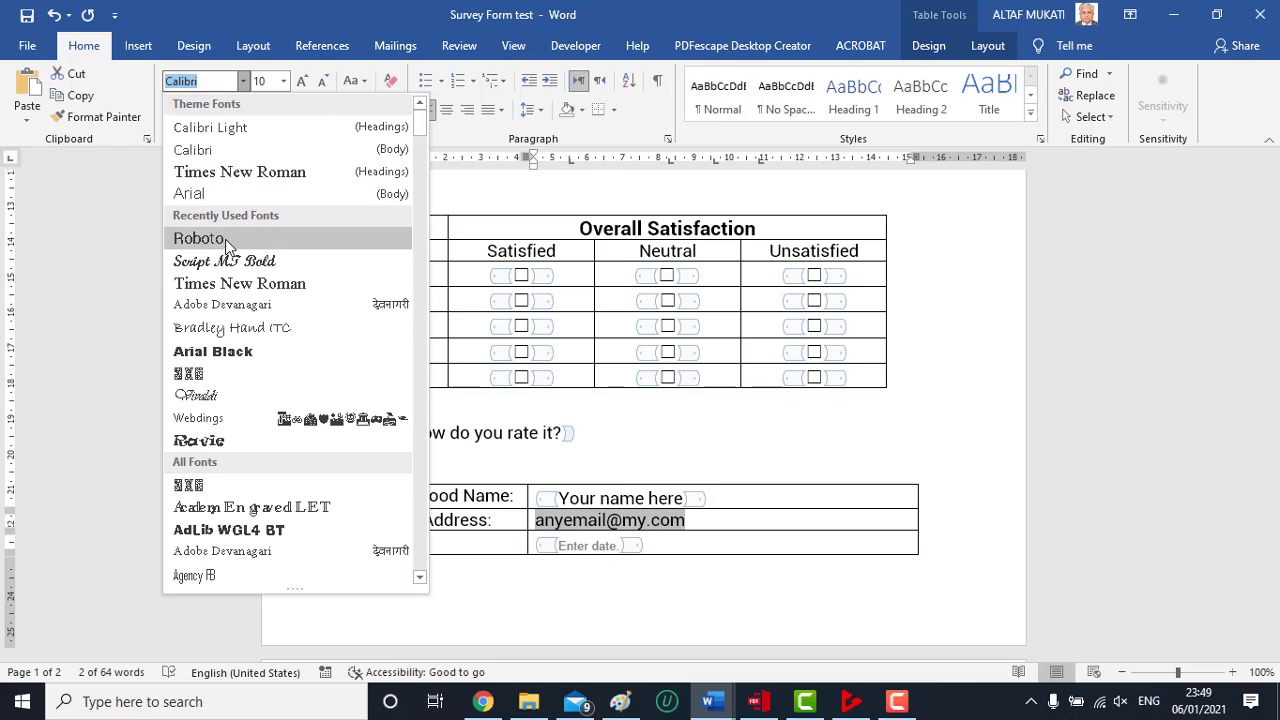
{"action": "left_click", "coordinate": [199, 238]}
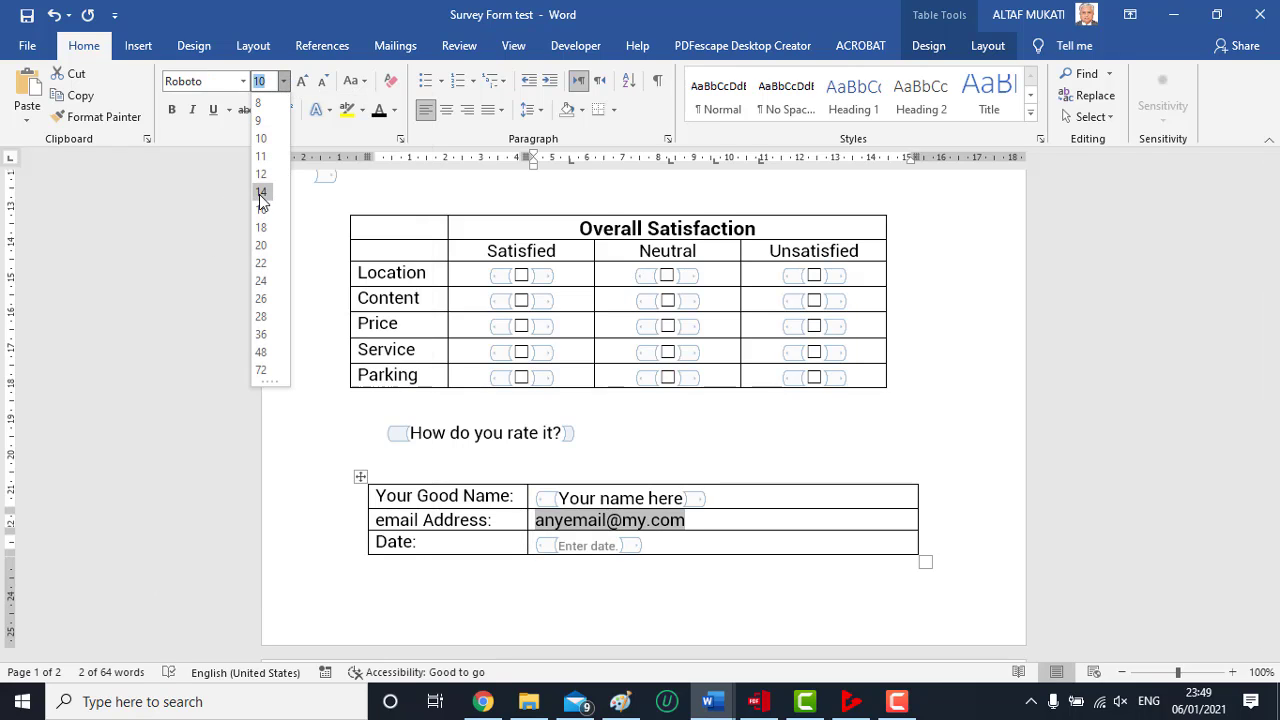
{"action": "left_click", "coordinate": [261, 192]}
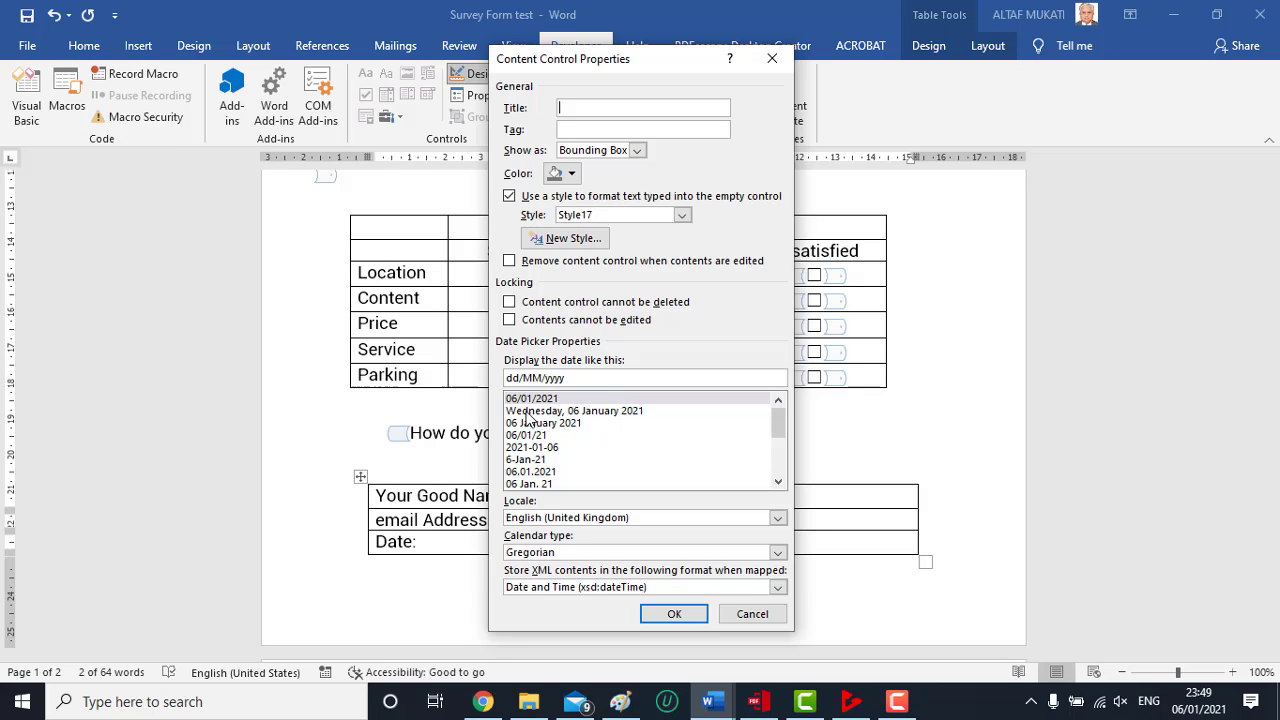
{"action": "mouse_move", "coordinate": [575, 490]}
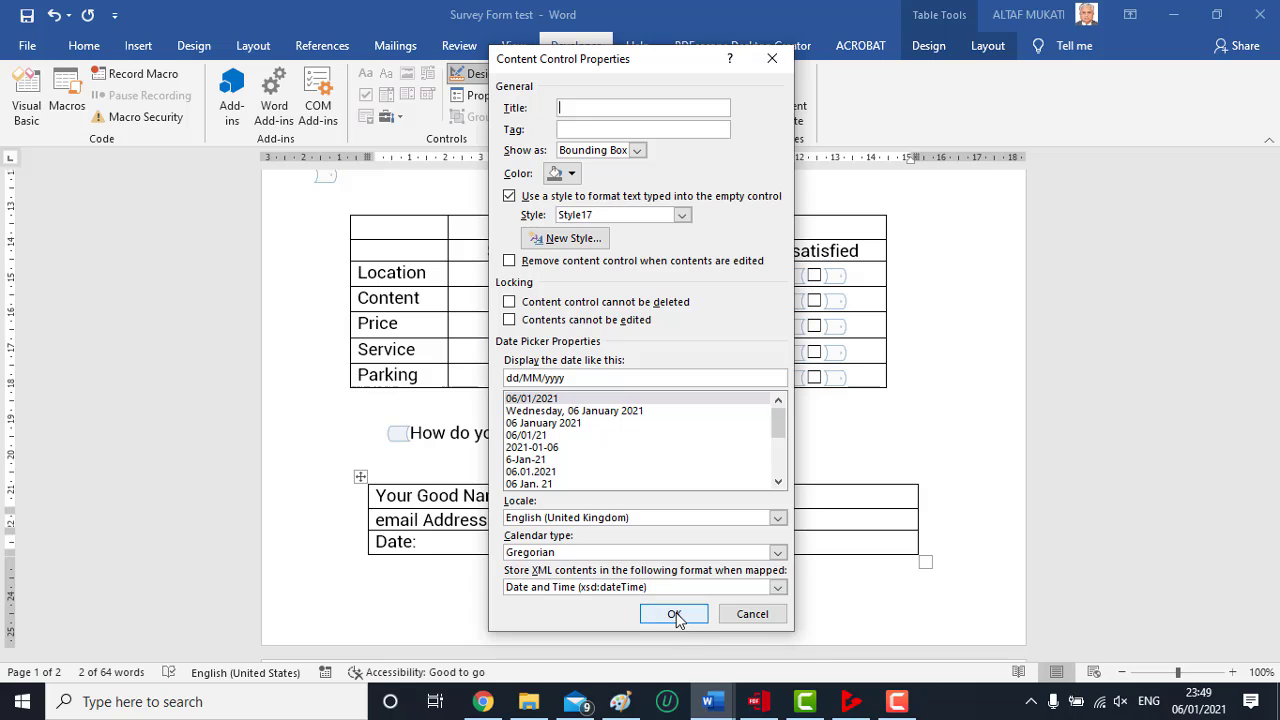
{"action": "left_click", "coordinate": [674, 613]}
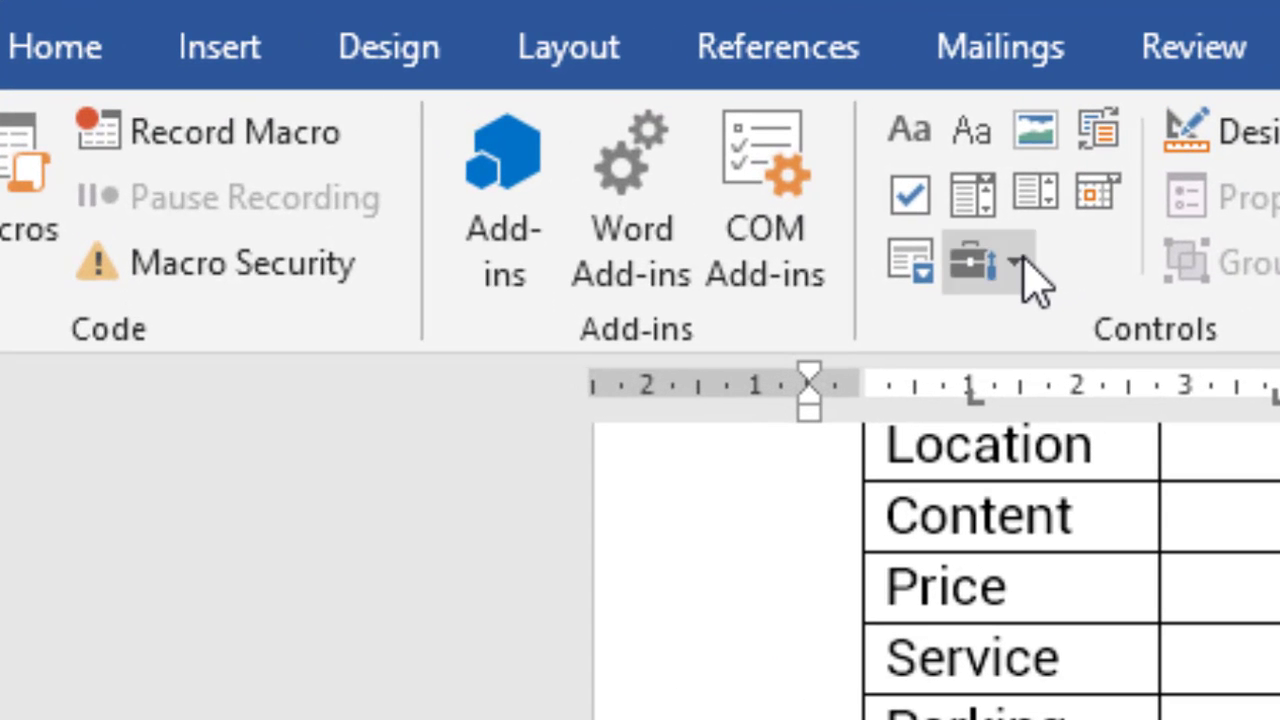
Insert an ActiveX command button and name it MyButton in its properties
{"action": "left_click", "coordinate": [985, 262]}
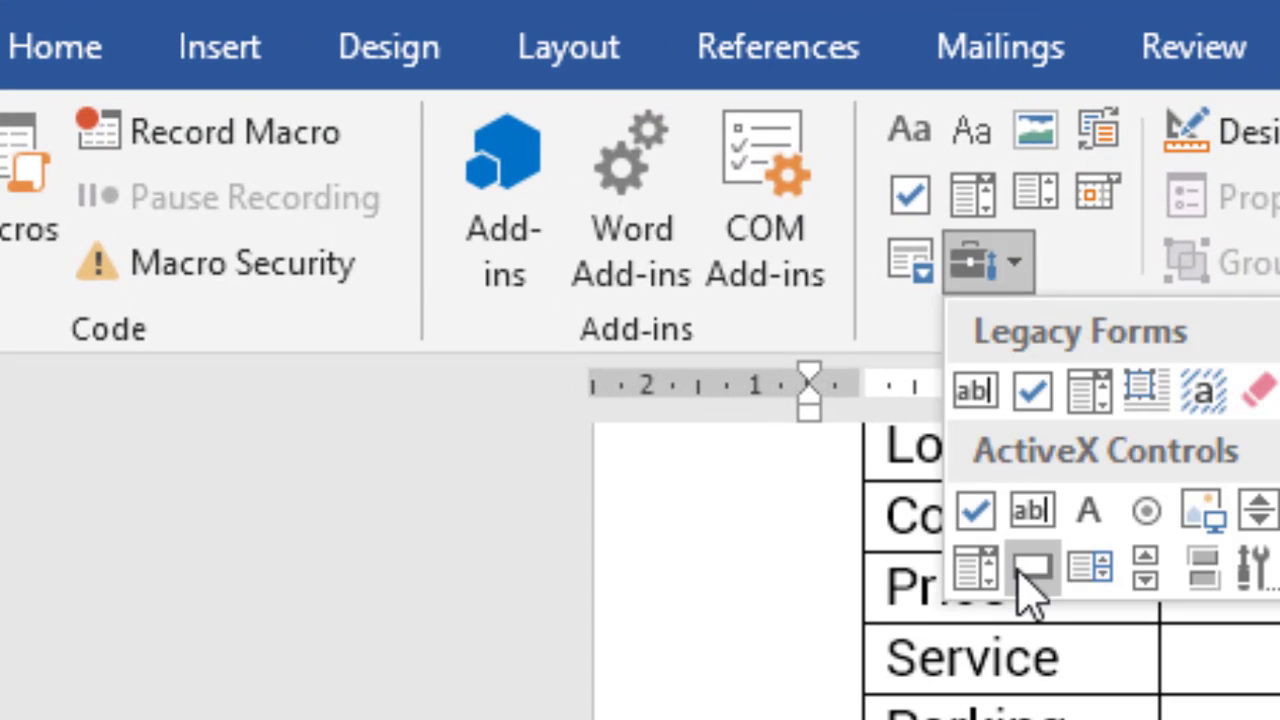
{"action": "left_click", "coordinate": [1031, 570]}
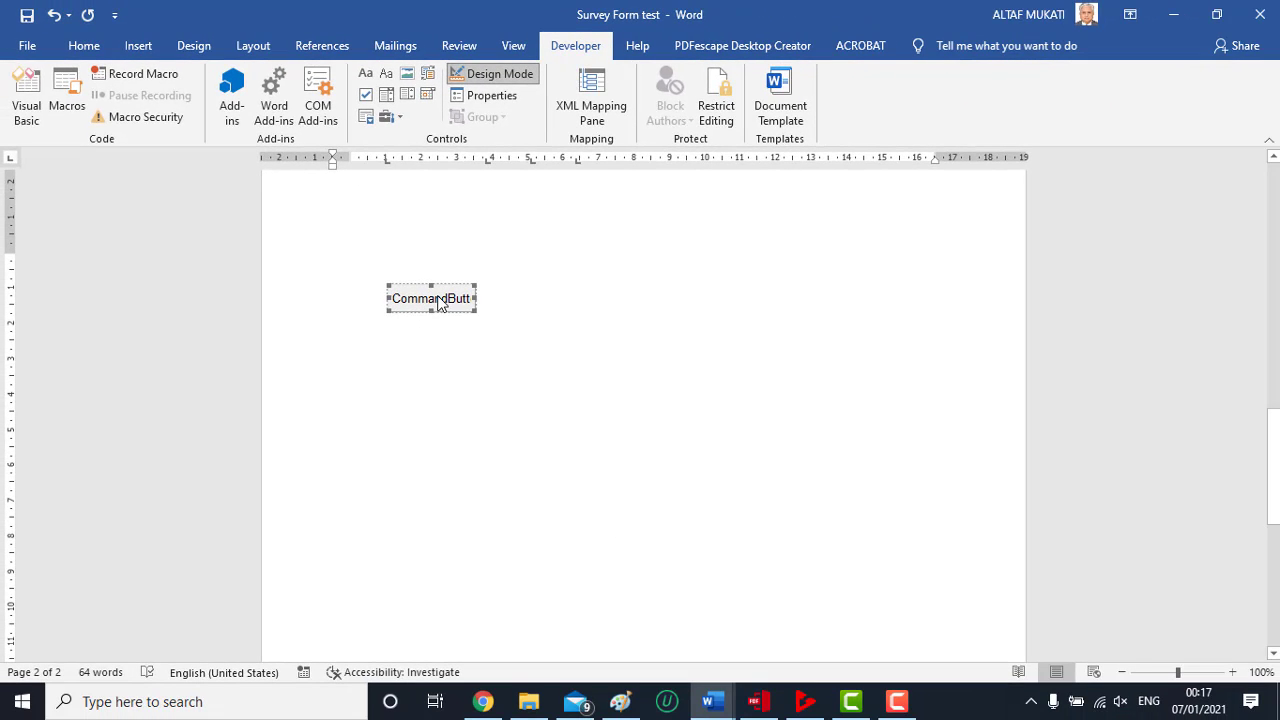
{"action": "left_click", "coordinate": [491, 95]}
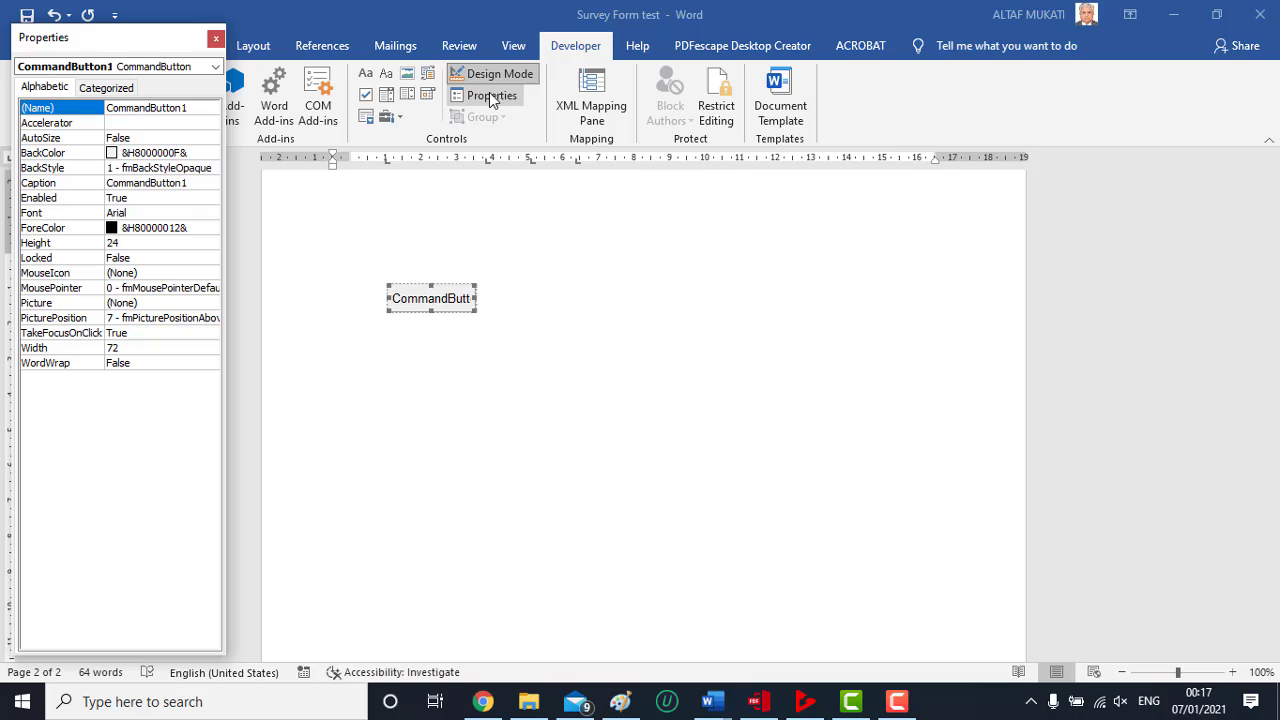
{"action": "mouse_move", "coordinate": [125, 124]}
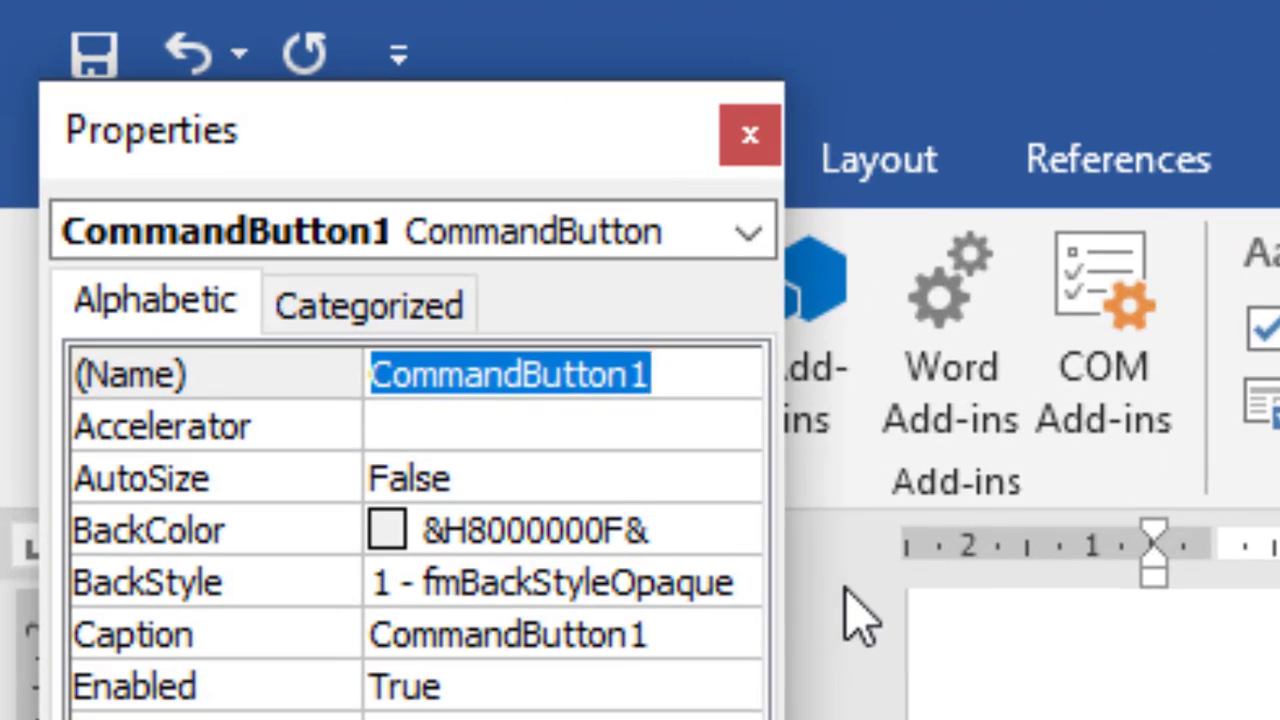
{"action": "type", "text": "MyBu"}
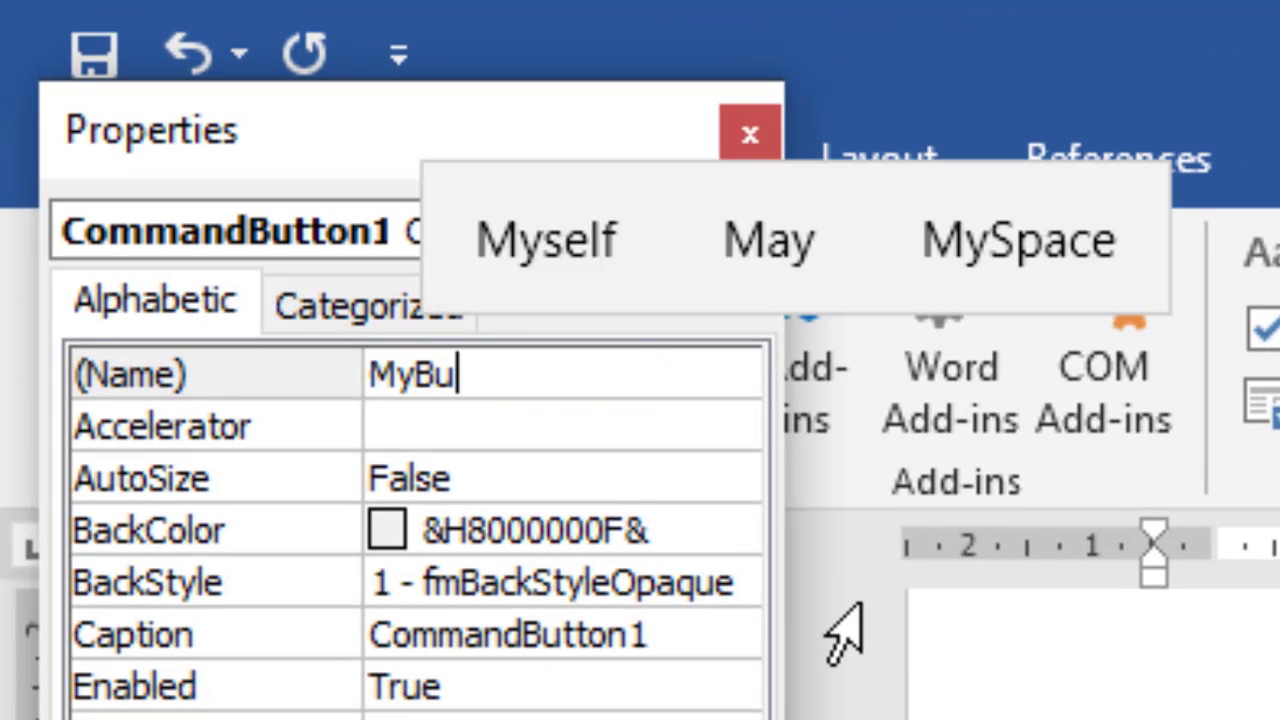
{"action": "type", "text": "tton"}
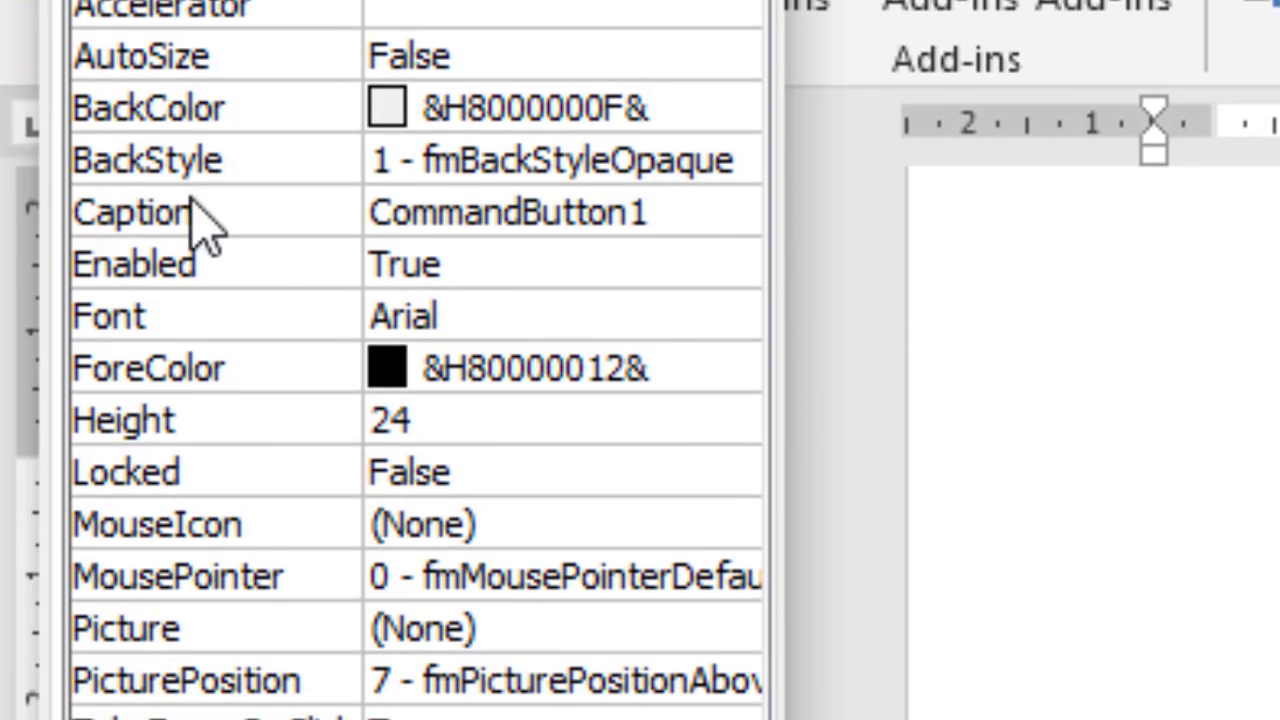
Set the button caption to Submit and its caption font size to 14
{"action": "left_click", "coordinate": [133, 211]}
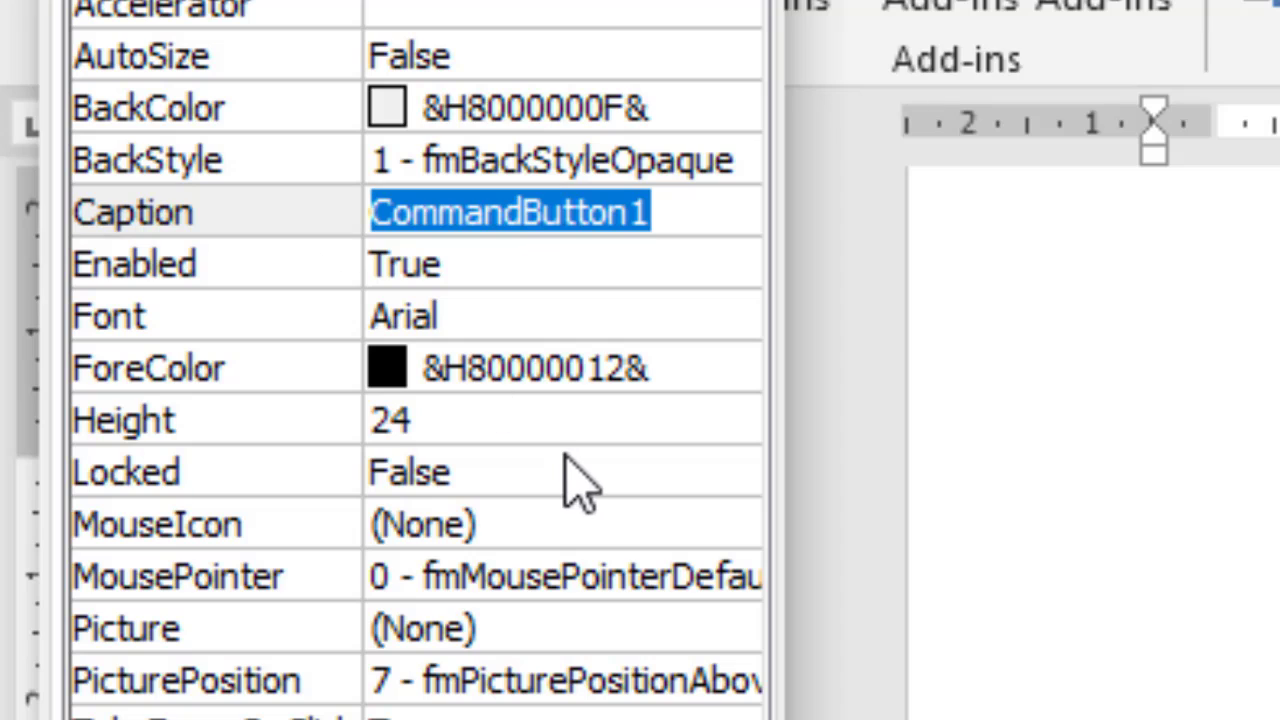
{"action": "type", "text": "Subm"}
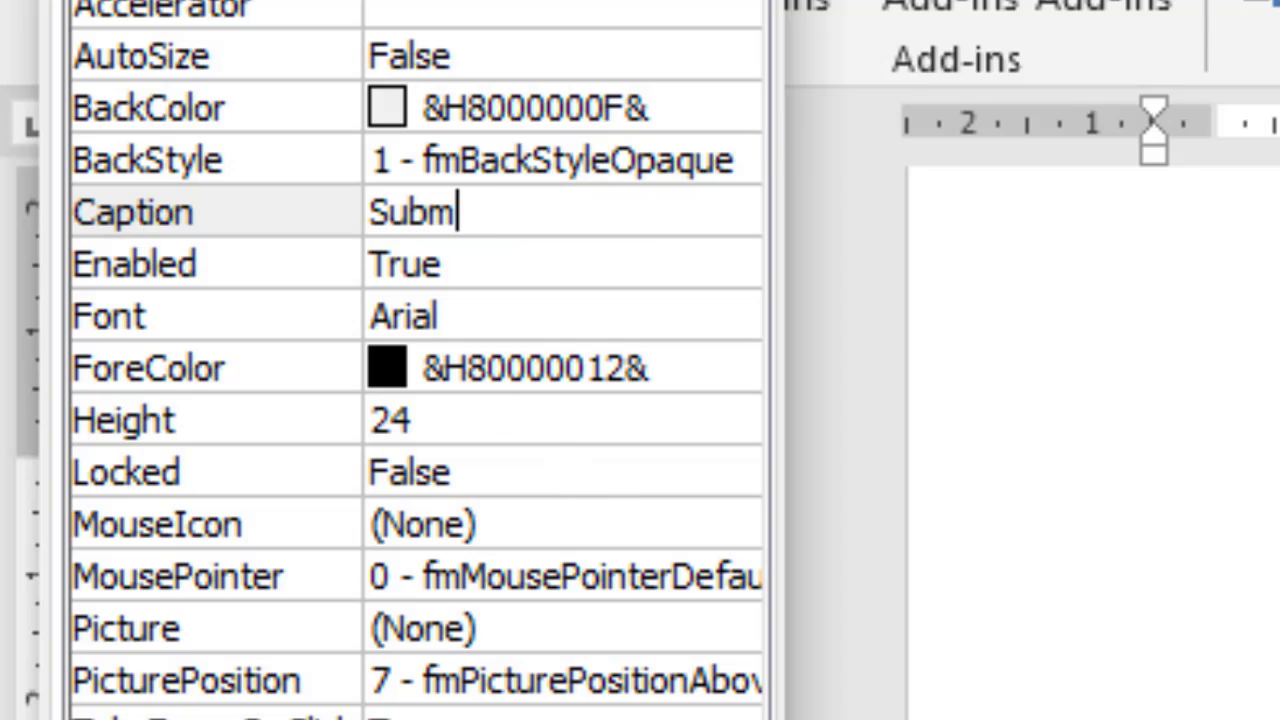
{"action": "type", "text": "it"}
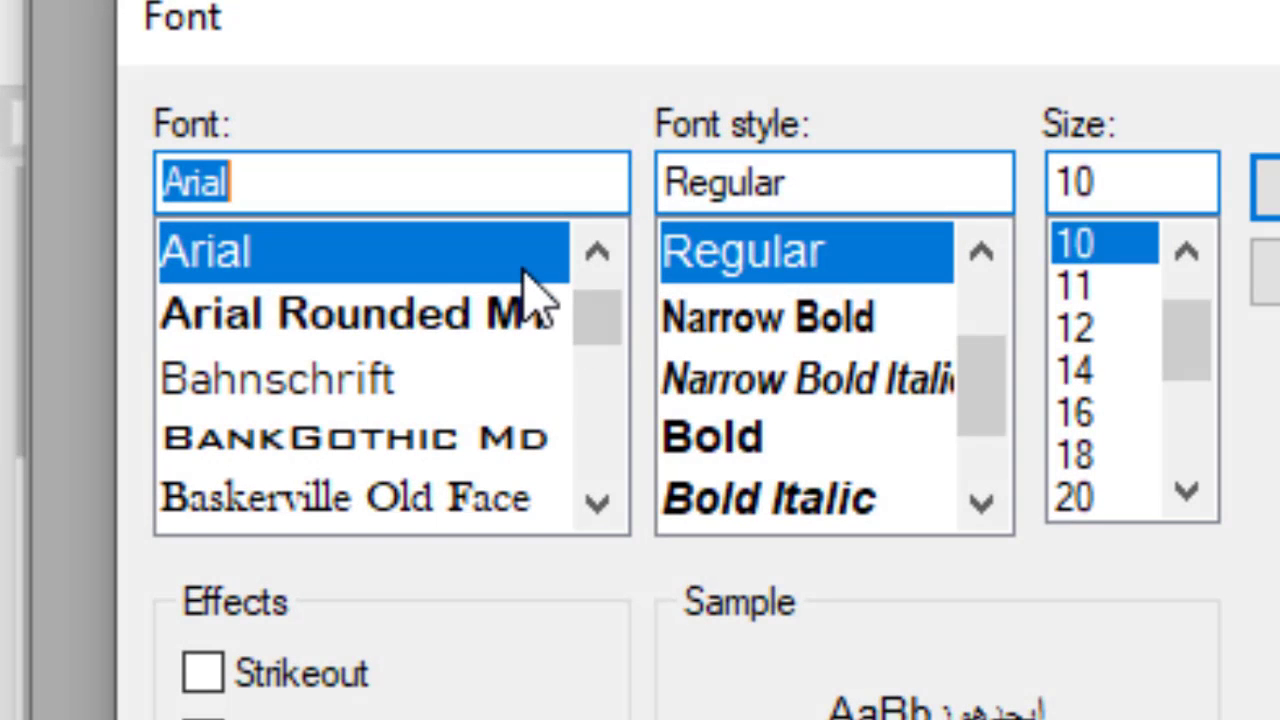
{"action": "type", "text": "r"}
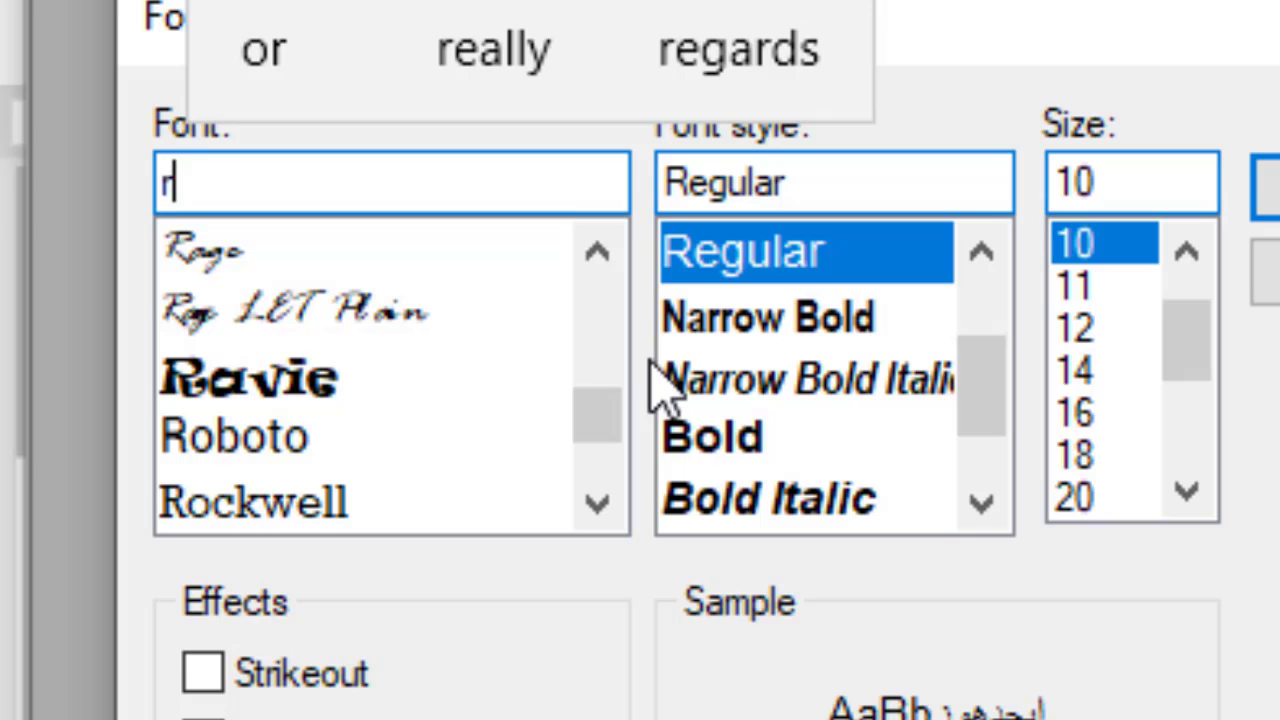
{"action": "left_click", "coordinate": [235, 437]}
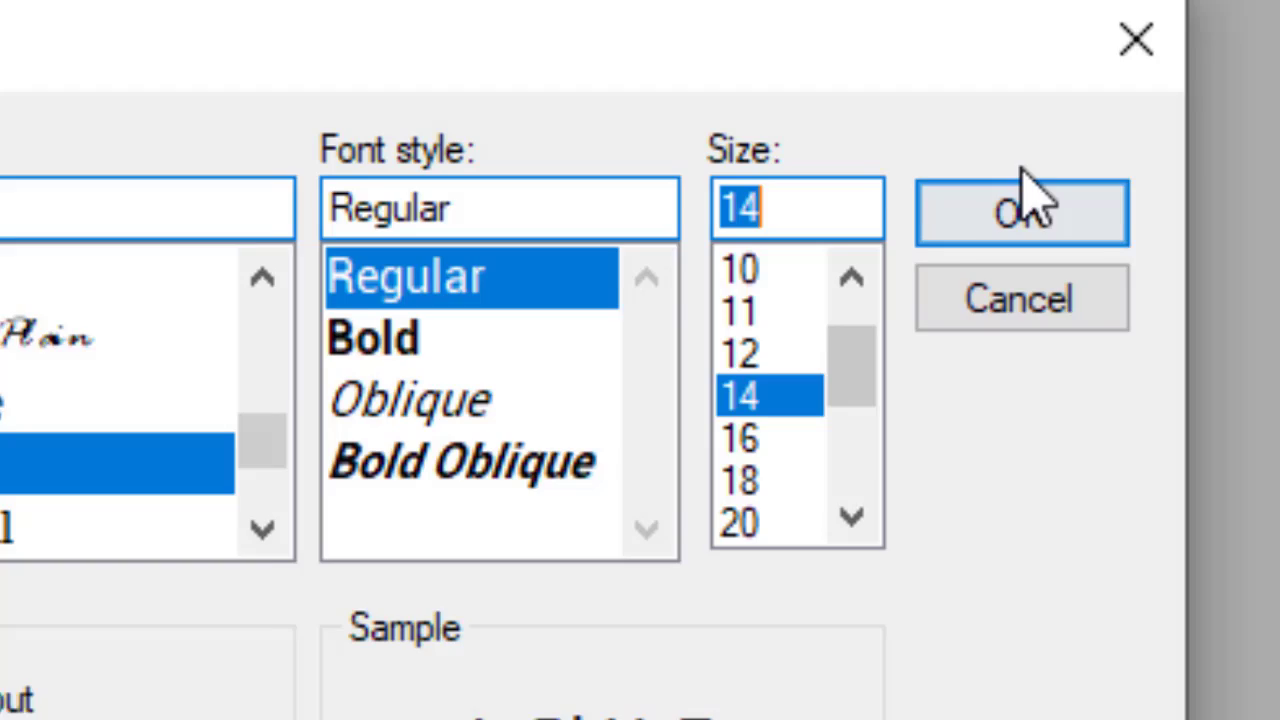
{"action": "left_click", "coordinate": [1021, 211]}
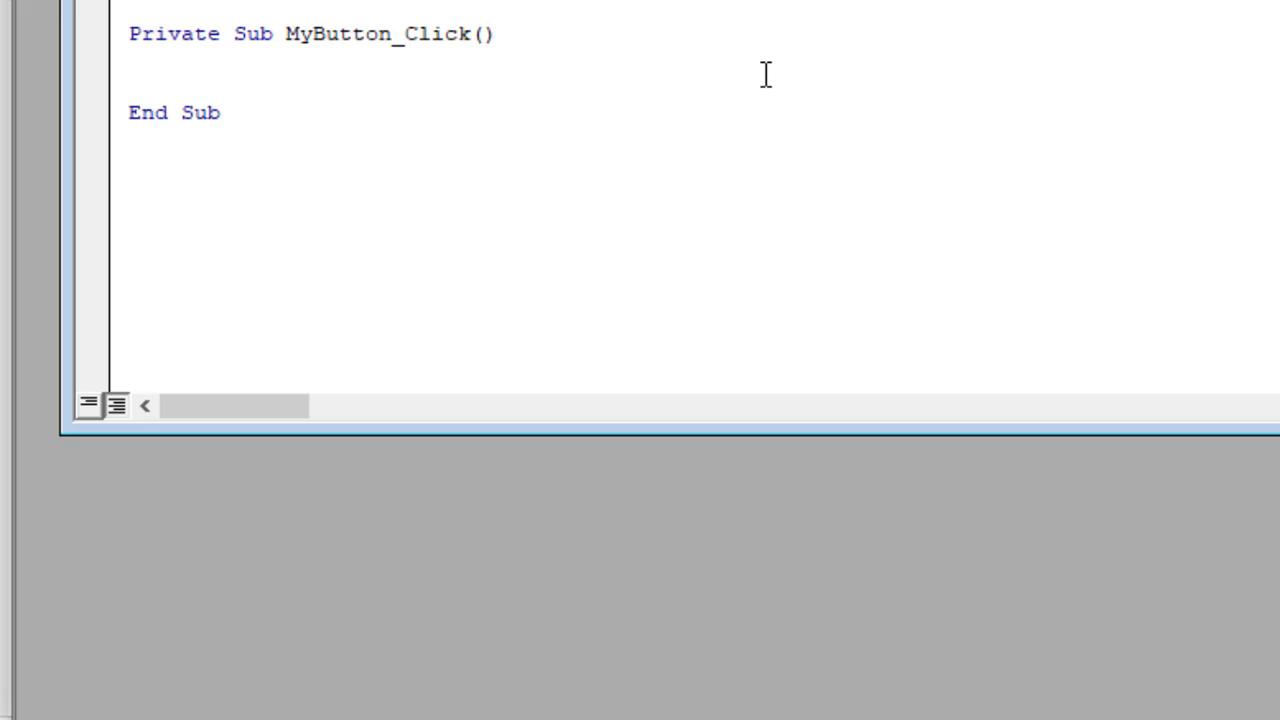
Add the line Options.SendMailAttach = True to MyButton_Click
{"action": "type", "text": "Option"}
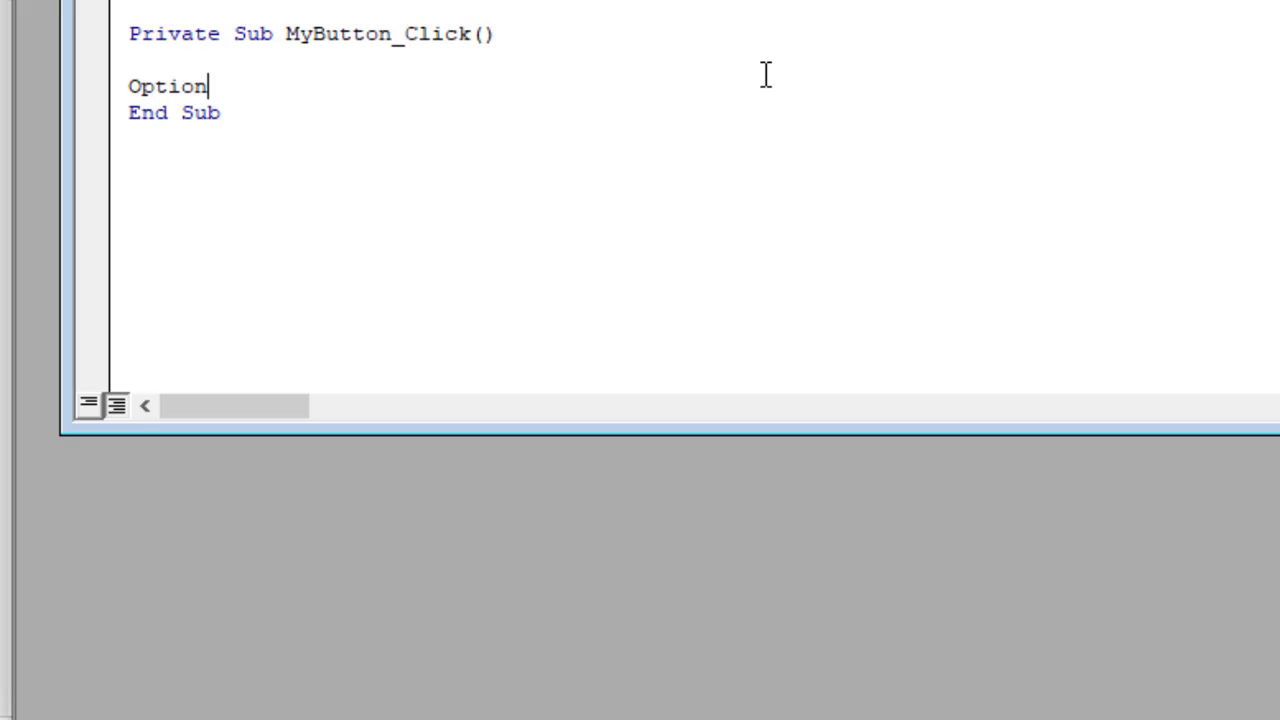
{"action": "type", "text": "s."}
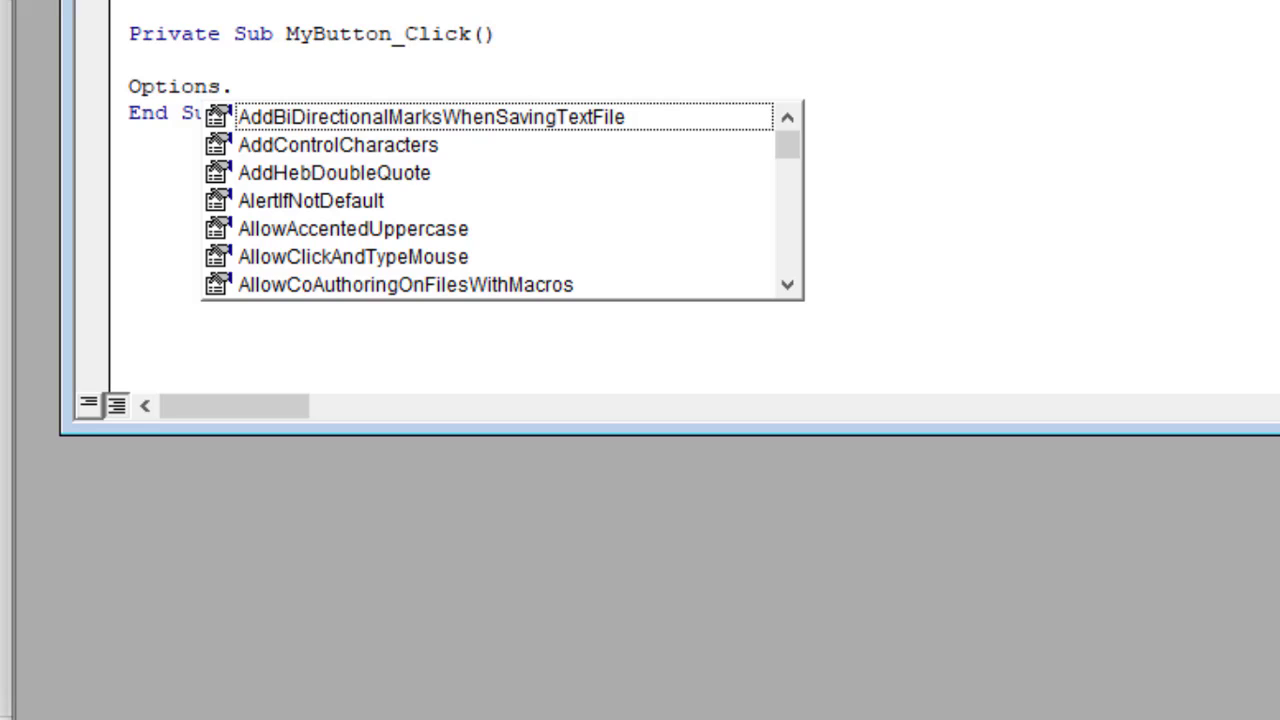
{"action": "type", "text": "SendMailAttach = True"}
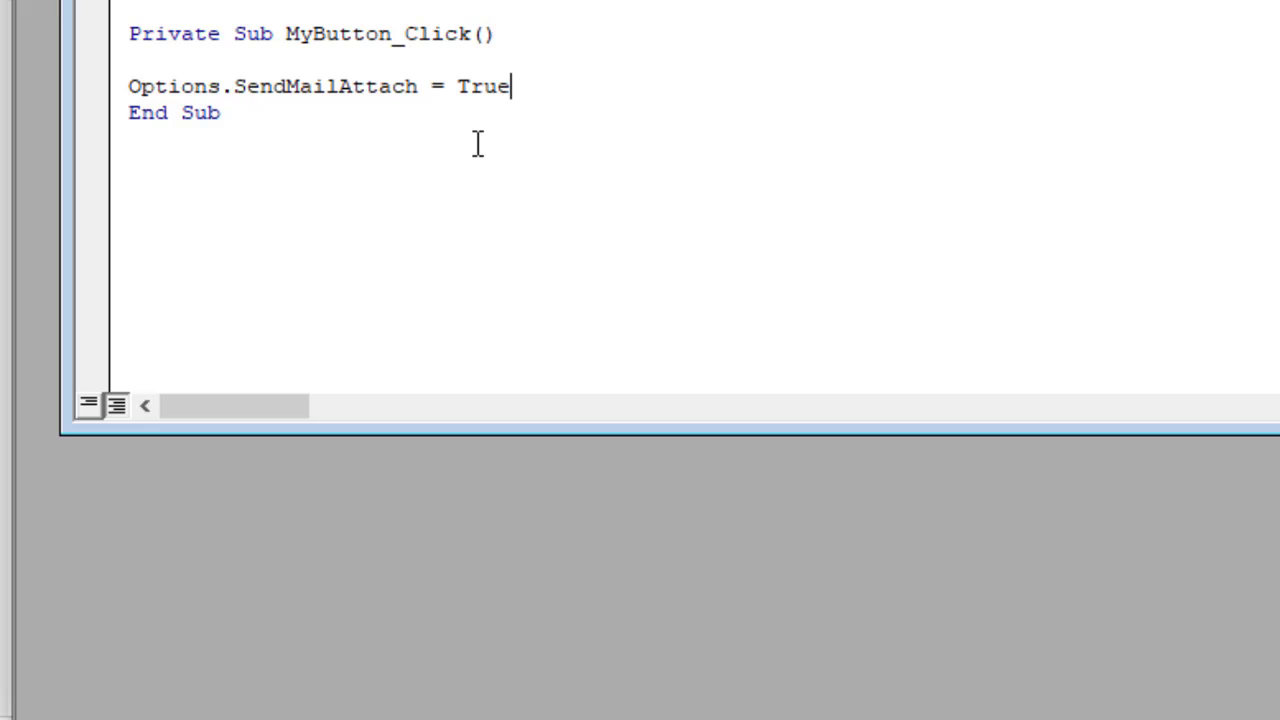
{"action": "key", "text": "enter"}
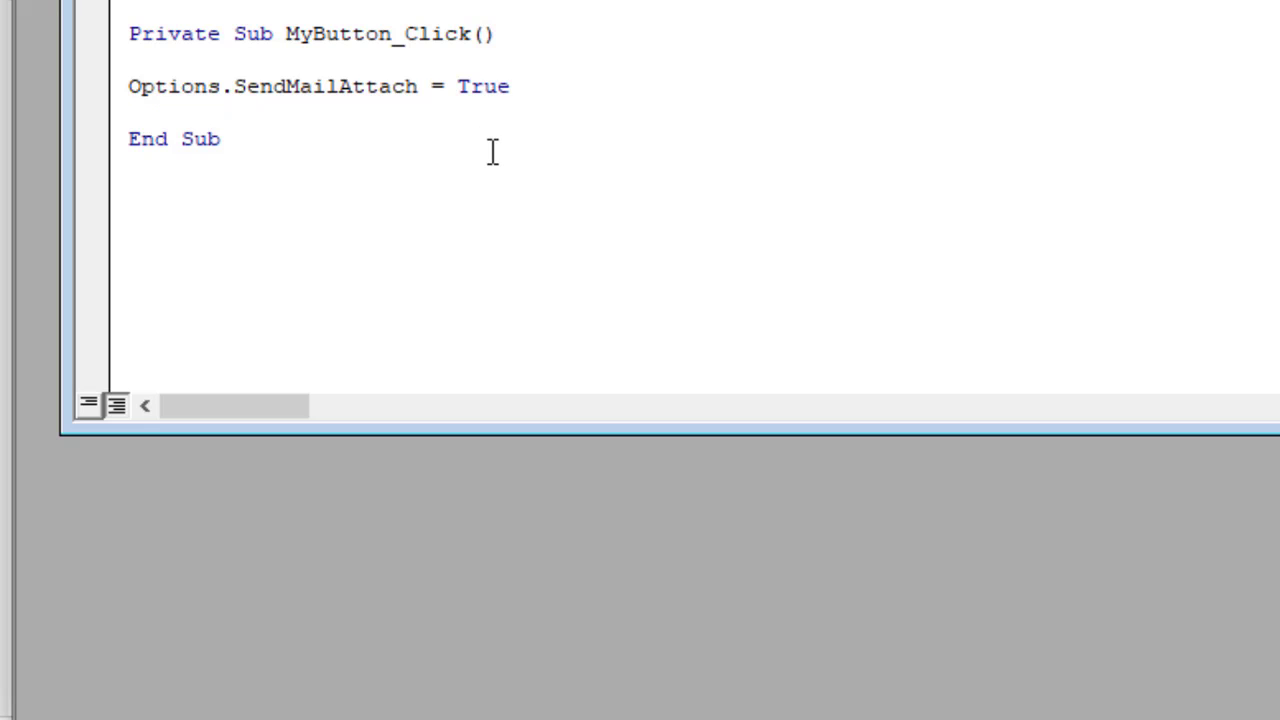
Add the ActiveDocument.SendMail call, then return to the Word survey document
{"action": "type", "text": "A"}
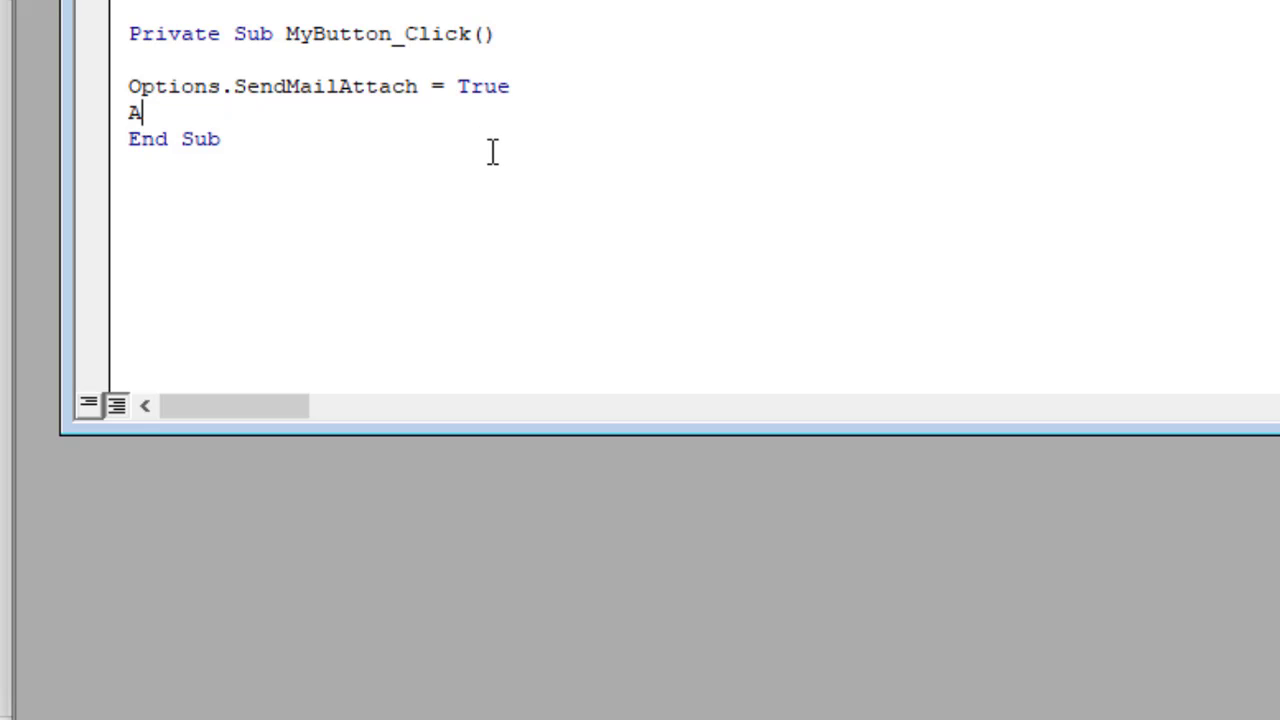
{"action": "type", "text": "ctive"}
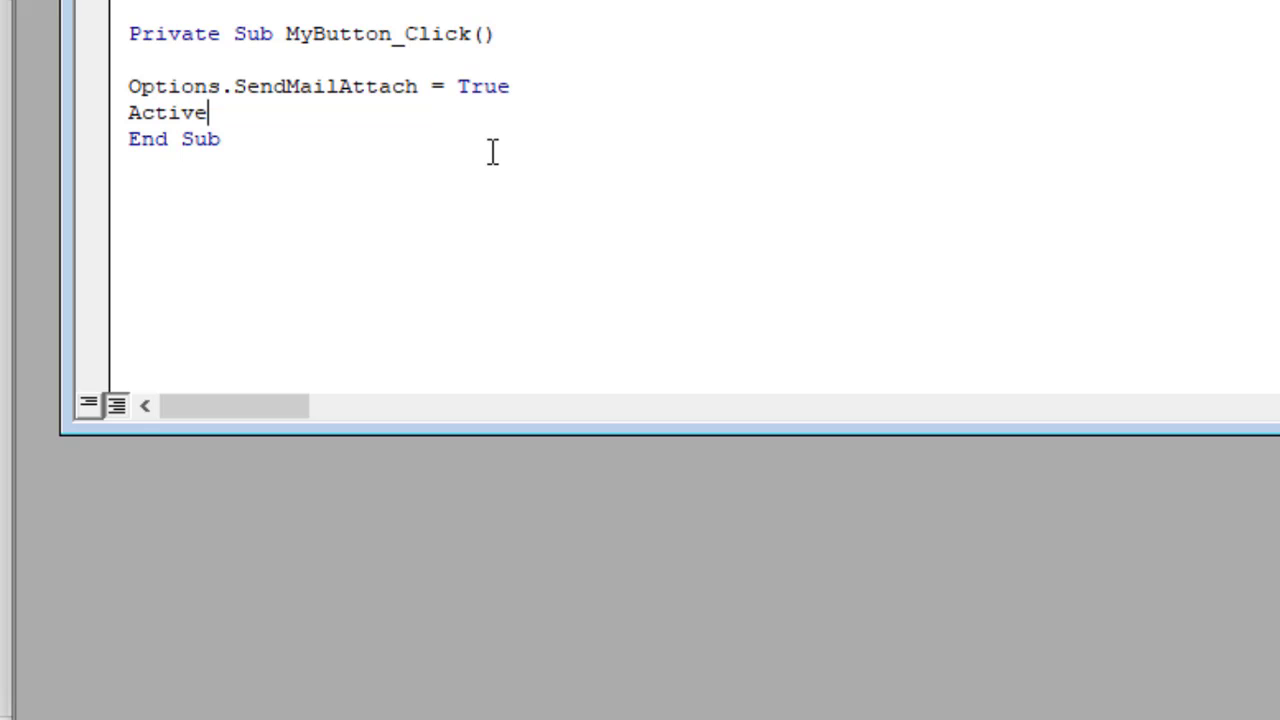
{"action": "type", "text": "D"}
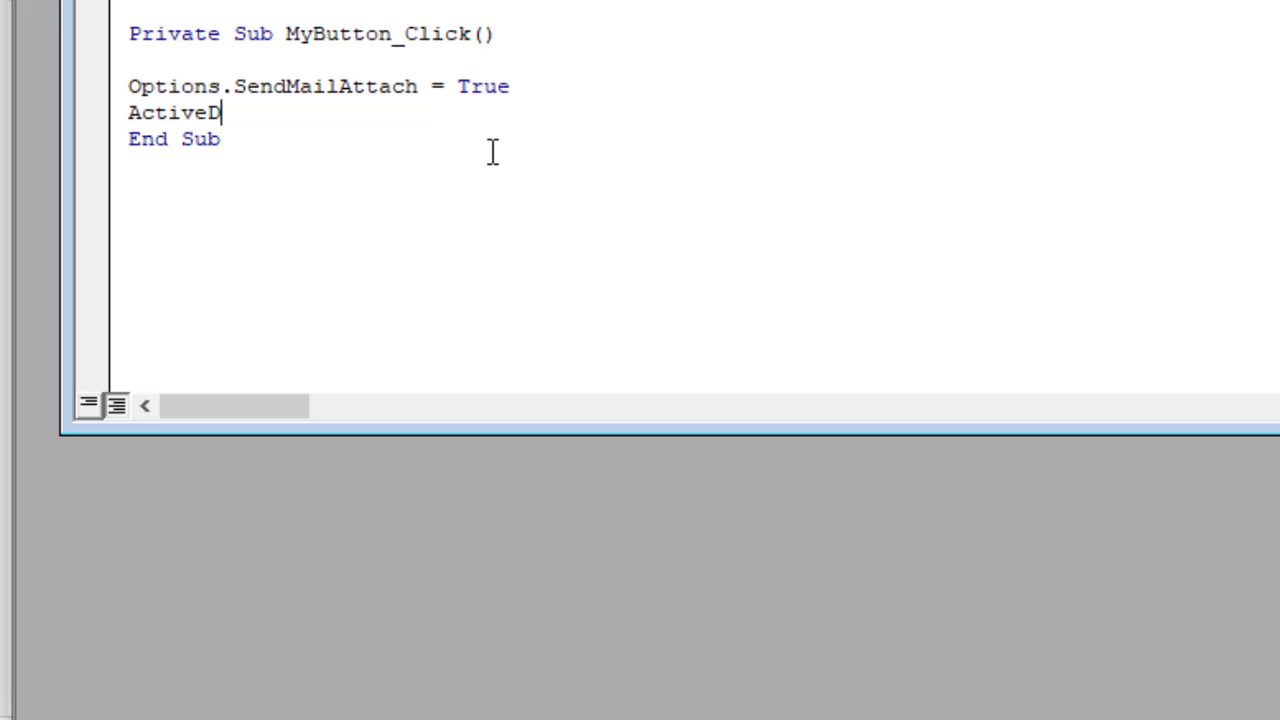
{"action": "type", "text": "ocument"}
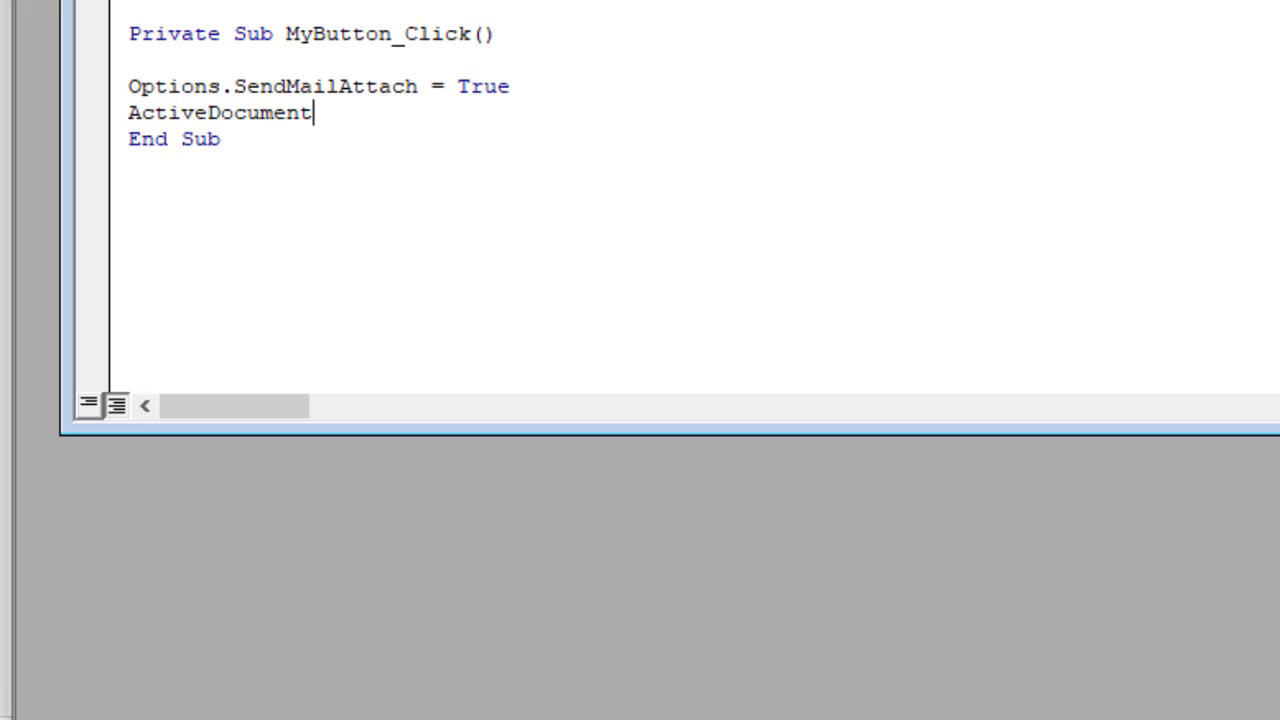
{"action": "type", "text": "."}
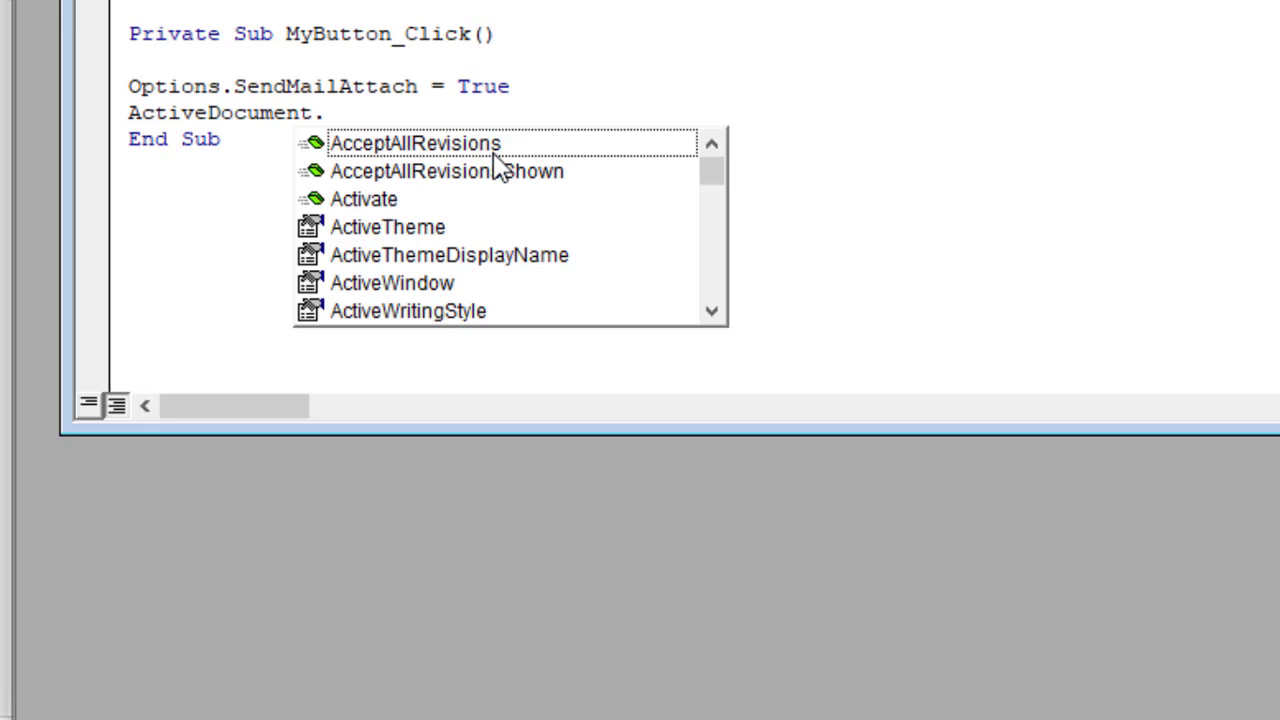
{"action": "type", "text": "S"}
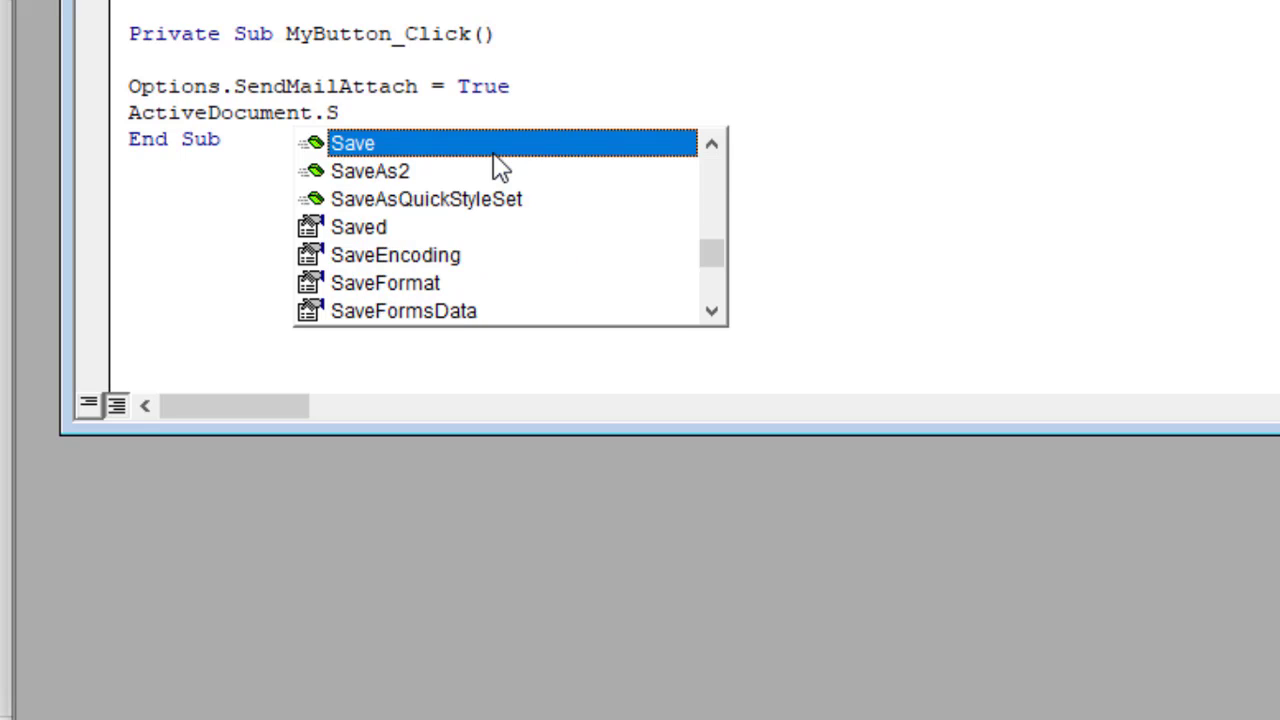
{"action": "type", "text": "en"}
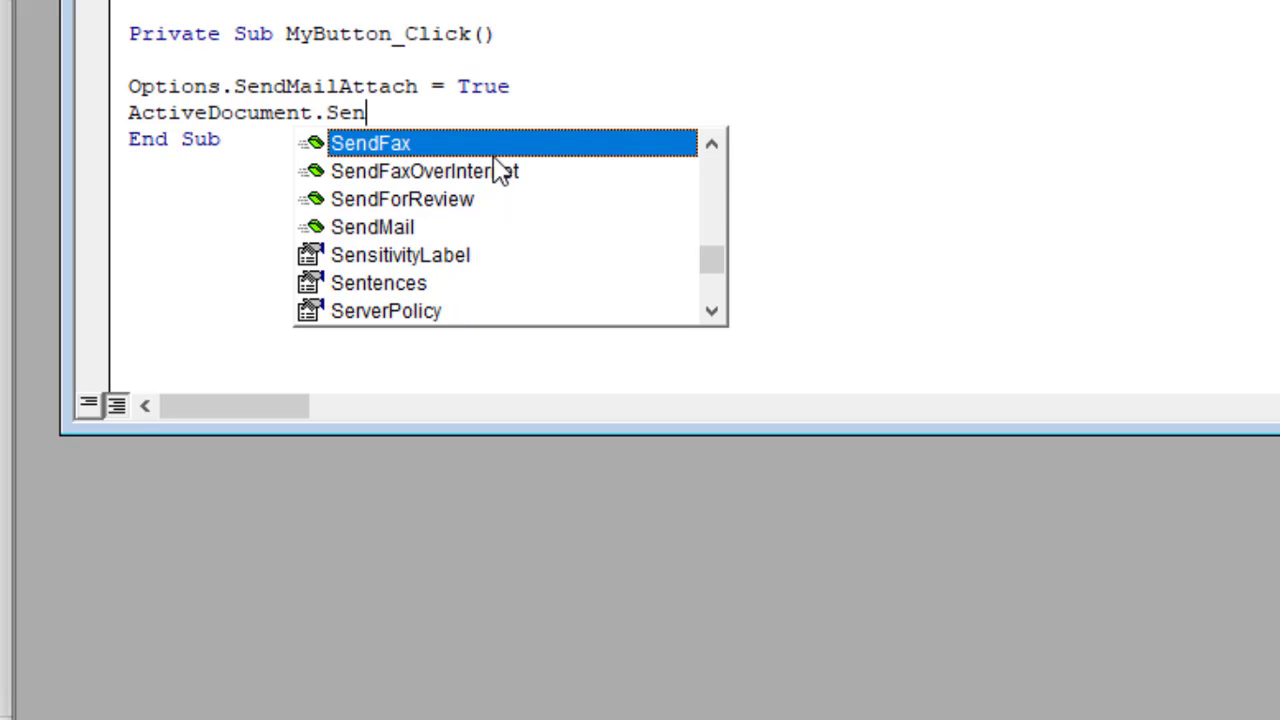
{"action": "type", "text": "de"}
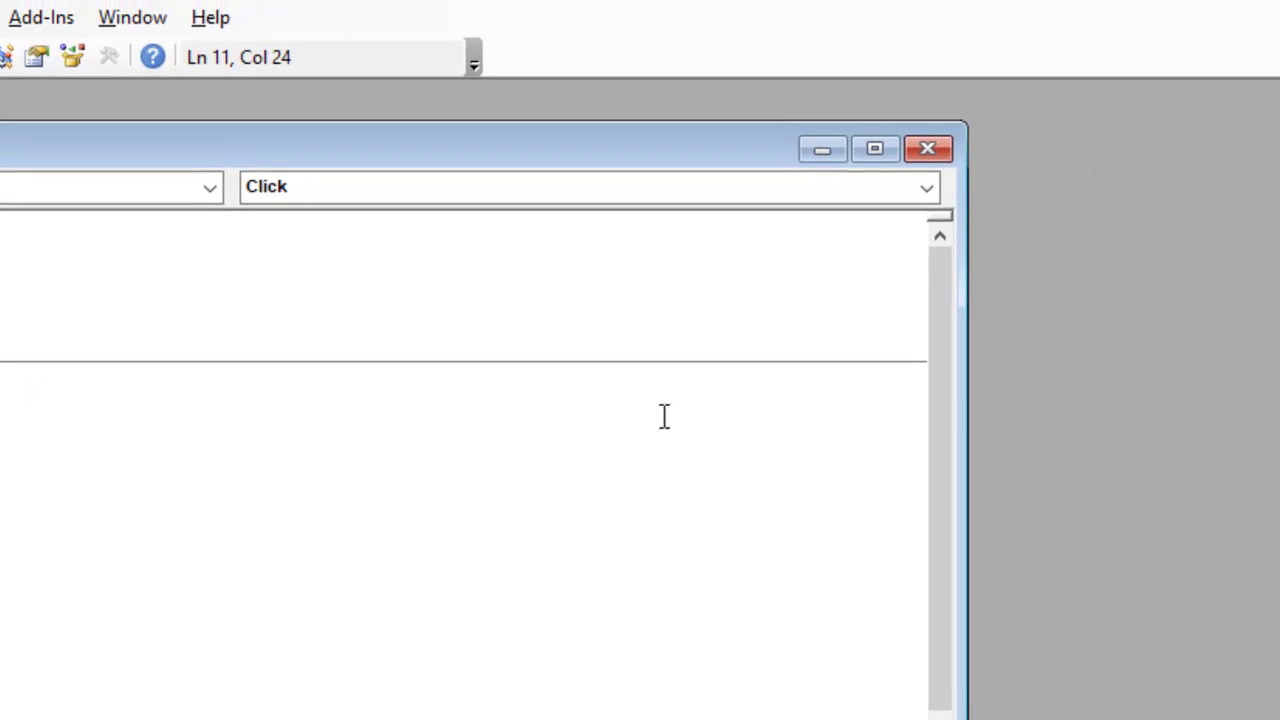
{"action": "left_click", "coordinate": [927, 148]}
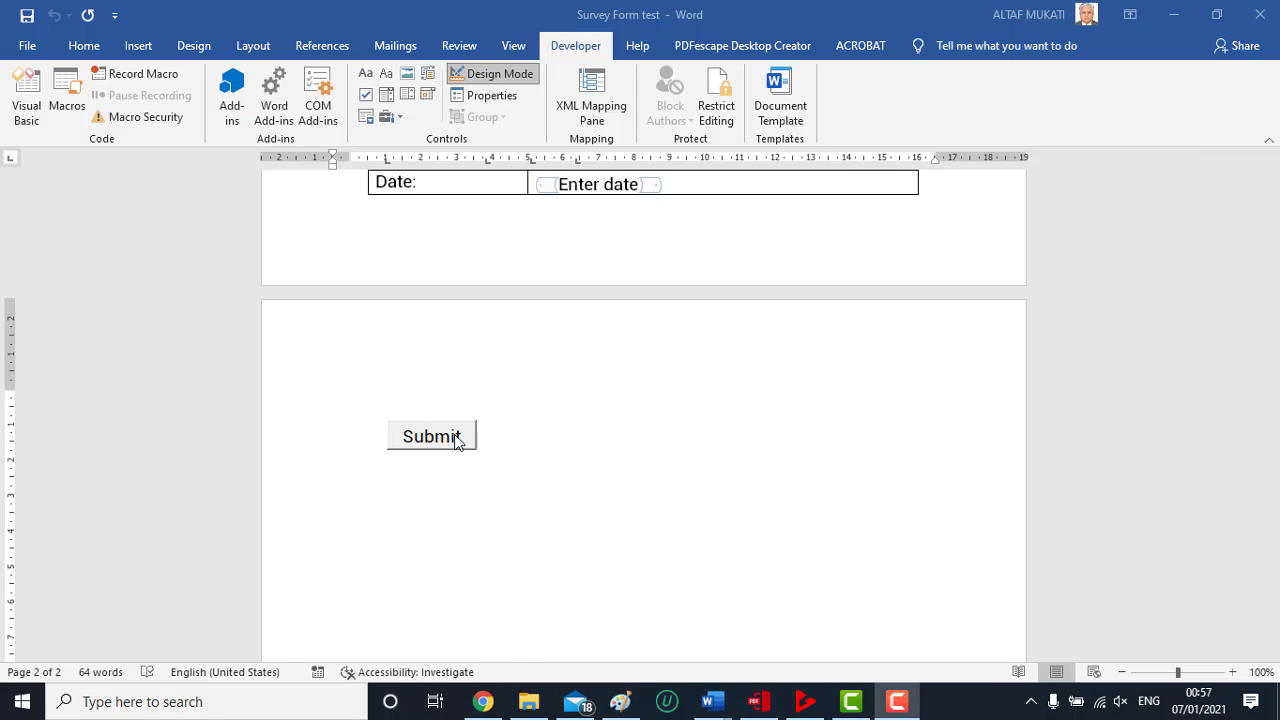
Give the Submit button a red BackColor from the palette and close its properties
{"action": "left_click", "coordinate": [431, 436]}
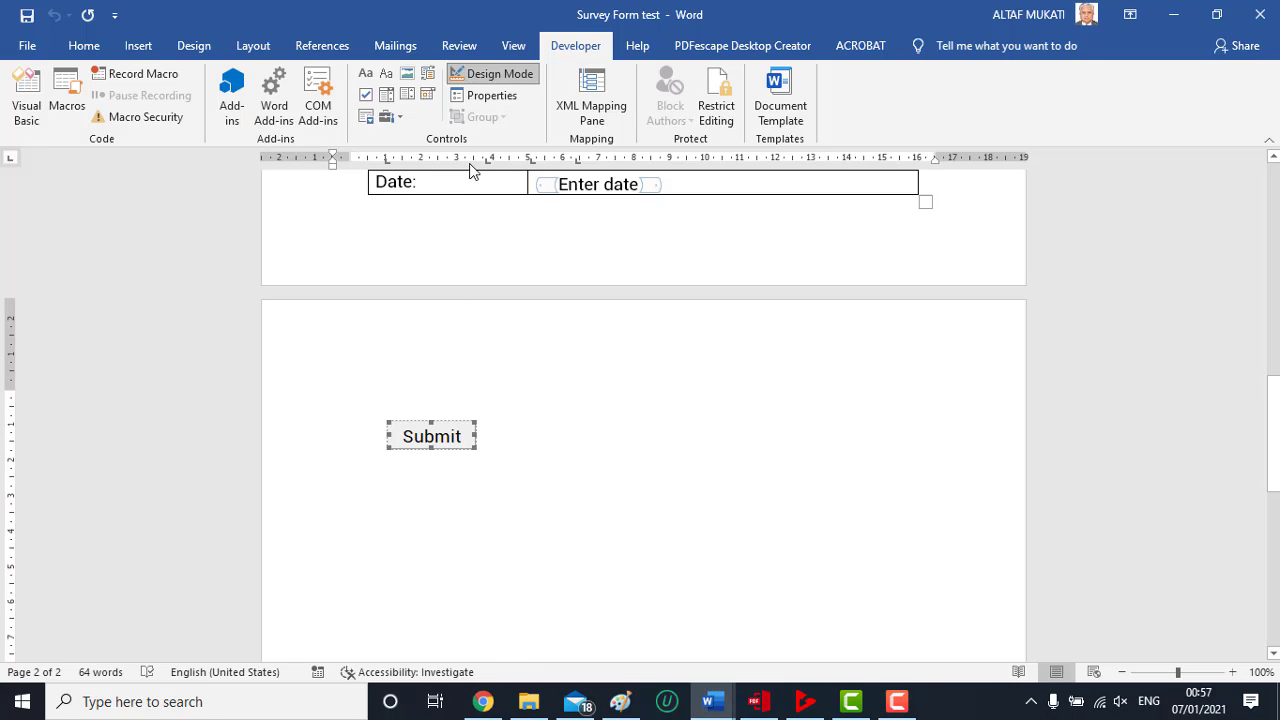
{"action": "left_click", "coordinate": [491, 95]}
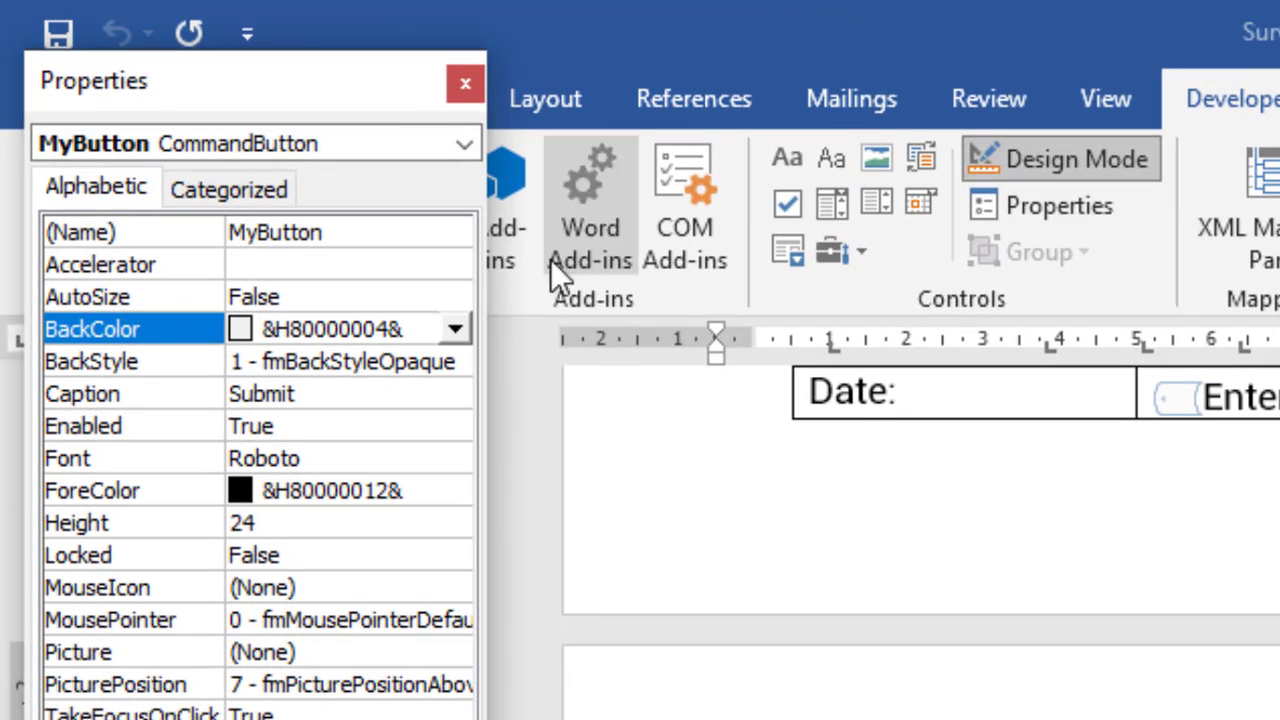
{"action": "left_click", "coordinate": [454, 328]}
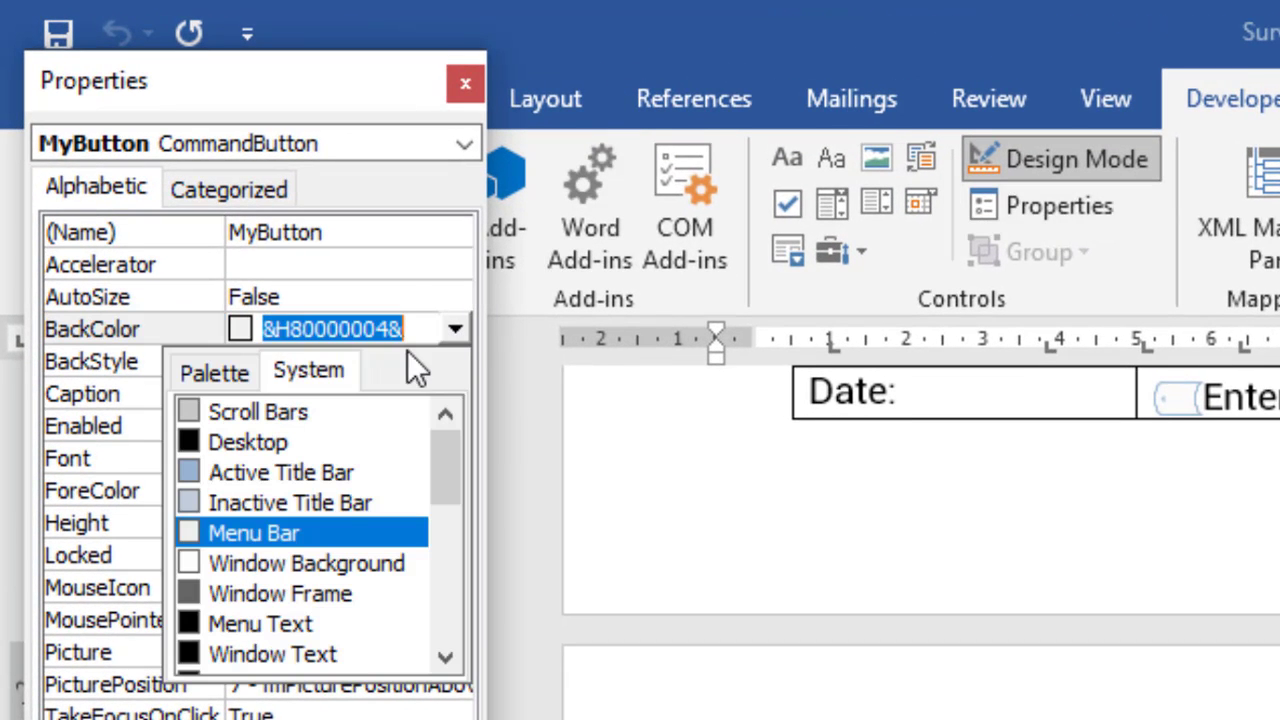
{"action": "left_click", "coordinate": [214, 372]}
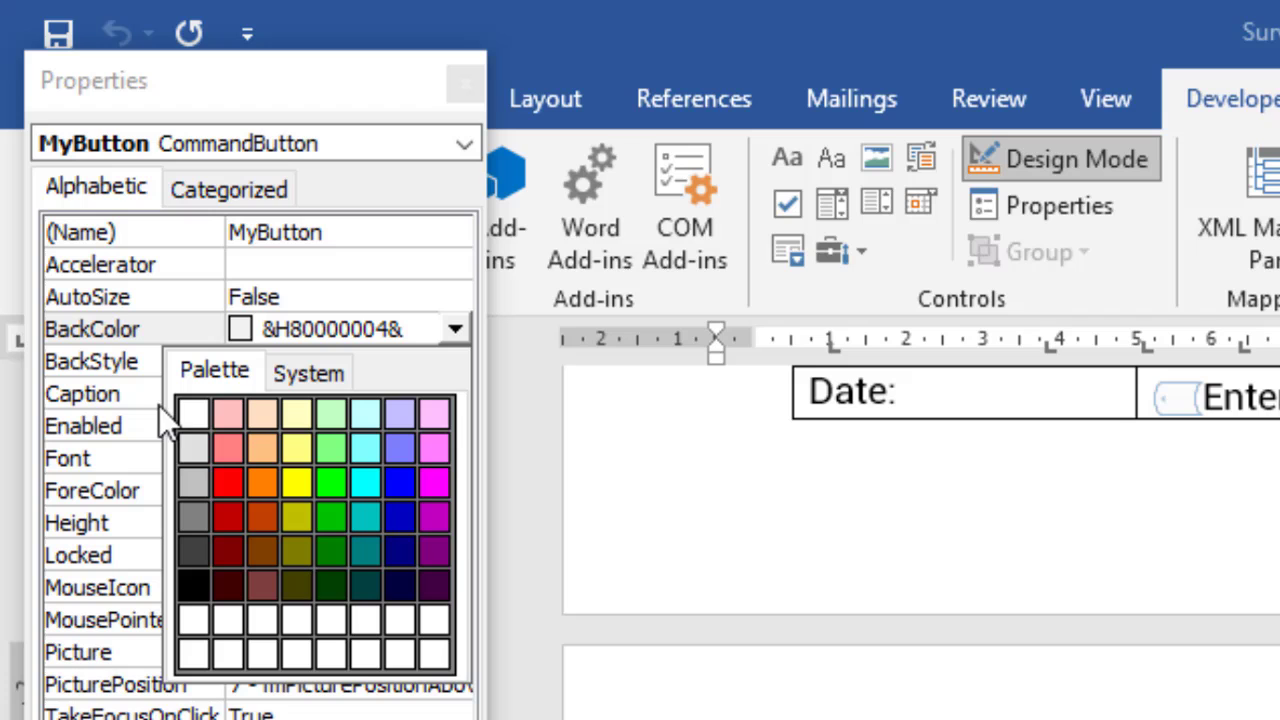
{"action": "mouse_move", "coordinate": [232, 498]}
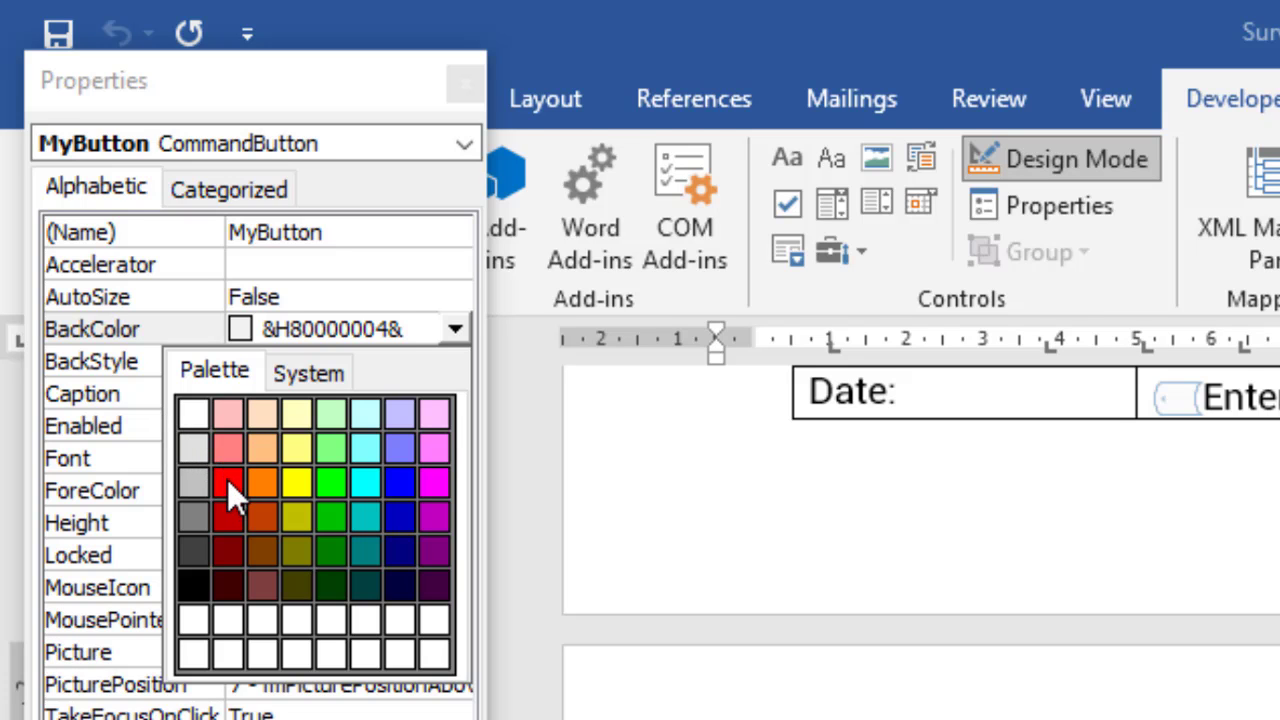
{"action": "left_click", "coordinate": [228, 484]}
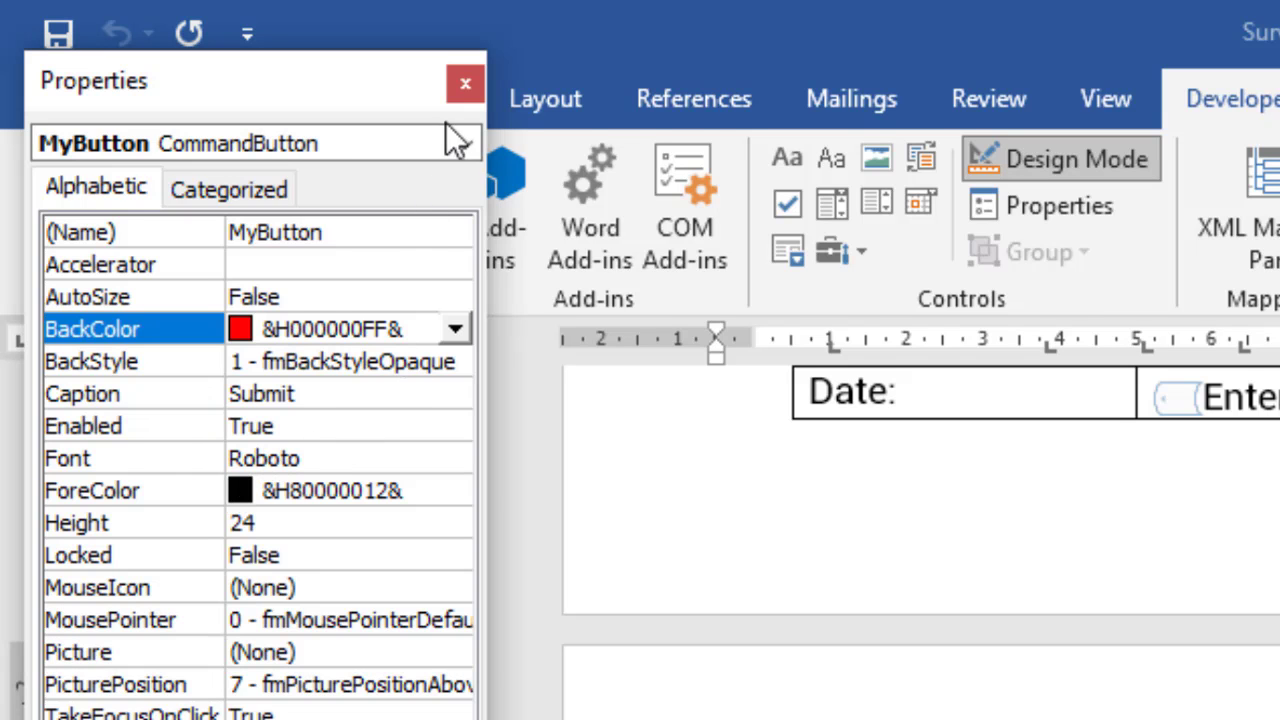
{"action": "left_click", "coordinate": [464, 83]}
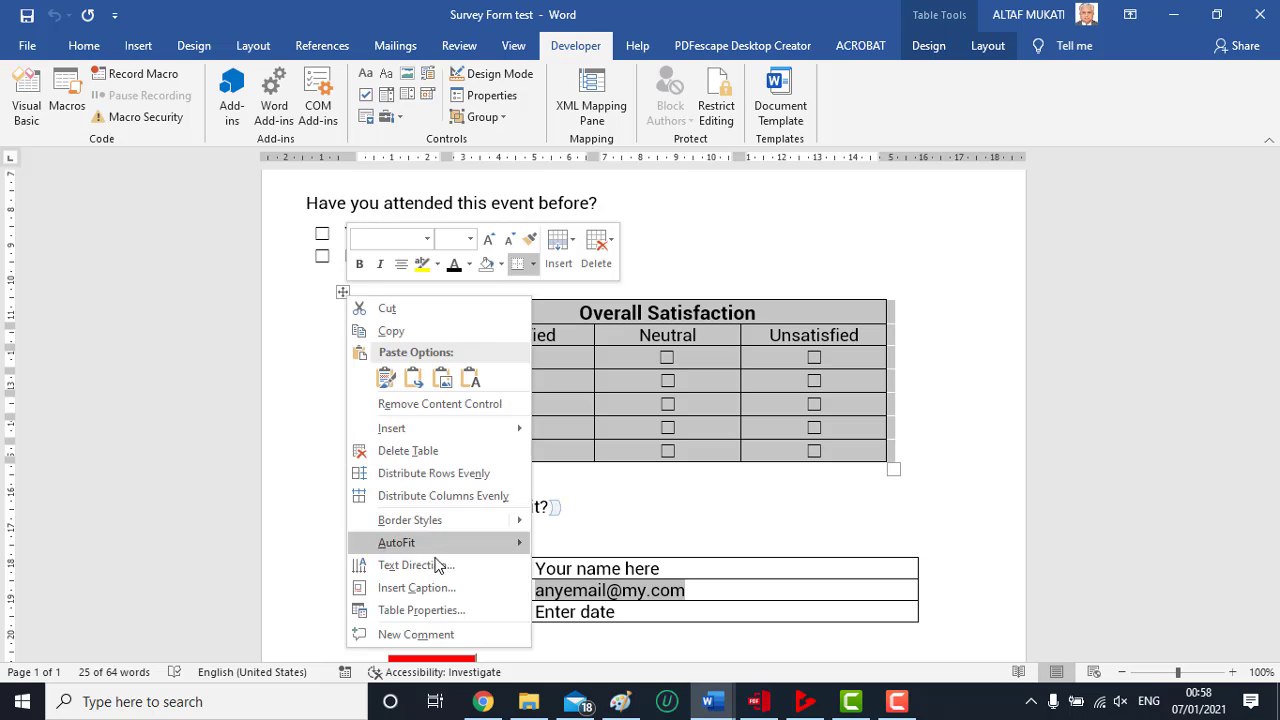
Set the Overall Satisfaction table's borders to None
{"action": "left_click", "coordinate": [421, 610]}
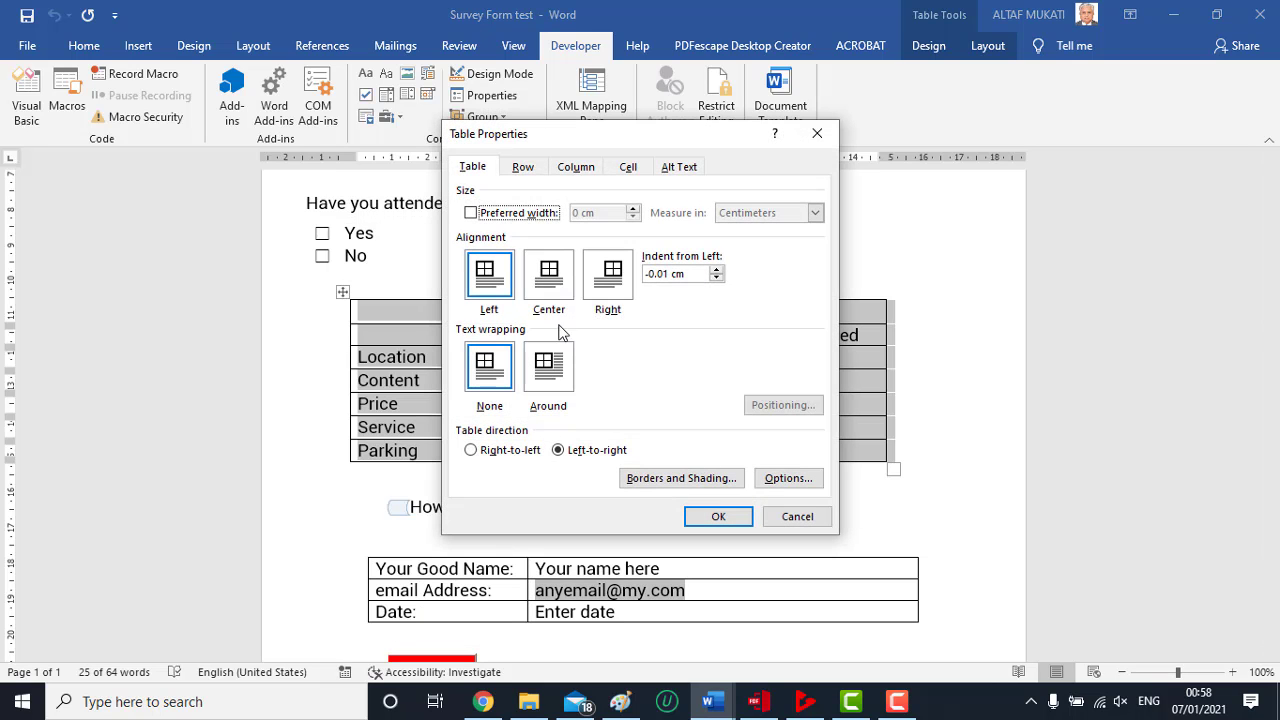
{"action": "left_click", "coordinate": [681, 477]}
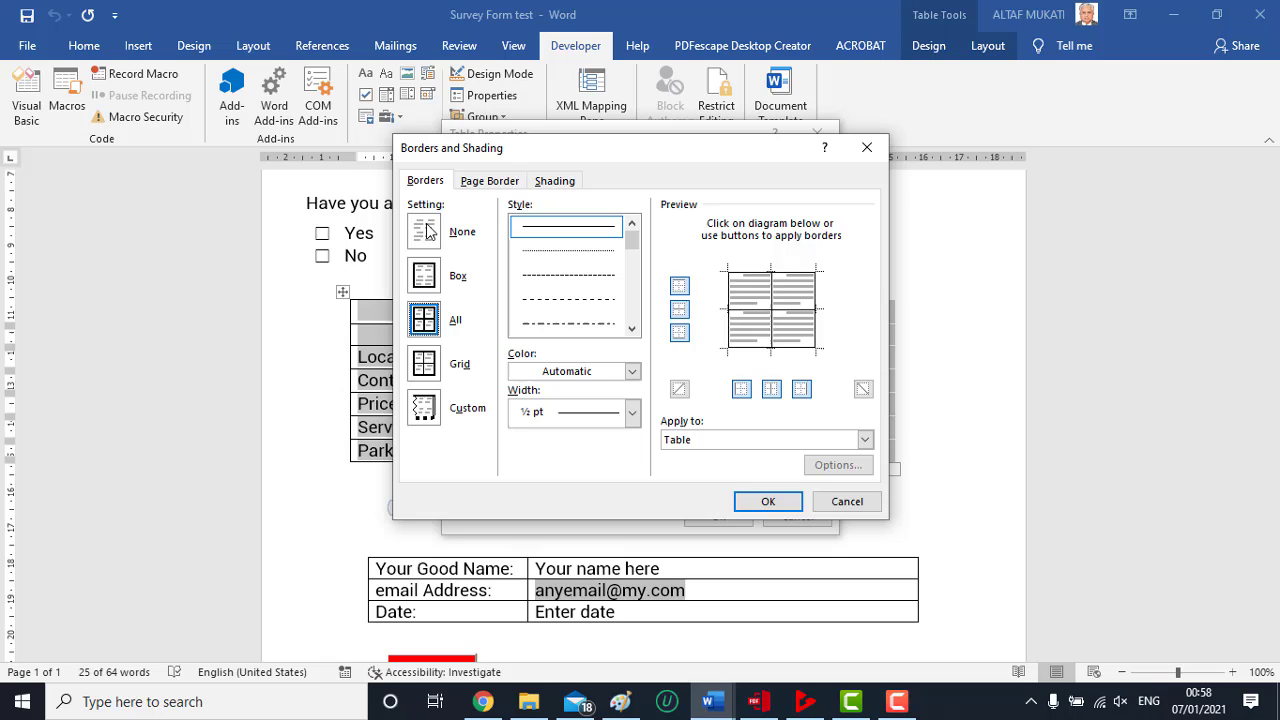
{"action": "left_click", "coordinate": [846, 501]}
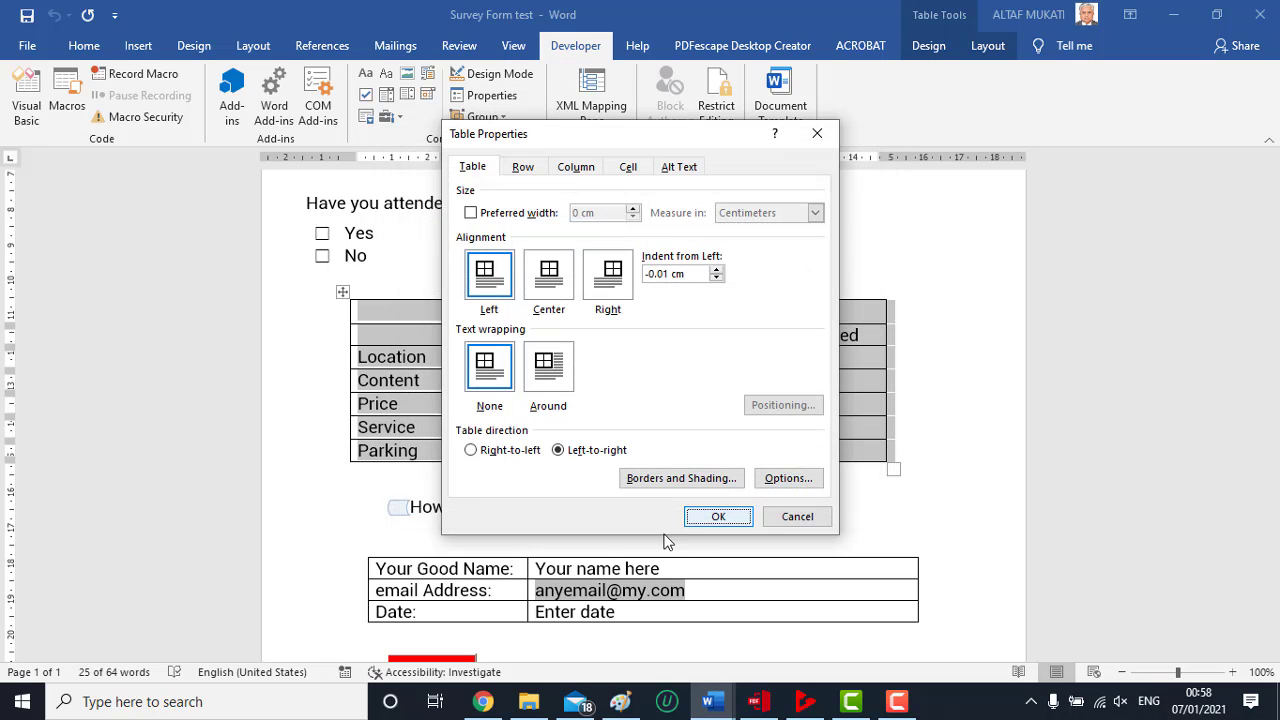
{"action": "left_click", "coordinate": [718, 516]}
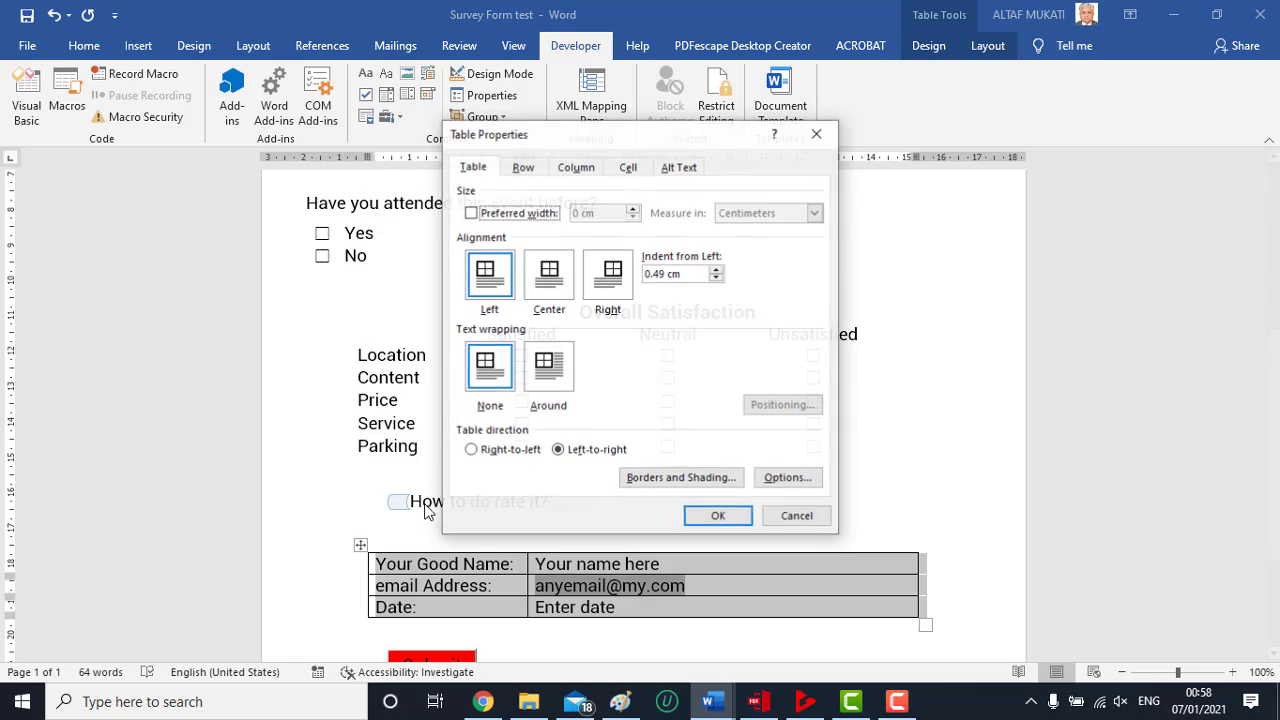
Set the name, email and date table's borders to None
{"action": "left_click", "coordinate": [681, 477]}
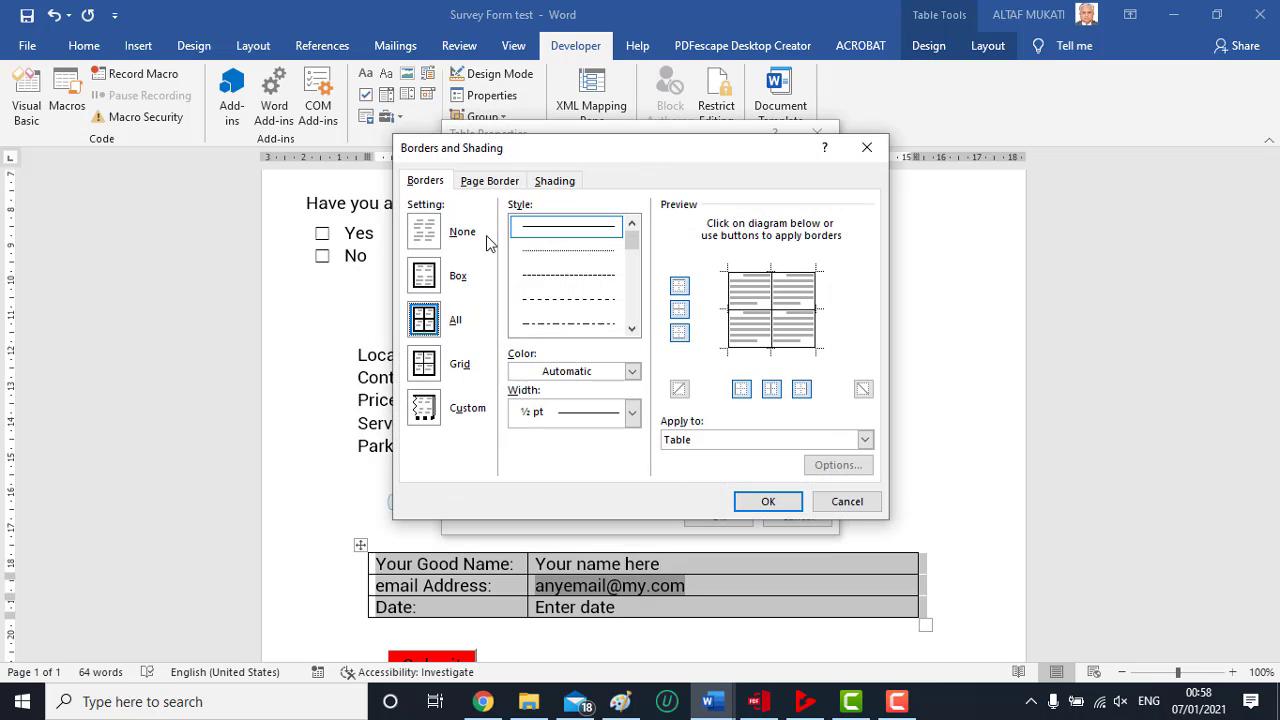
{"action": "left_click", "coordinate": [422, 231]}
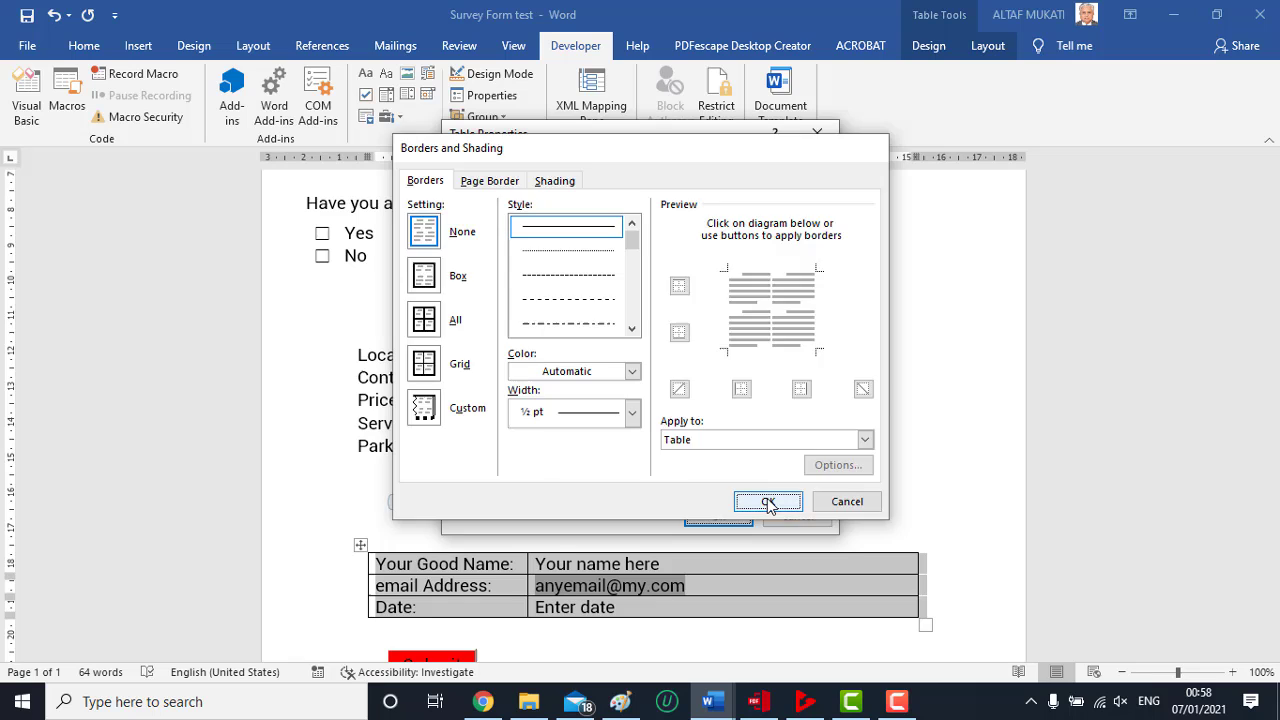
{"action": "left_click", "coordinate": [767, 501]}
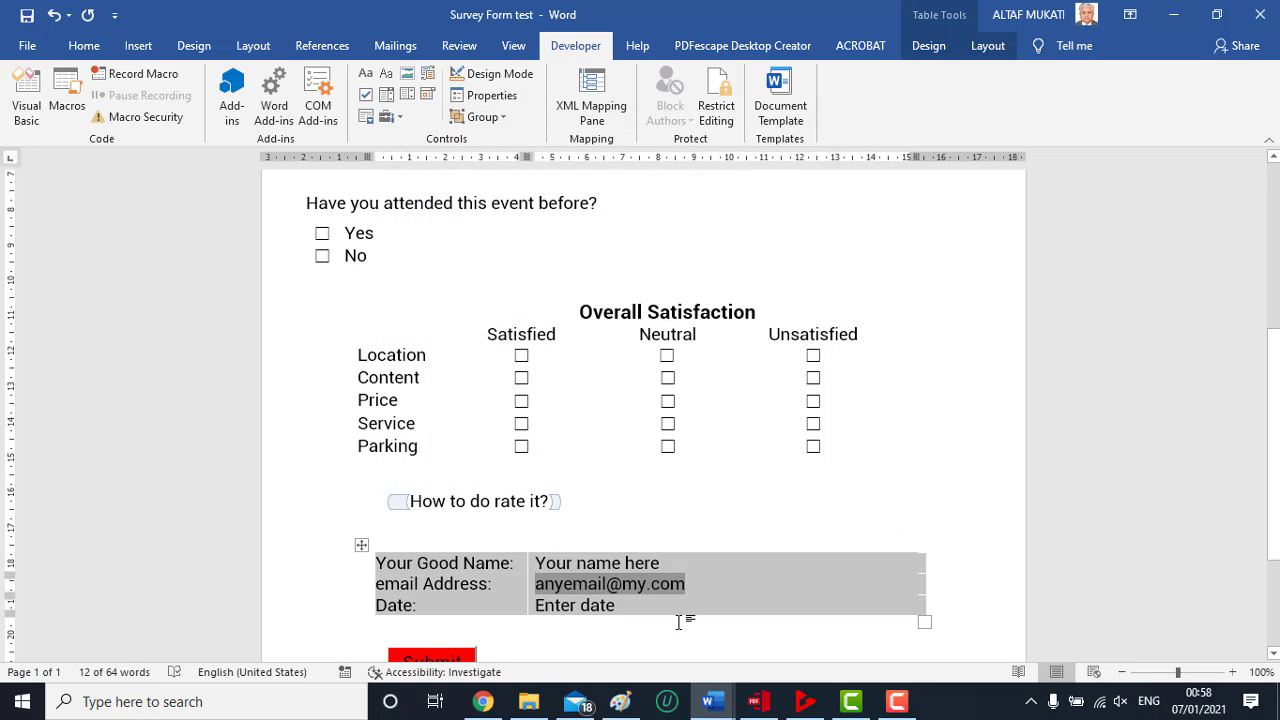
{"action": "scroll", "scroll_direction": "down", "scroll_amount": 3}
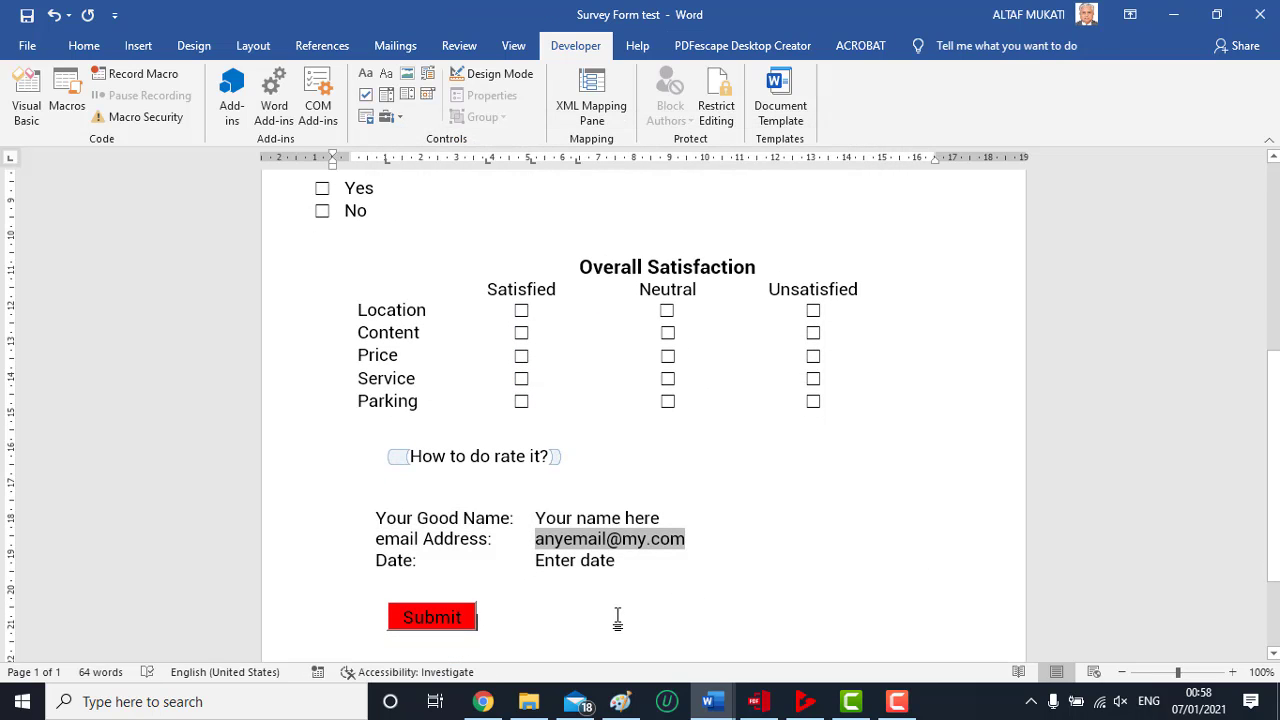
{"action": "scroll", "scroll_direction": "up", "scroll_amount": 3}
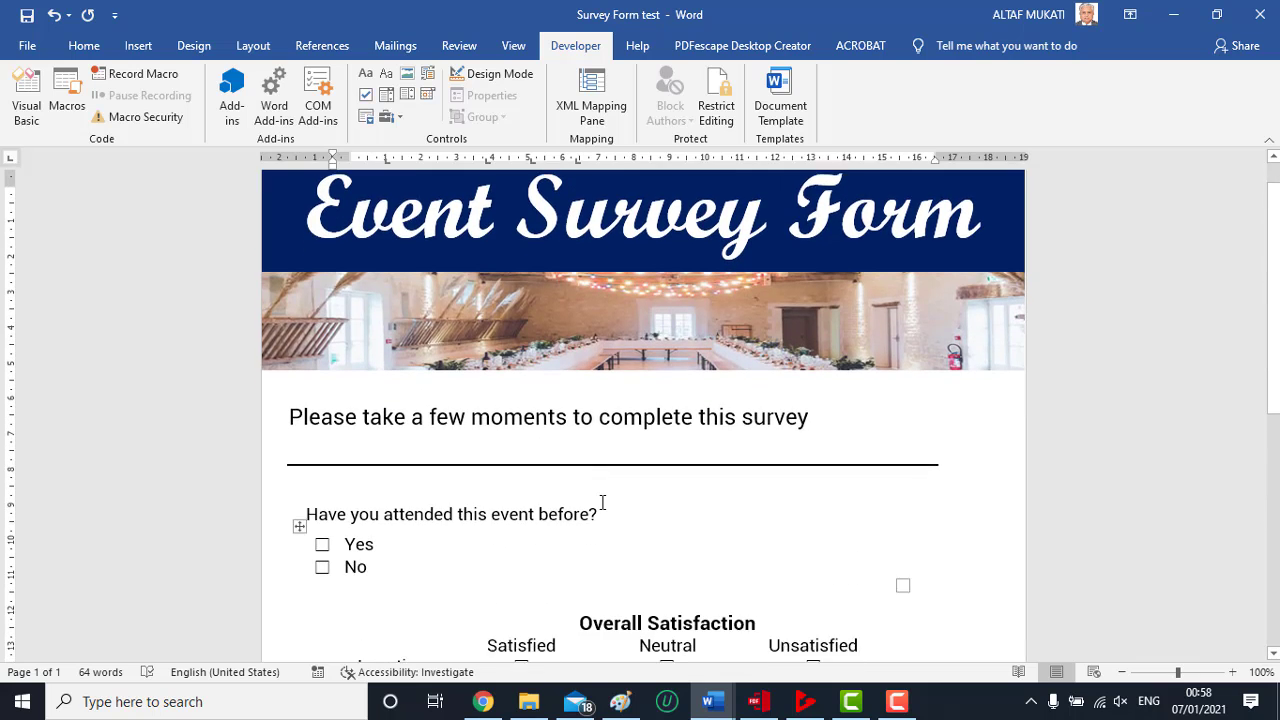
{"action": "scroll", "scroll_direction": "down", "scroll_amount": 3}
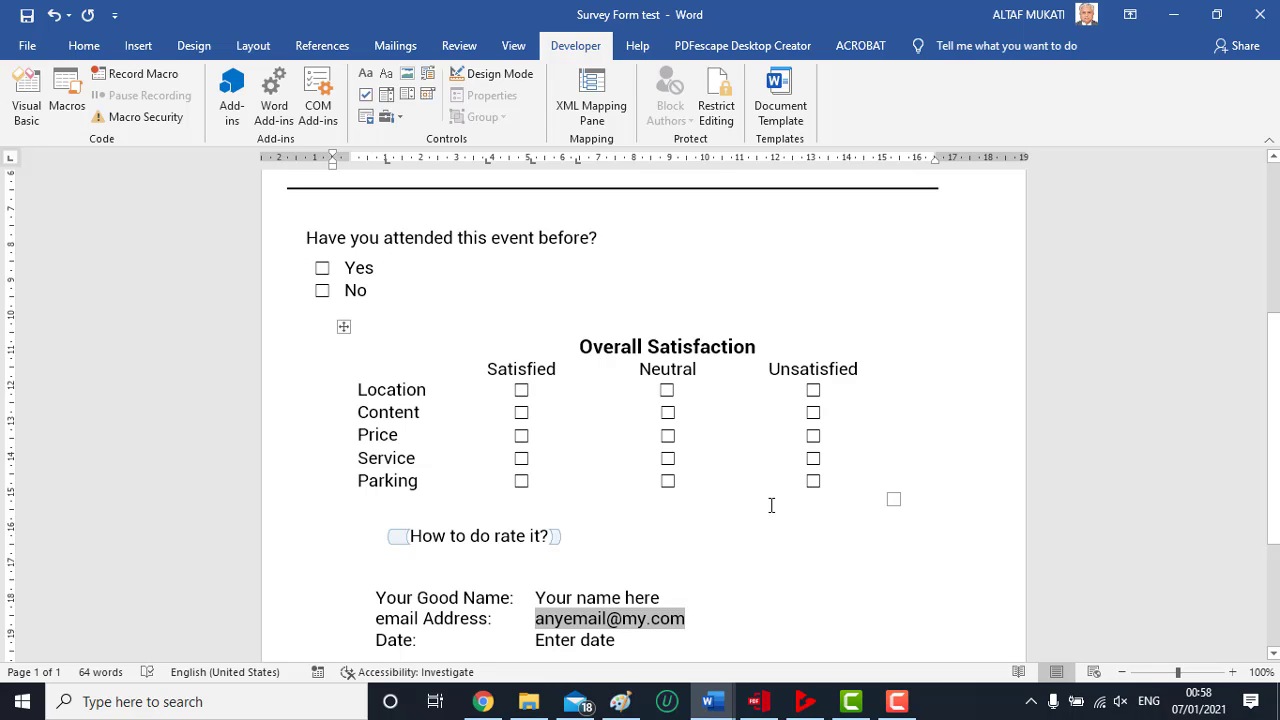
{"action": "scroll", "scroll_direction": "down", "scroll_amount": 3}
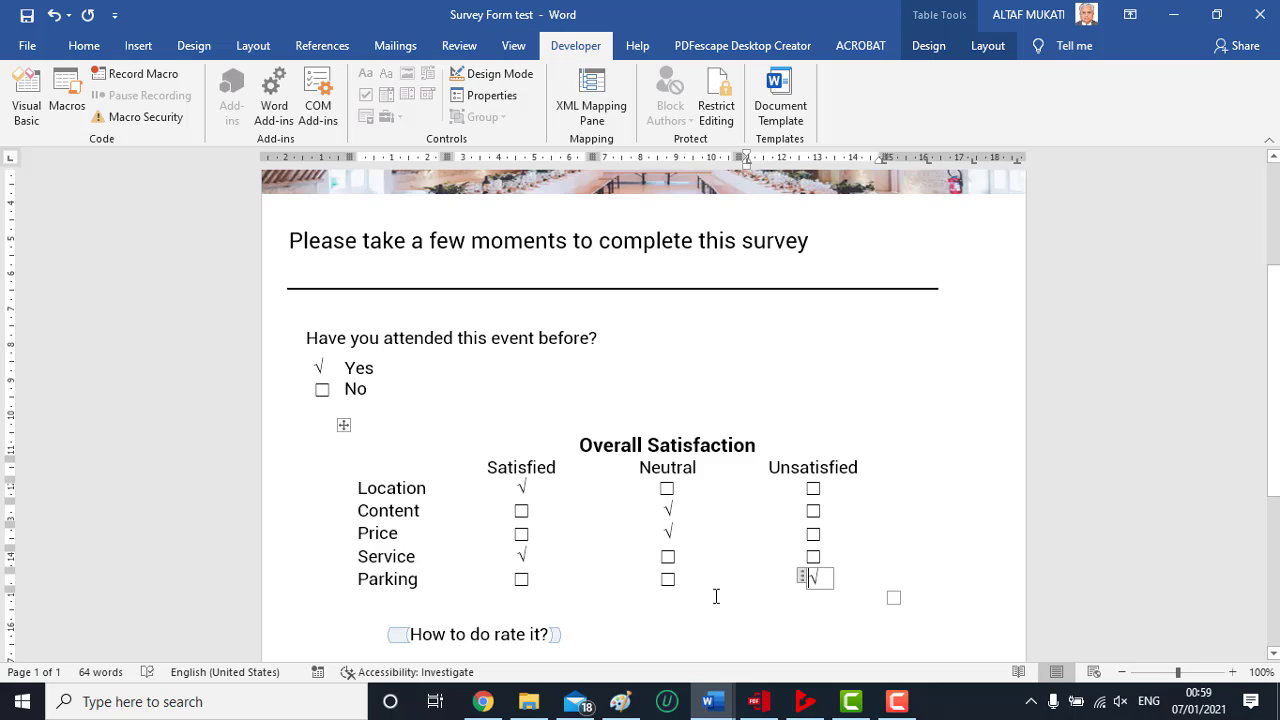
Rate the event Good and pick 07/01/2021 in the date field
{"action": "scroll", "scroll_direction": "down", "scroll_amount": 3}
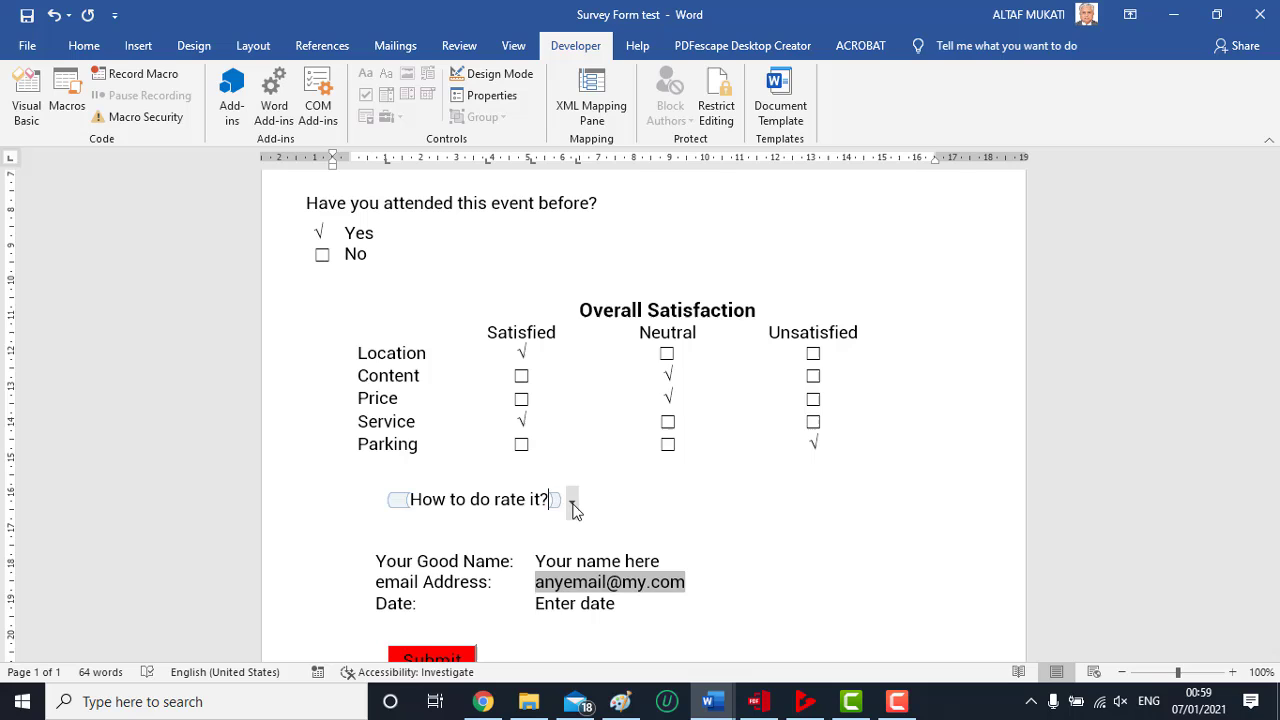
{"action": "left_click", "coordinate": [571, 500]}
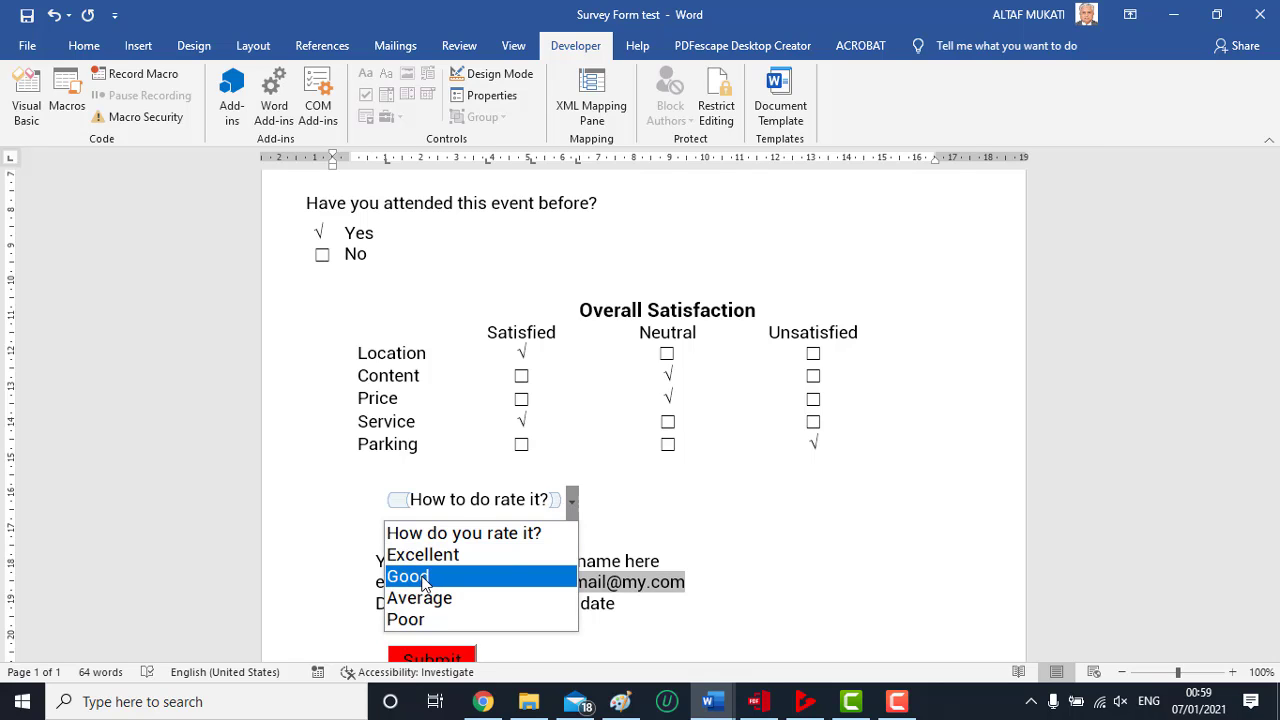
{"action": "left_click", "coordinate": [407, 576]}
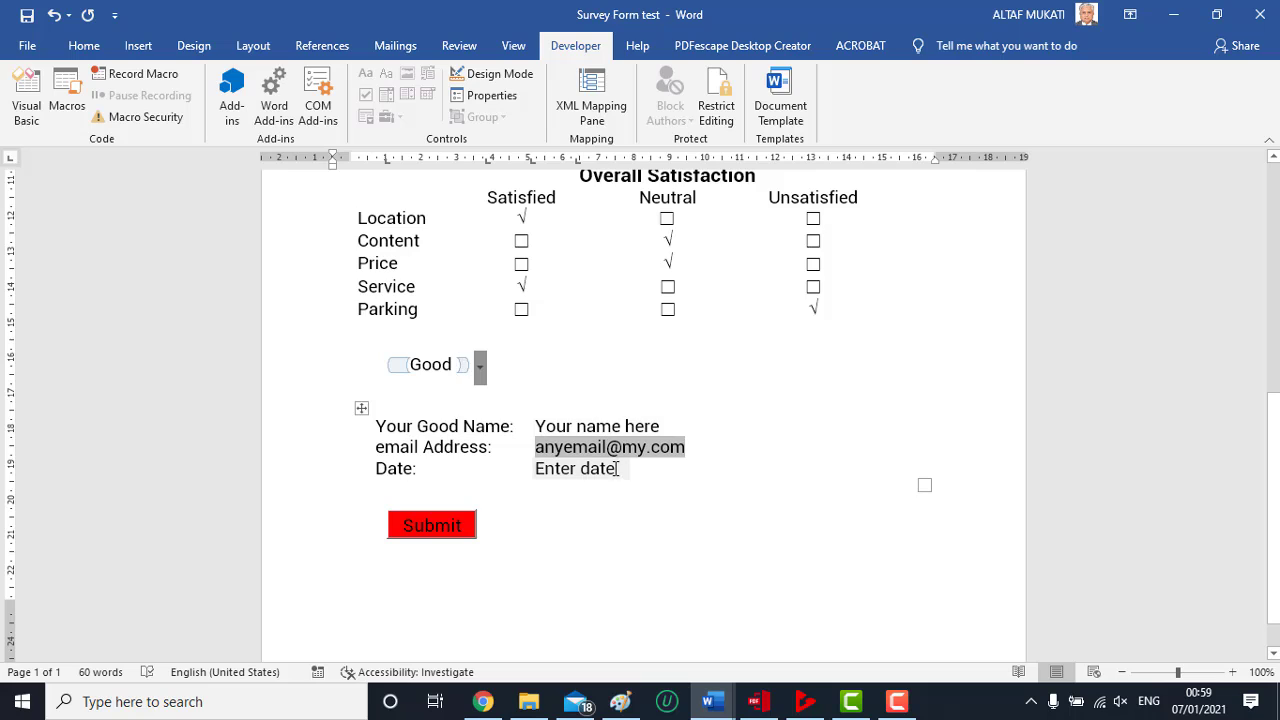
{"action": "left_click", "coordinate": [645, 468]}
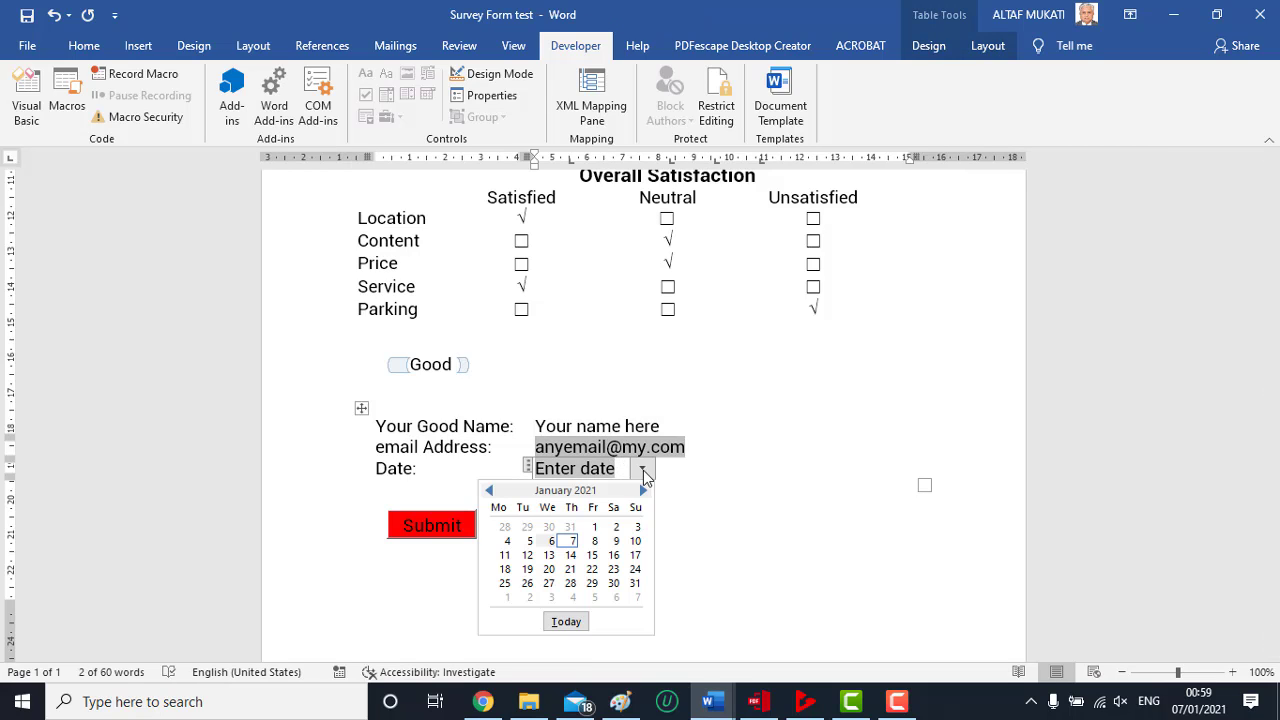
{"action": "left_click", "coordinate": [572, 541]}
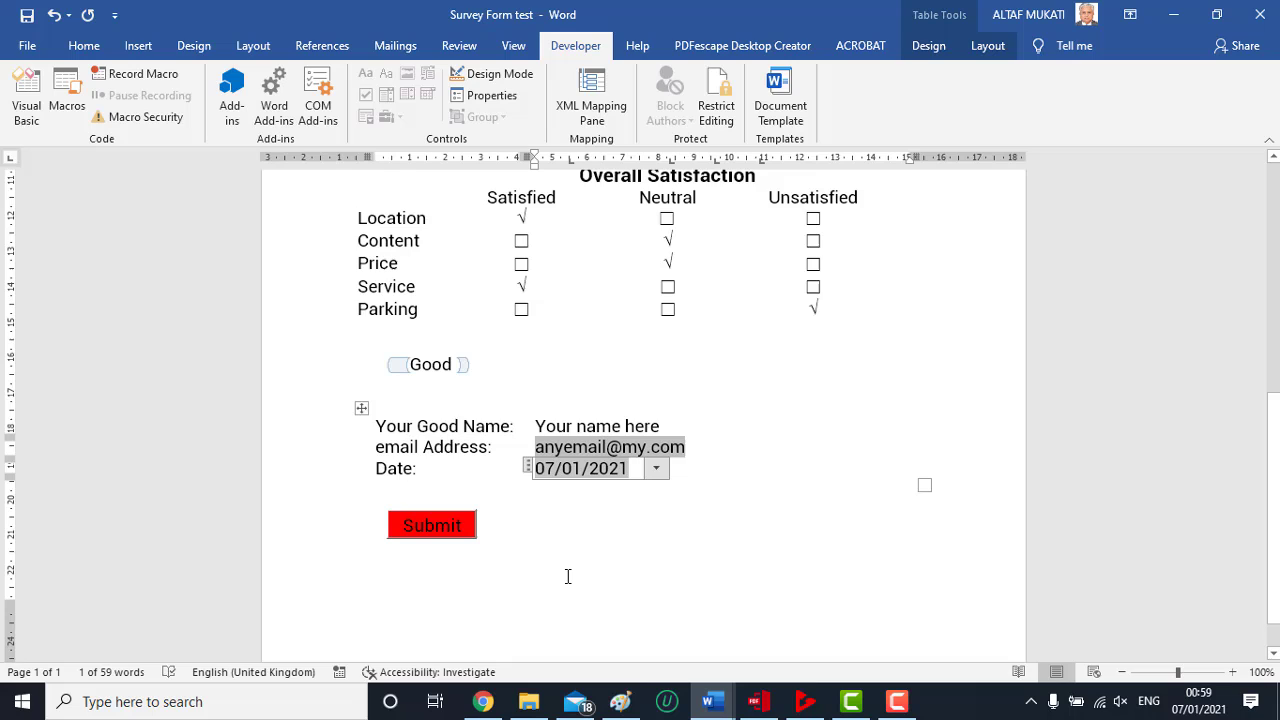
Click Submit to open an Outlook email attaching Survey Form test.docx
{"action": "scroll", "scroll_direction": "down", "scroll_amount": 3}
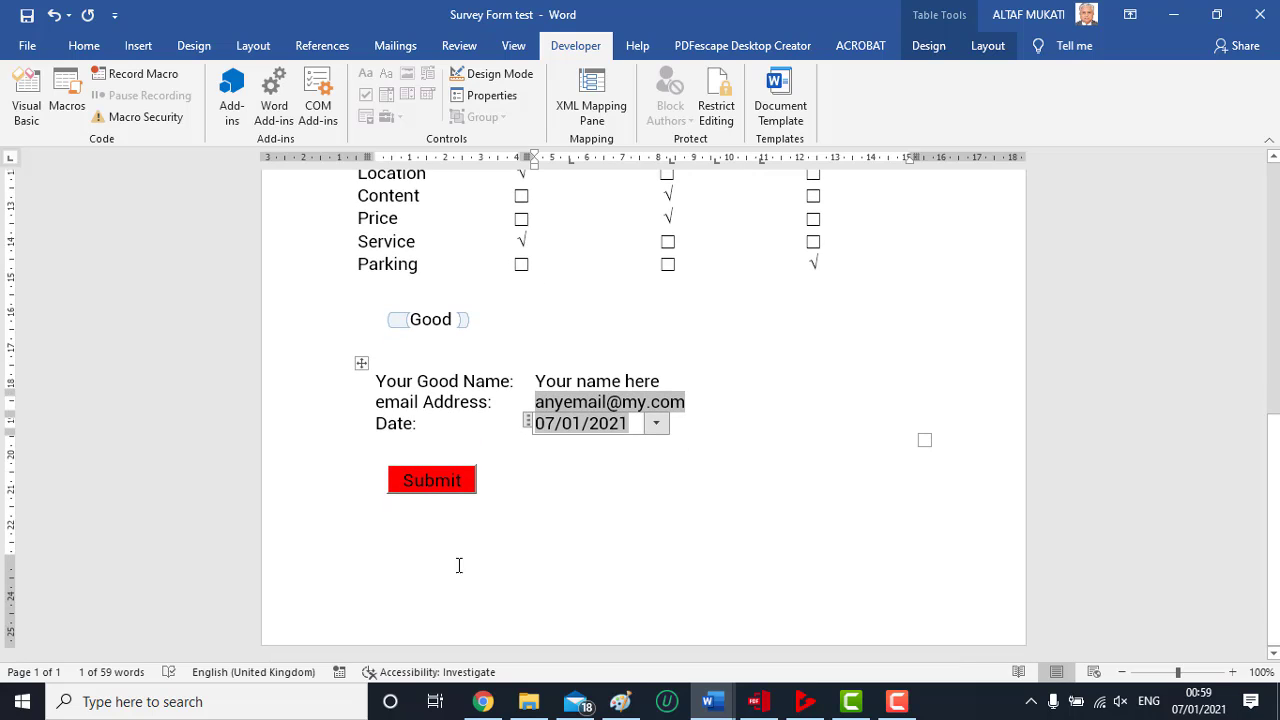
{"action": "left_click", "coordinate": [431, 480]}
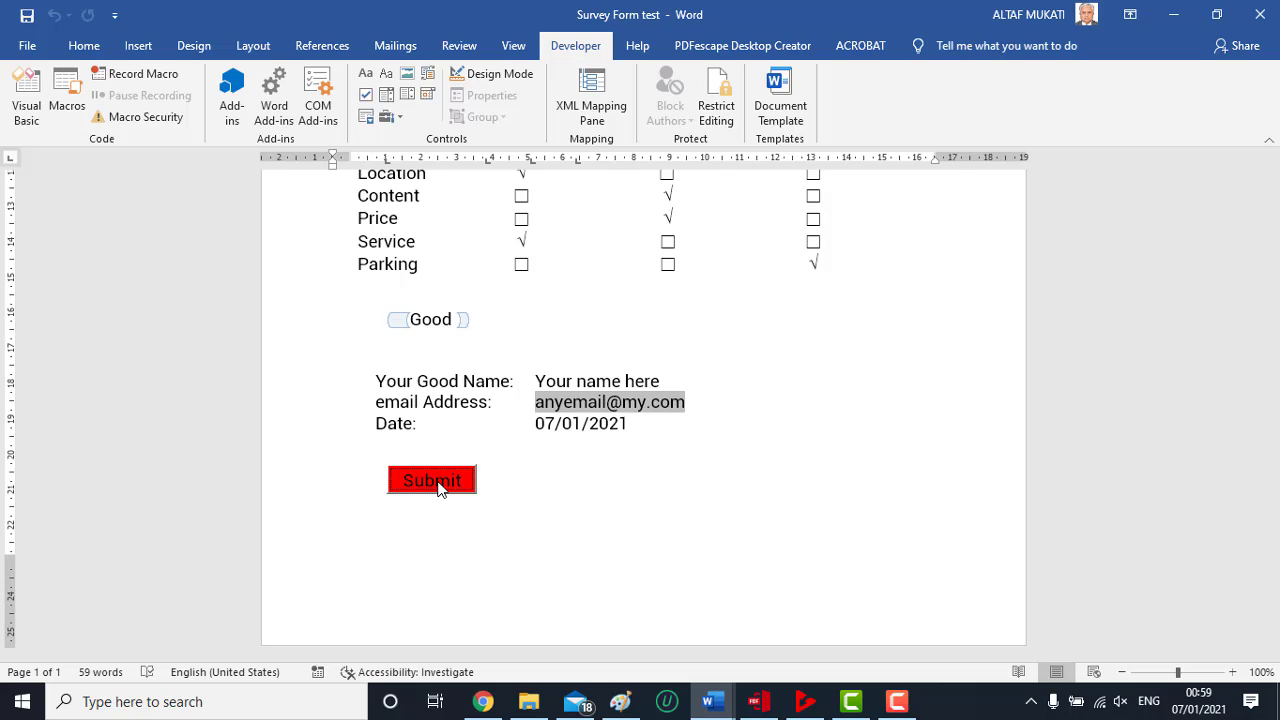
{"action": "left_click", "coordinate": [431, 480]}
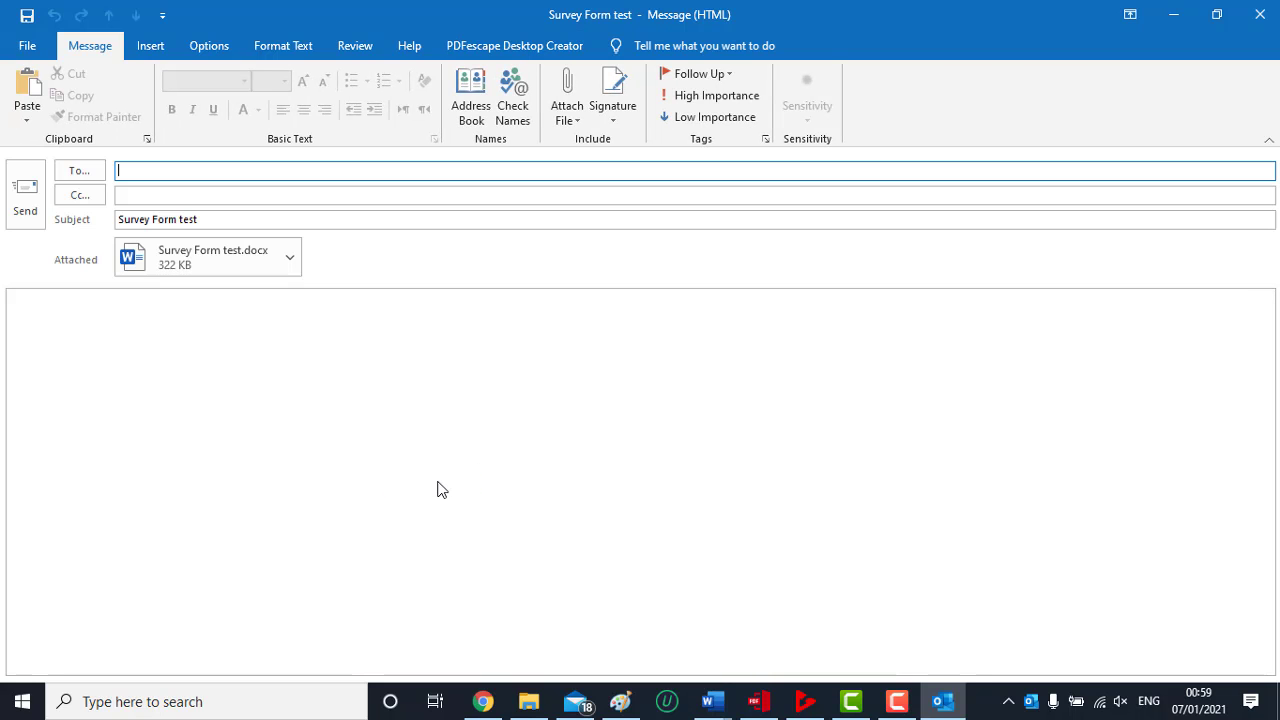